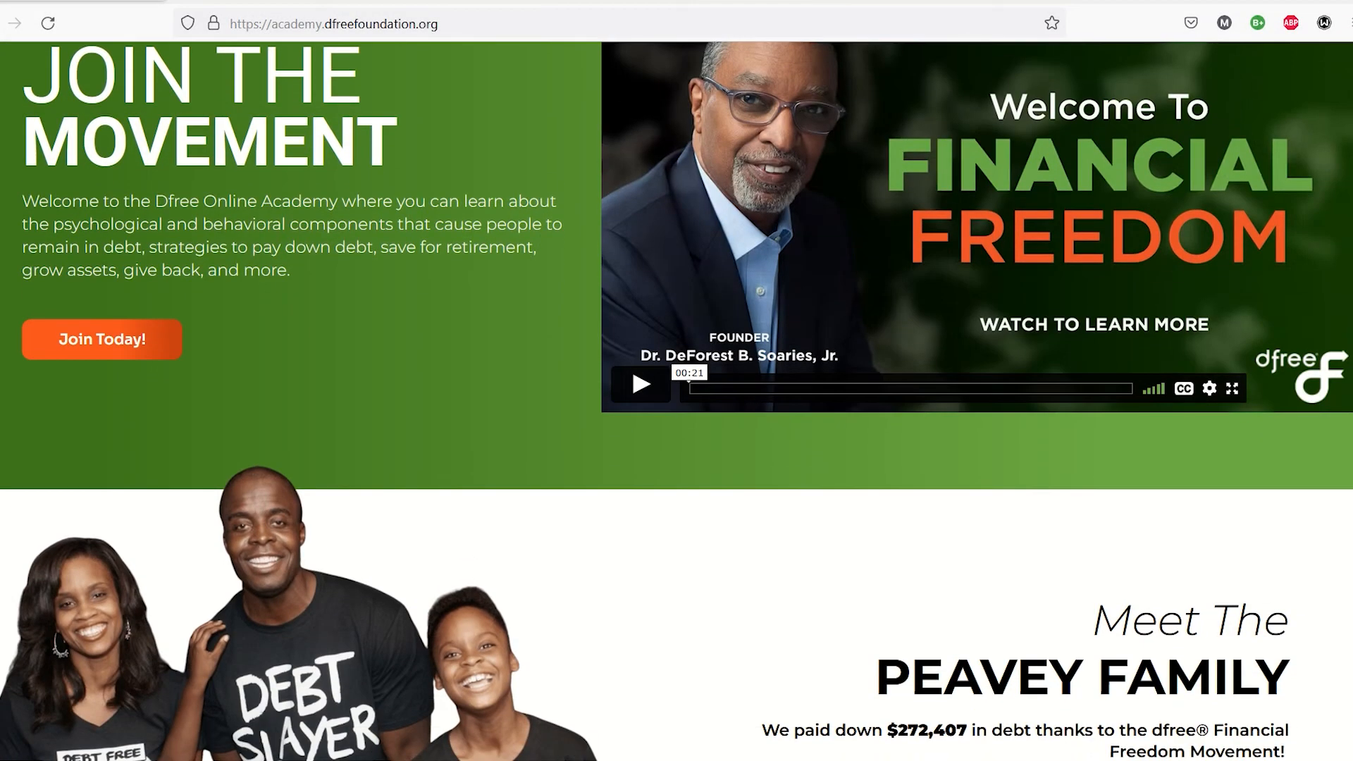
Step: Look over the academy home page and briefly play the welcome video
{"action": "scroll", "scroll_direction": "down", "scroll_amount": 3}
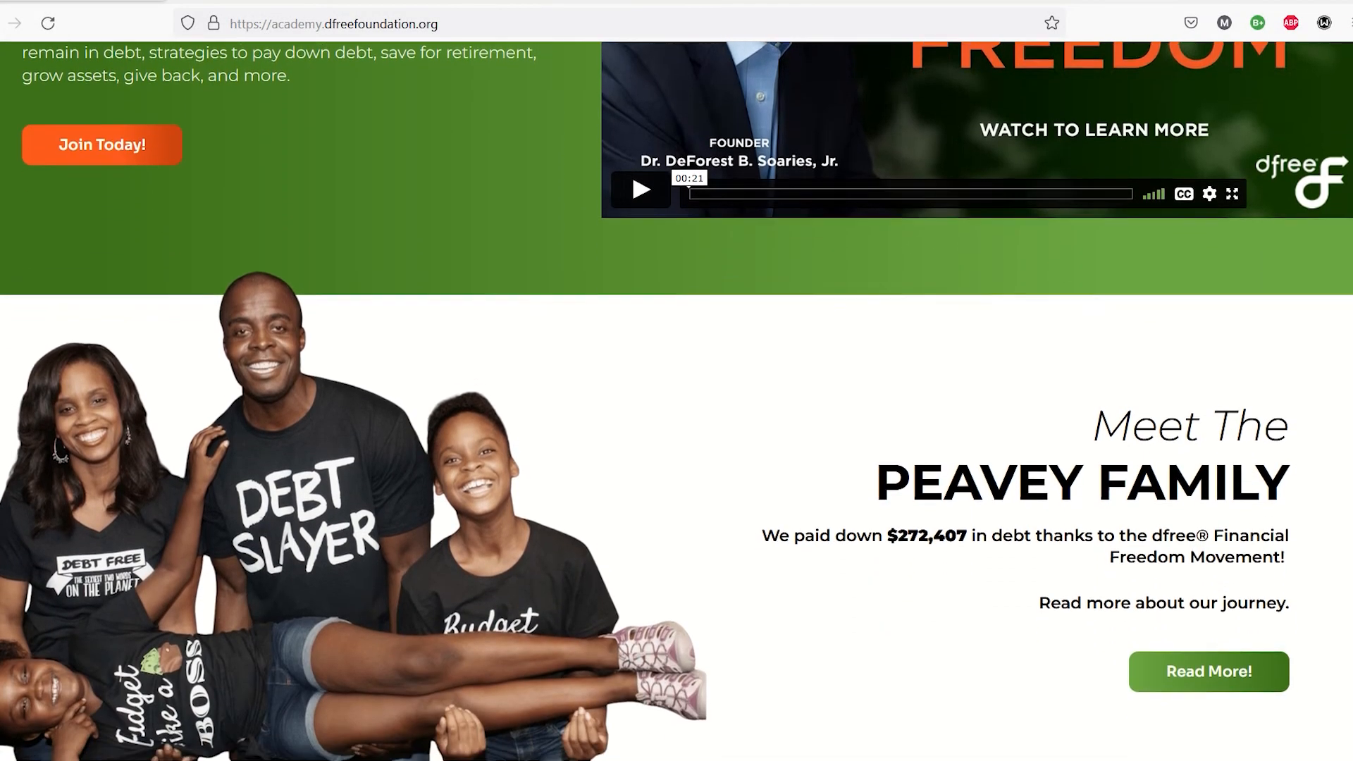
{"action": "scroll", "scroll_direction": "down", "scroll_amount": 3}
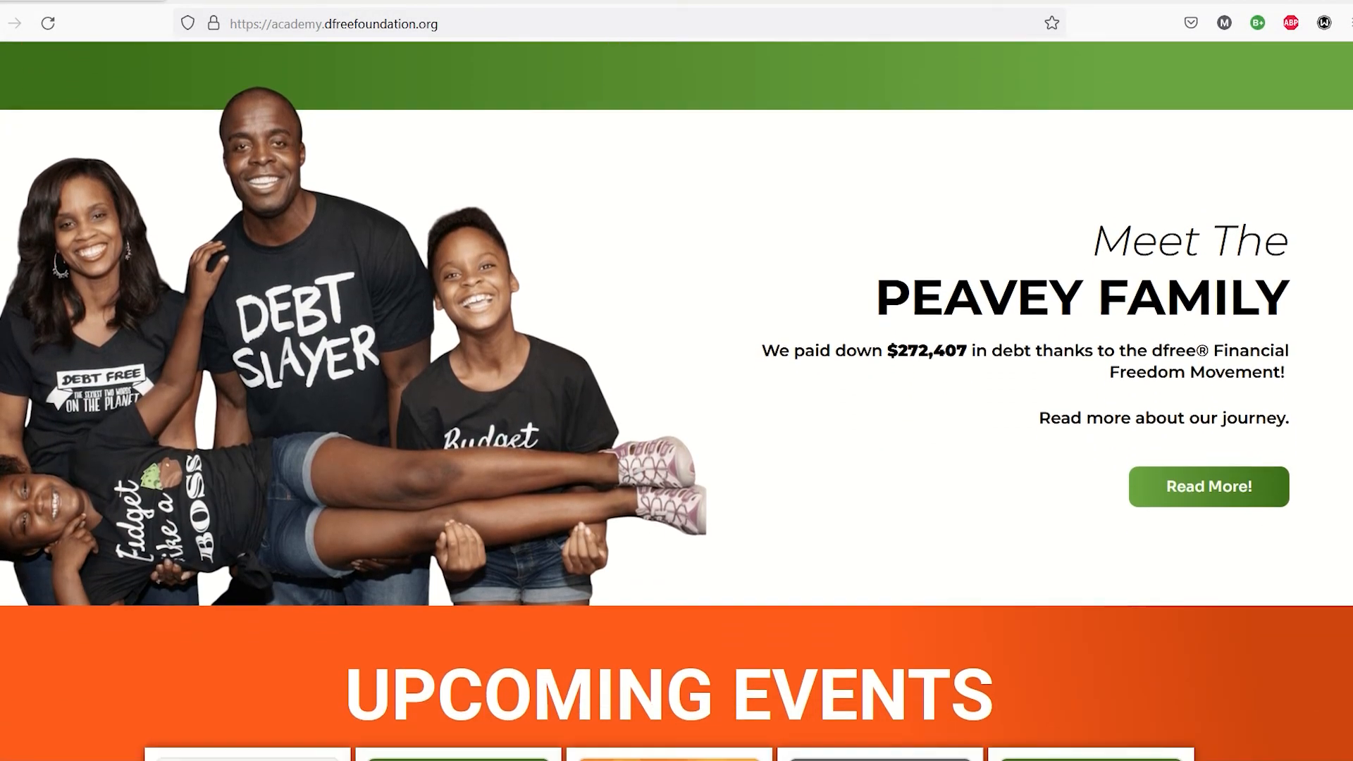
{"action": "scroll", "scroll_direction": "down", "scroll_amount": 3}
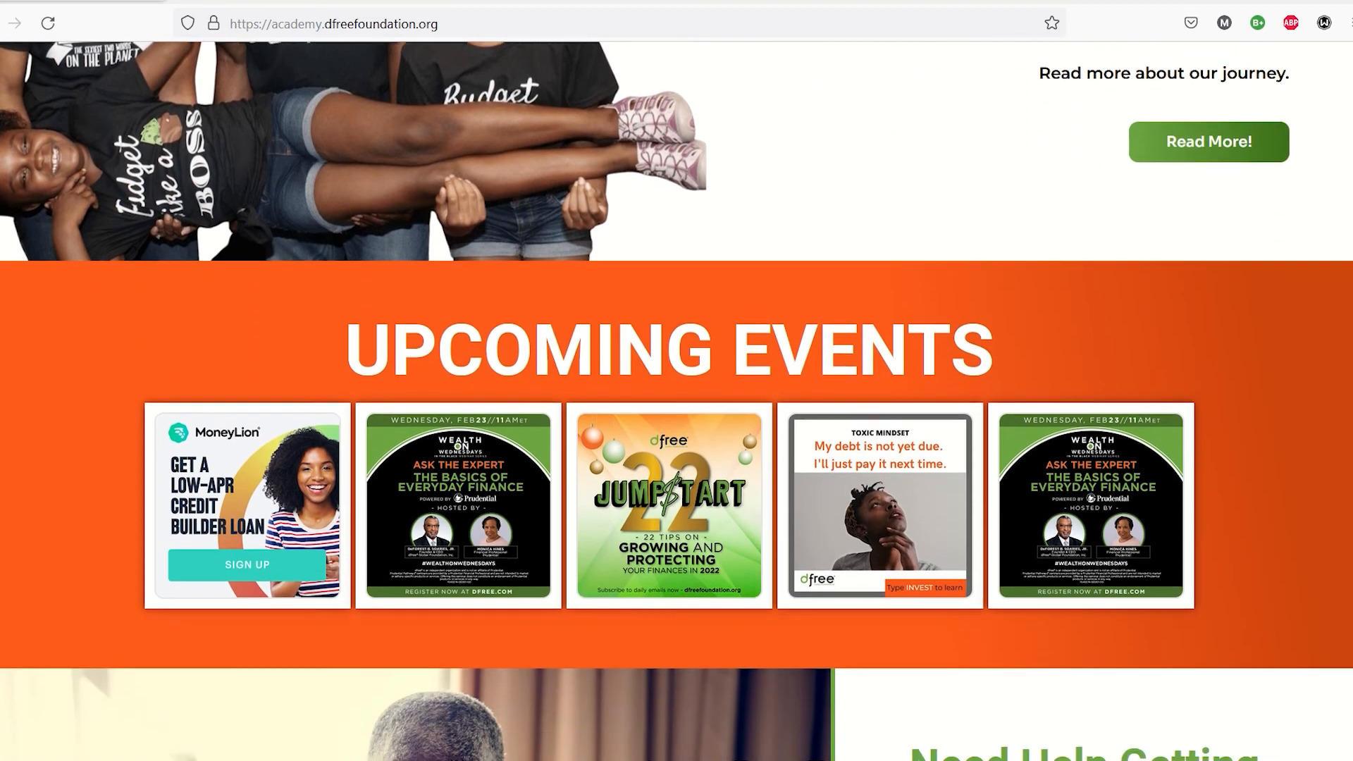
{"action": "scroll", "scroll_direction": "down", "scroll_amount": 3}
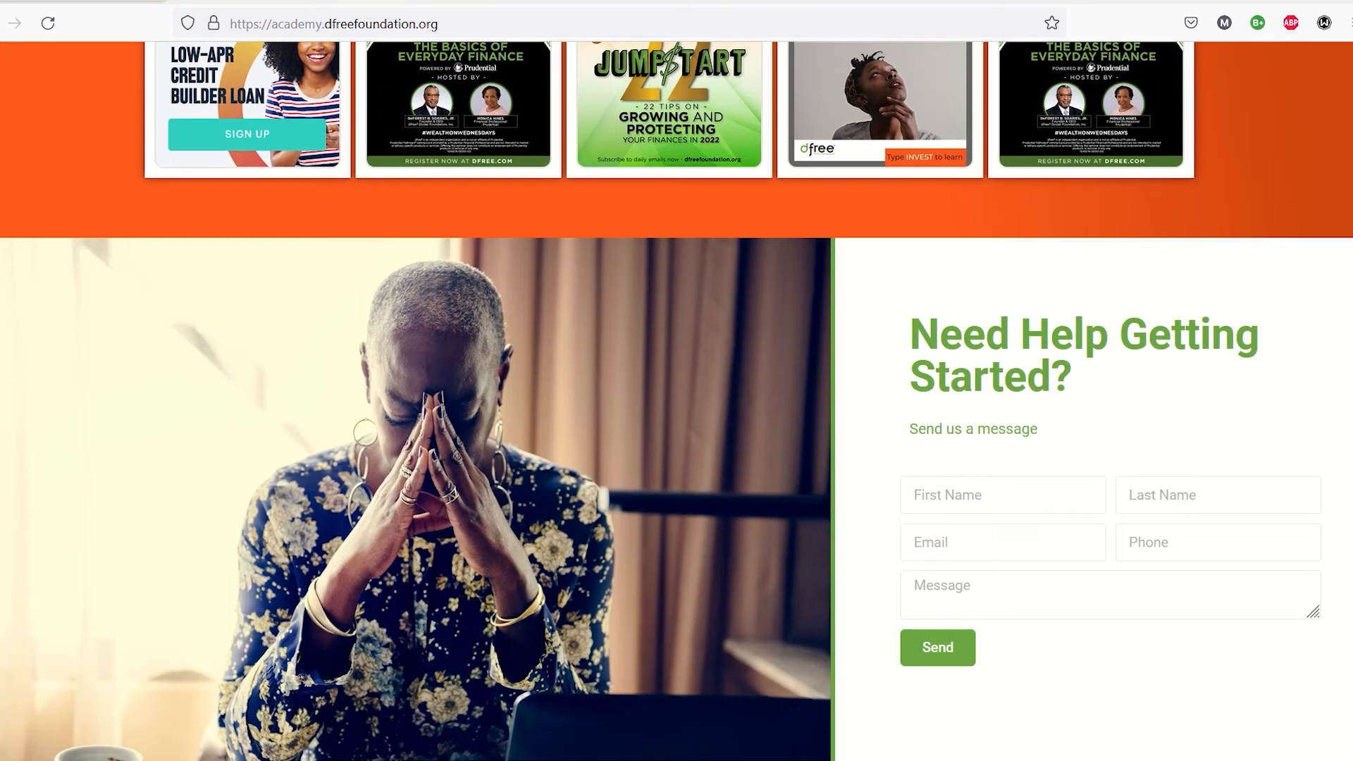
{"action": "scroll", "scroll_direction": "up", "scroll_amount": 3}
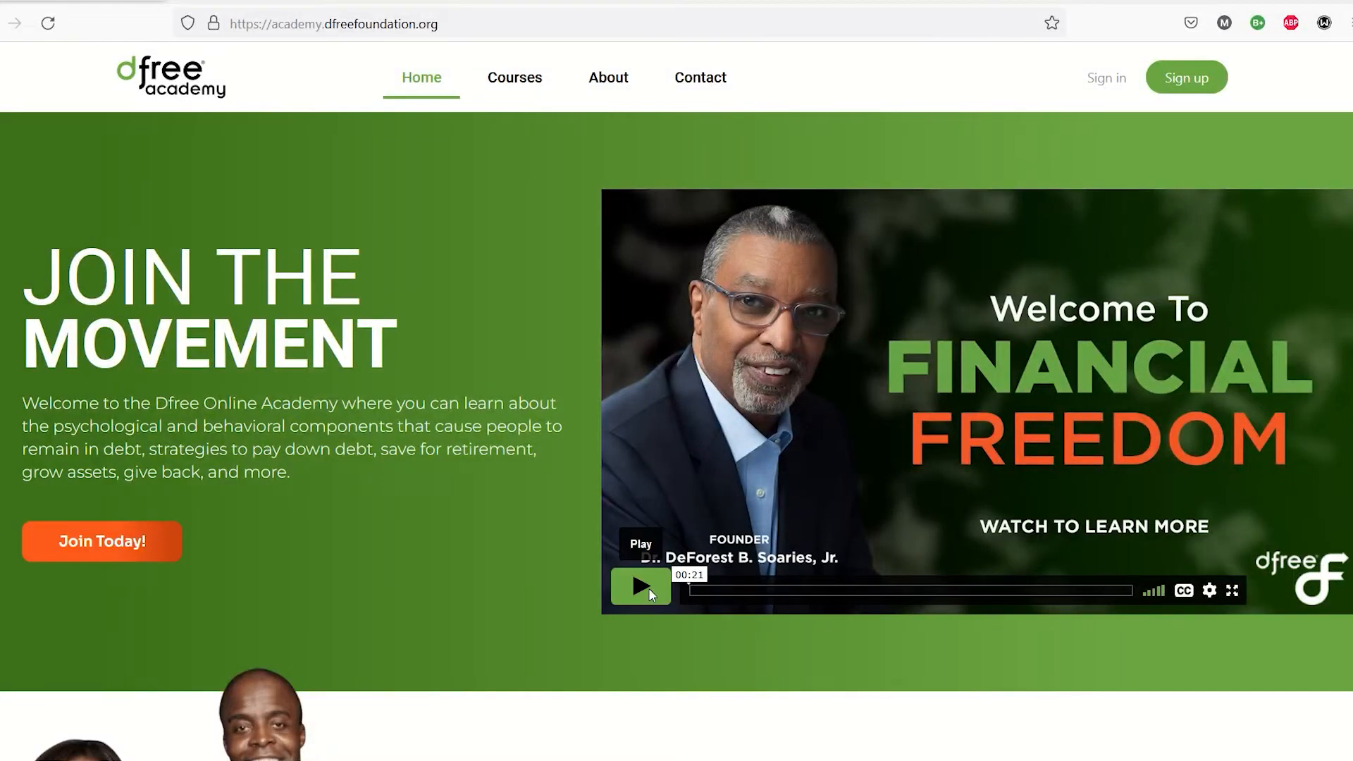
{"action": "left_click", "coordinate": [640, 589]}
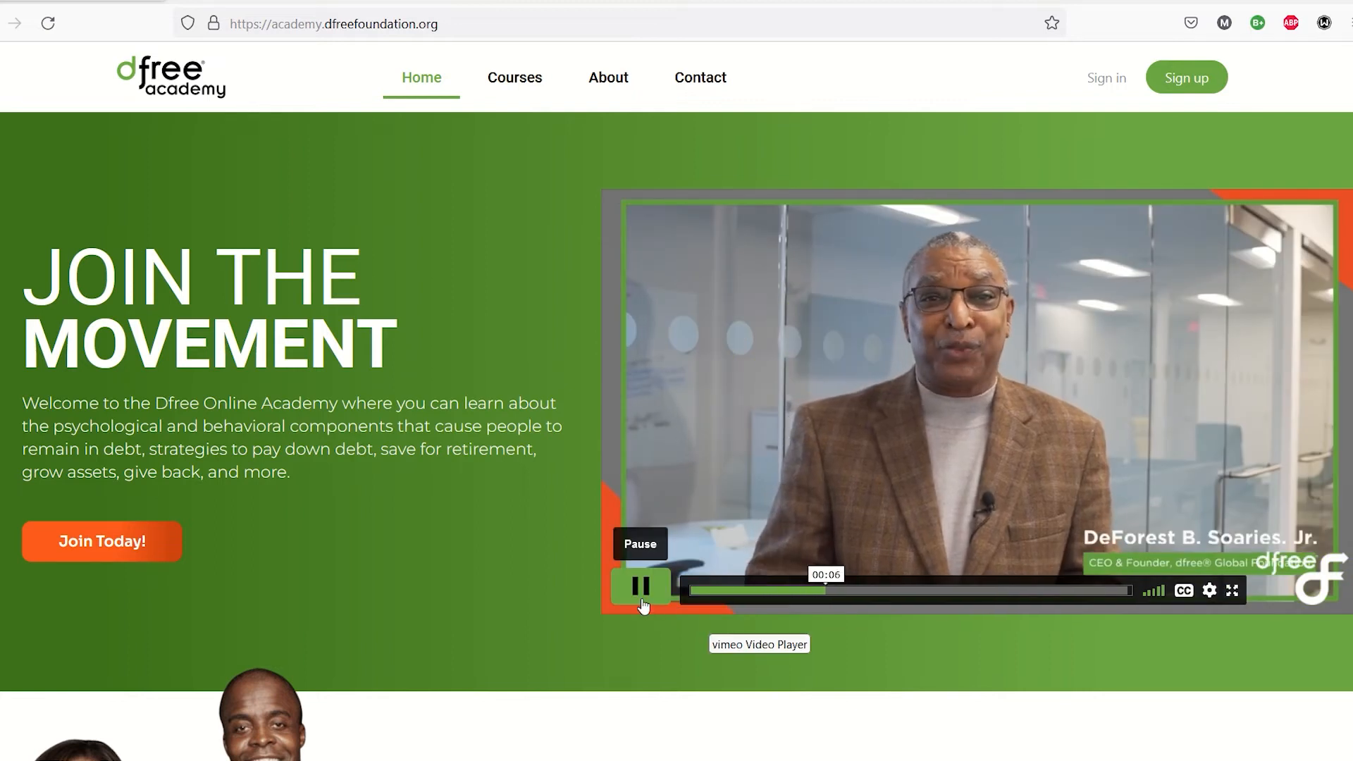
{"action": "left_click", "coordinate": [639, 589]}
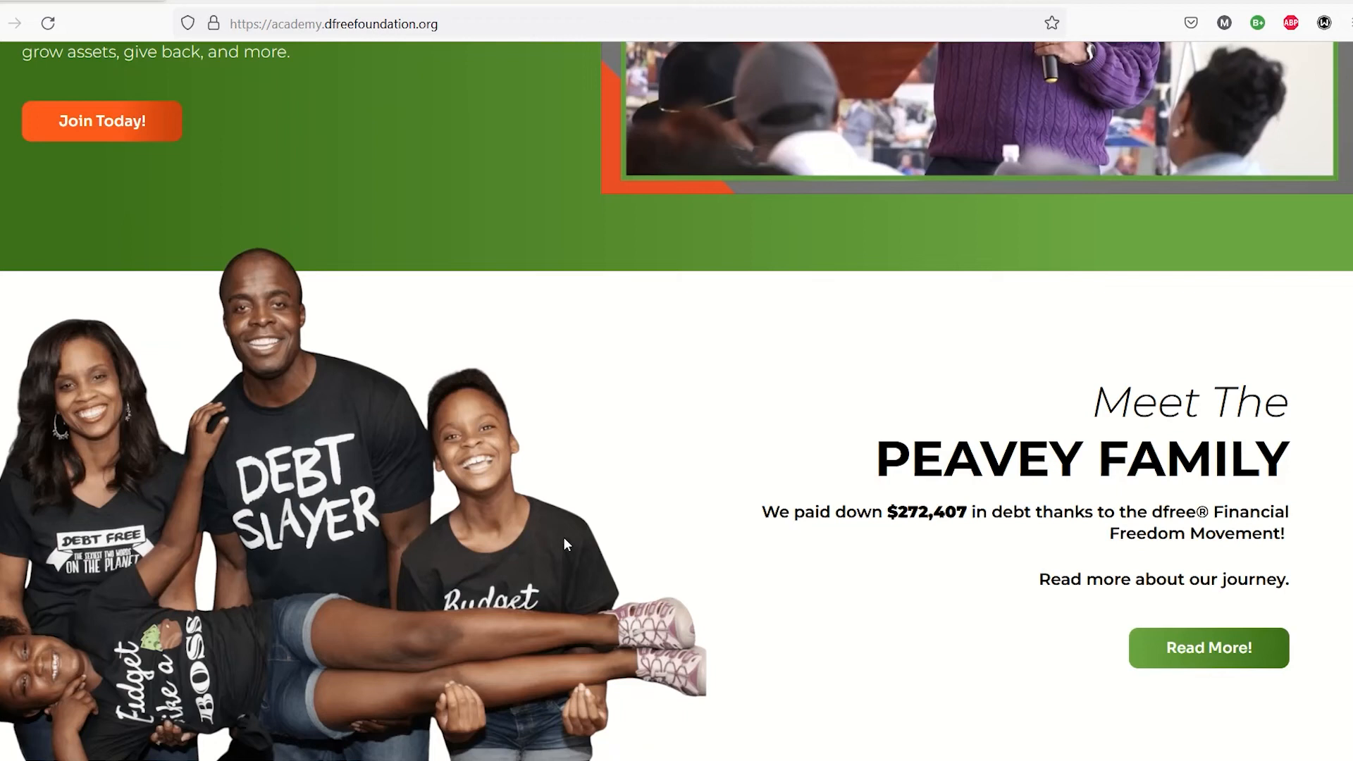
{"action": "scroll", "scroll_direction": "down", "scroll_amount": 3}
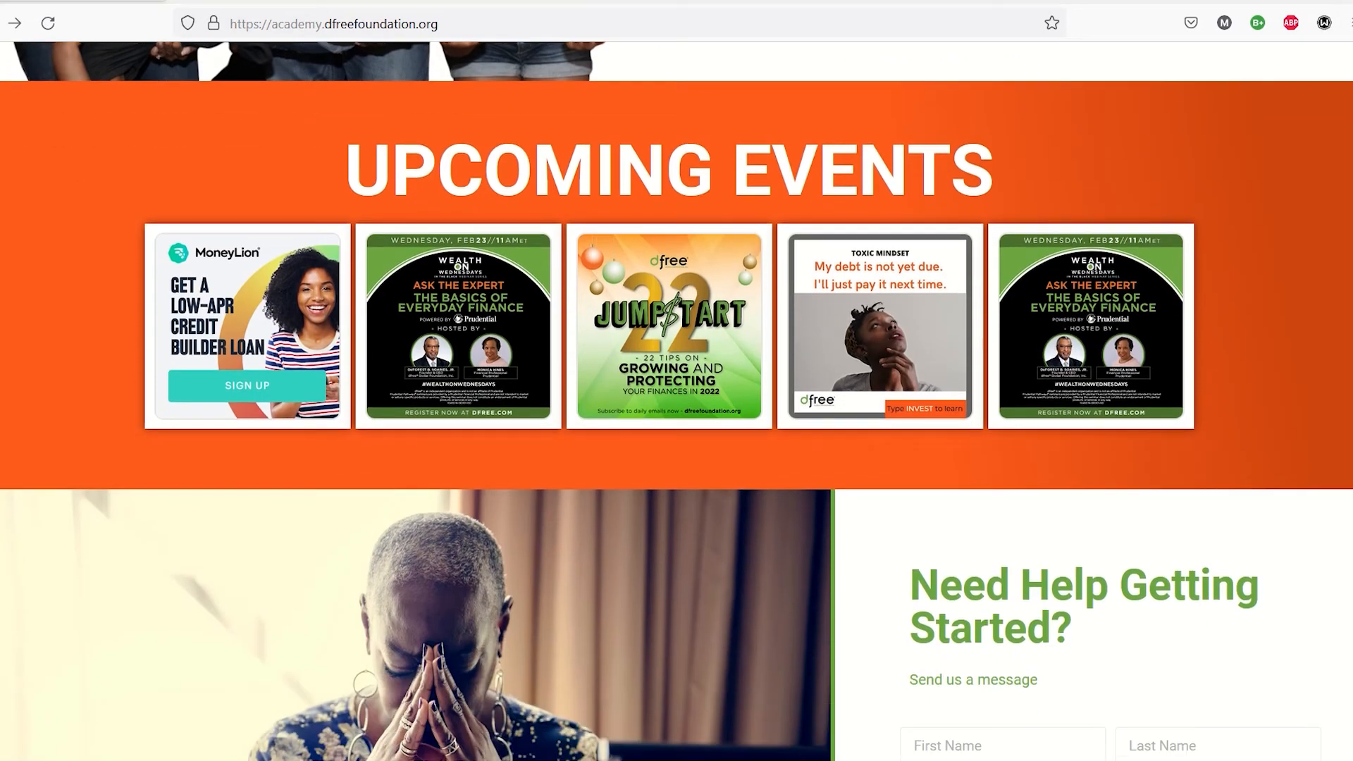
{"action": "scroll", "scroll_direction": "down", "scroll_amount": 3}
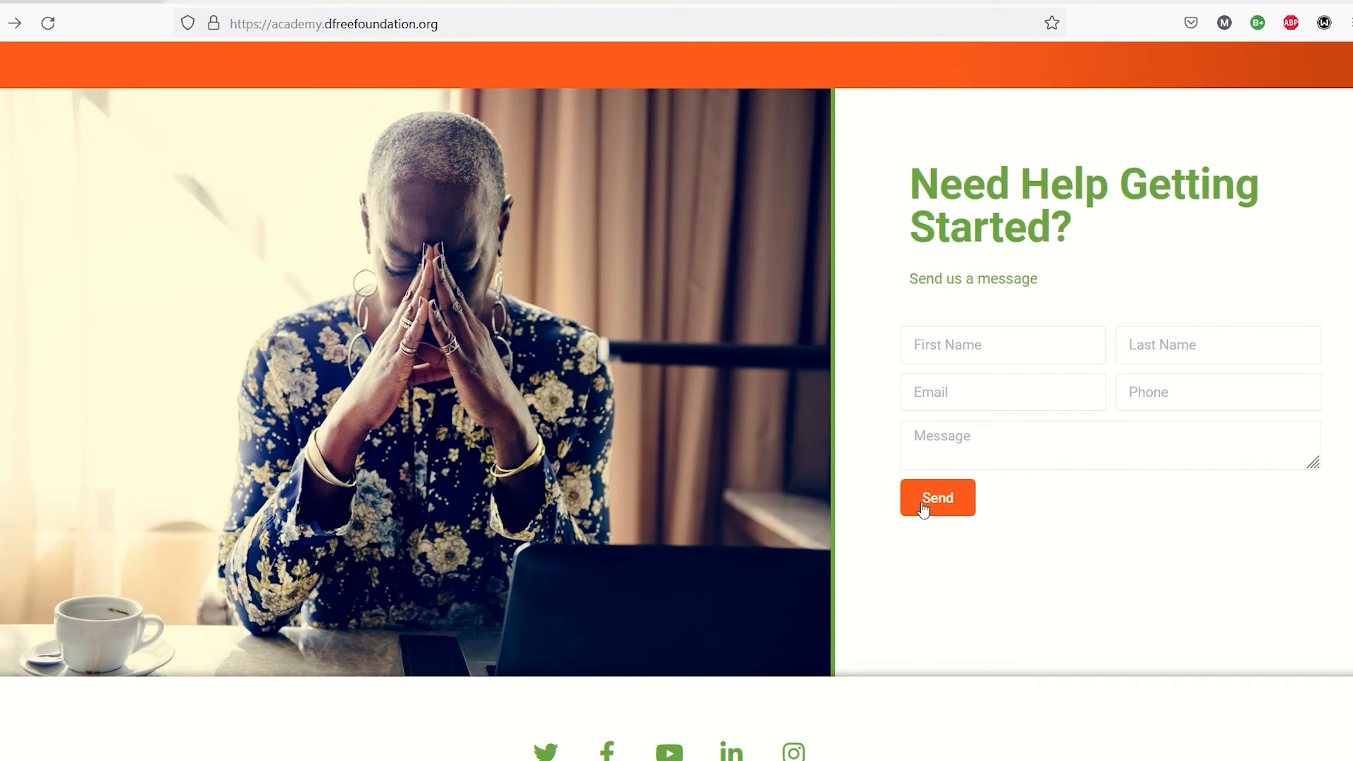
{"action": "scroll", "scroll_direction": "down", "scroll_amount": 3}
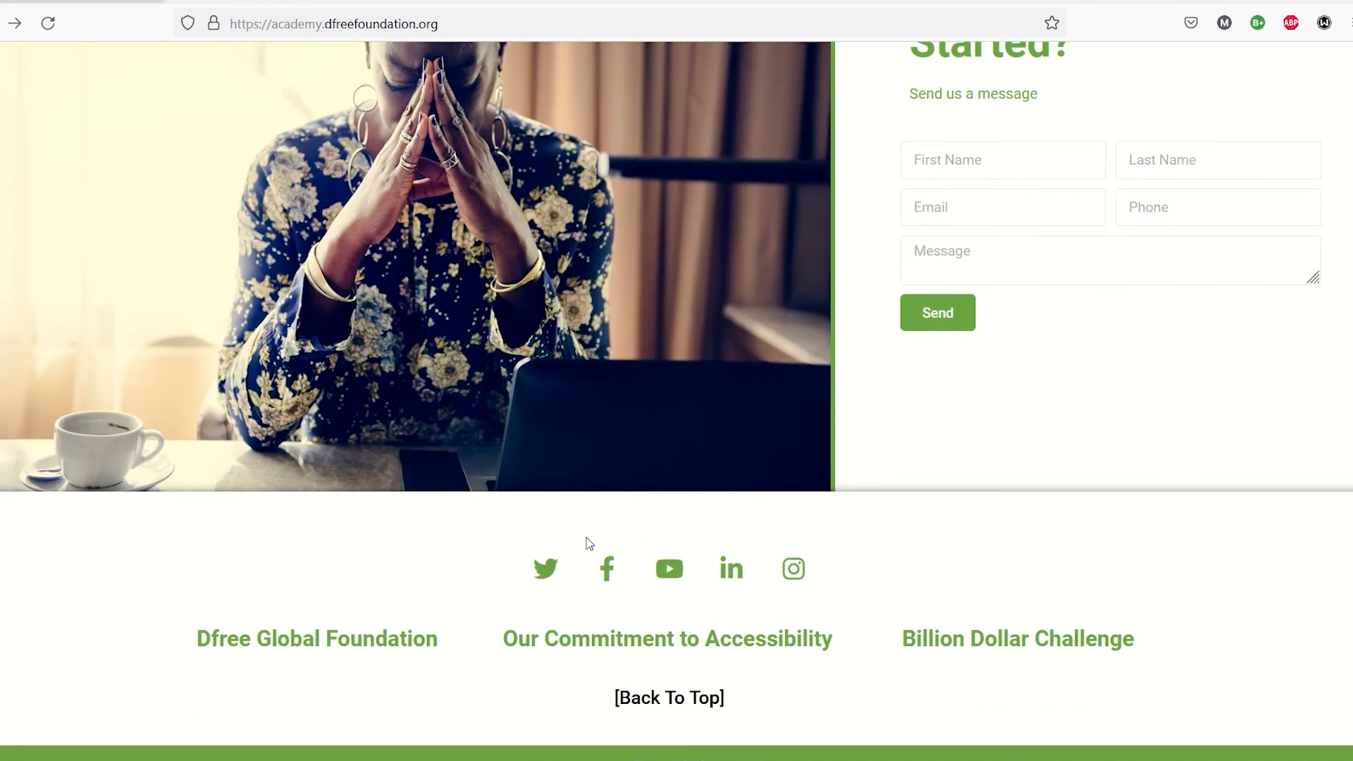
{"action": "mouse_move", "coordinate": [613, 591]}
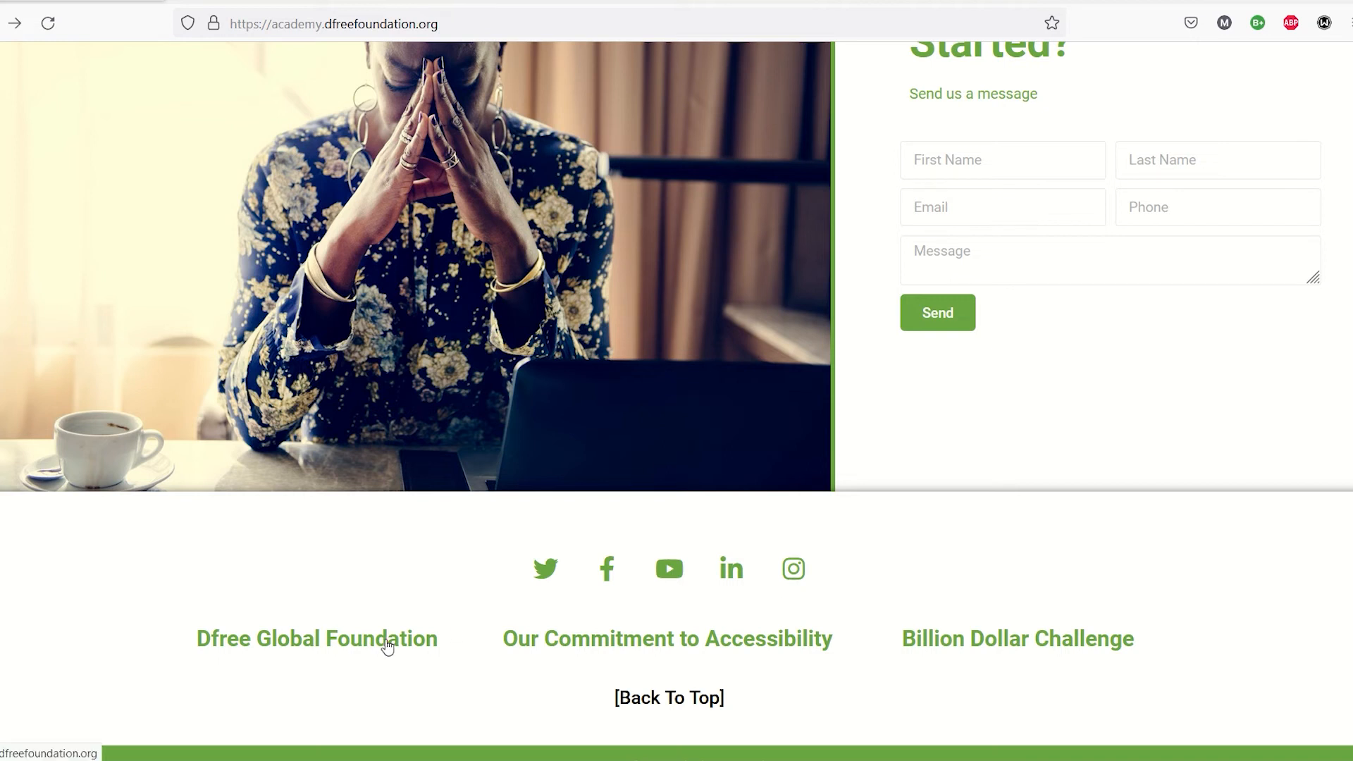
{"action": "mouse_move", "coordinate": [729, 655]}
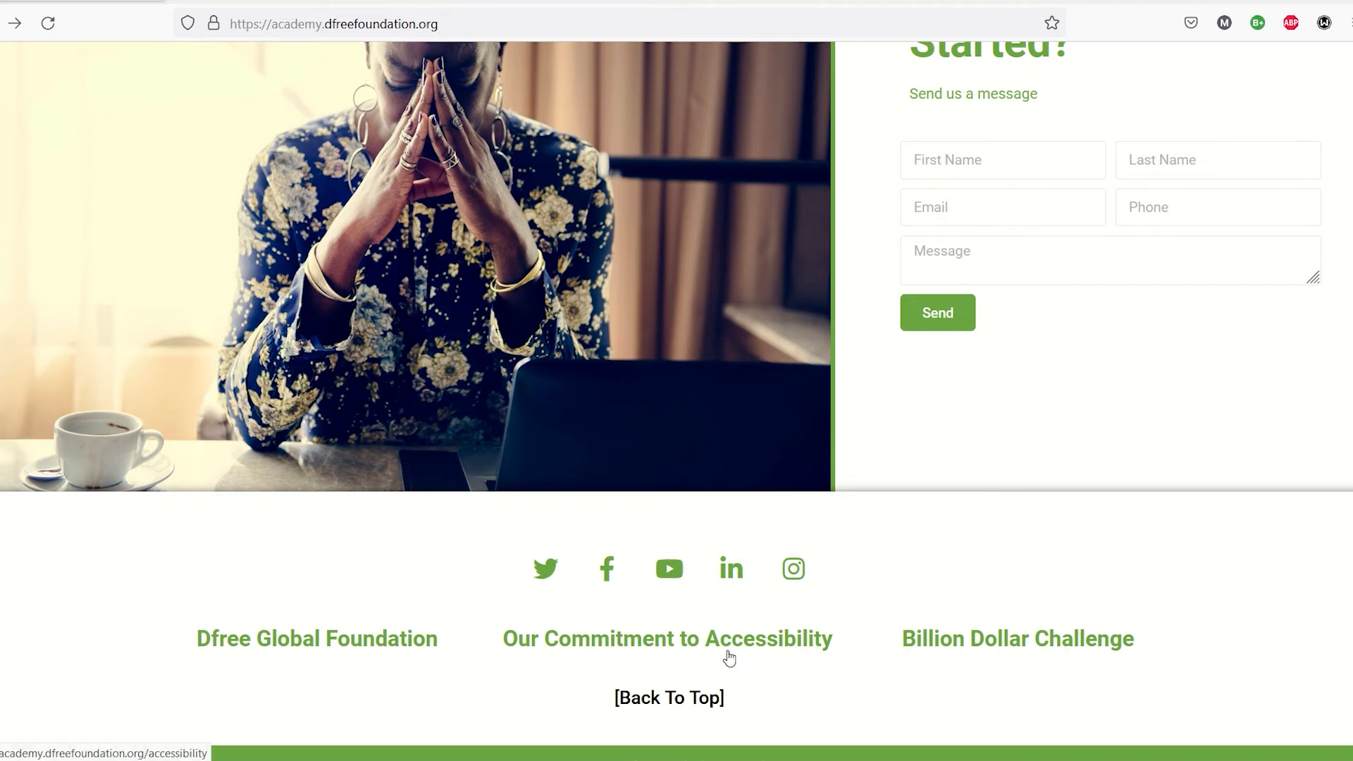
Step: Visit the Accessibility commitment, available courses, About and Contact pages
{"action": "left_click", "coordinate": [666, 638]}
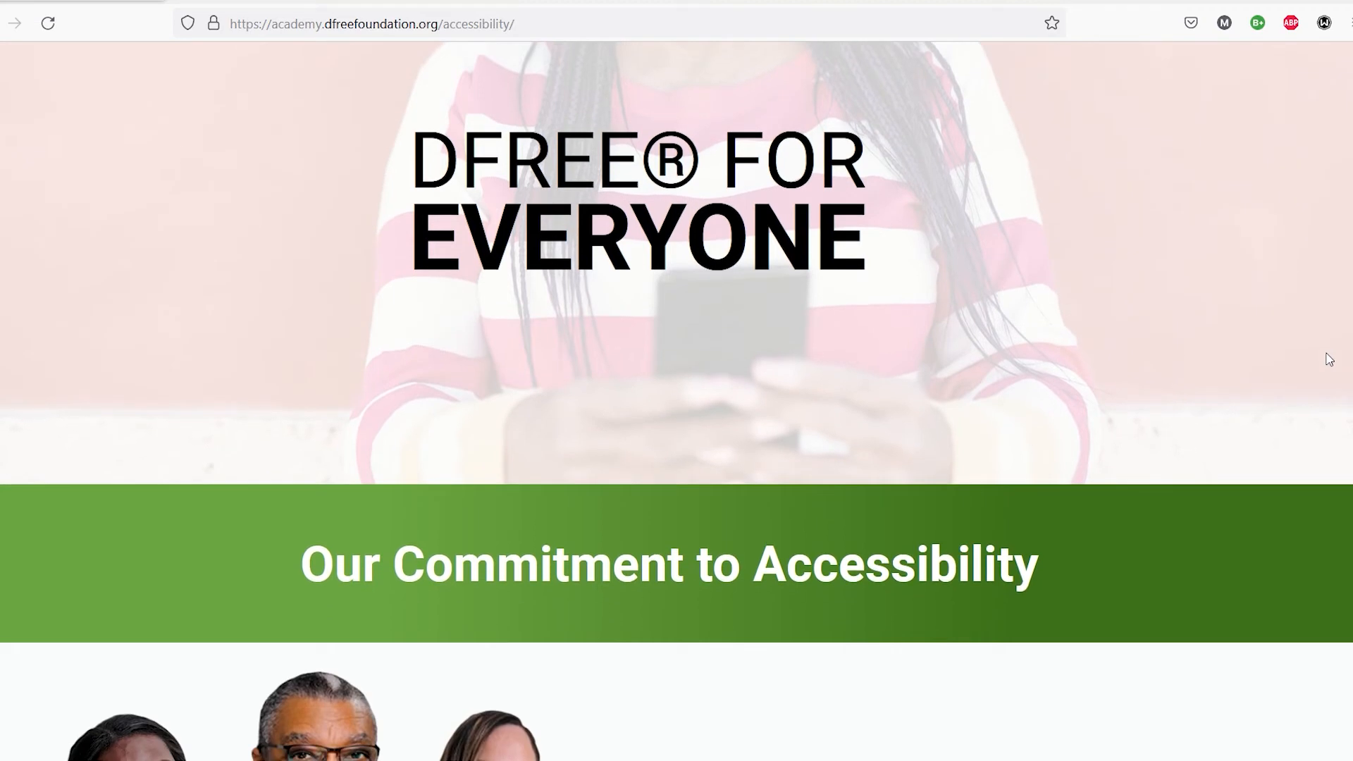
{"action": "scroll", "scroll_direction": "down", "scroll_amount": 3}
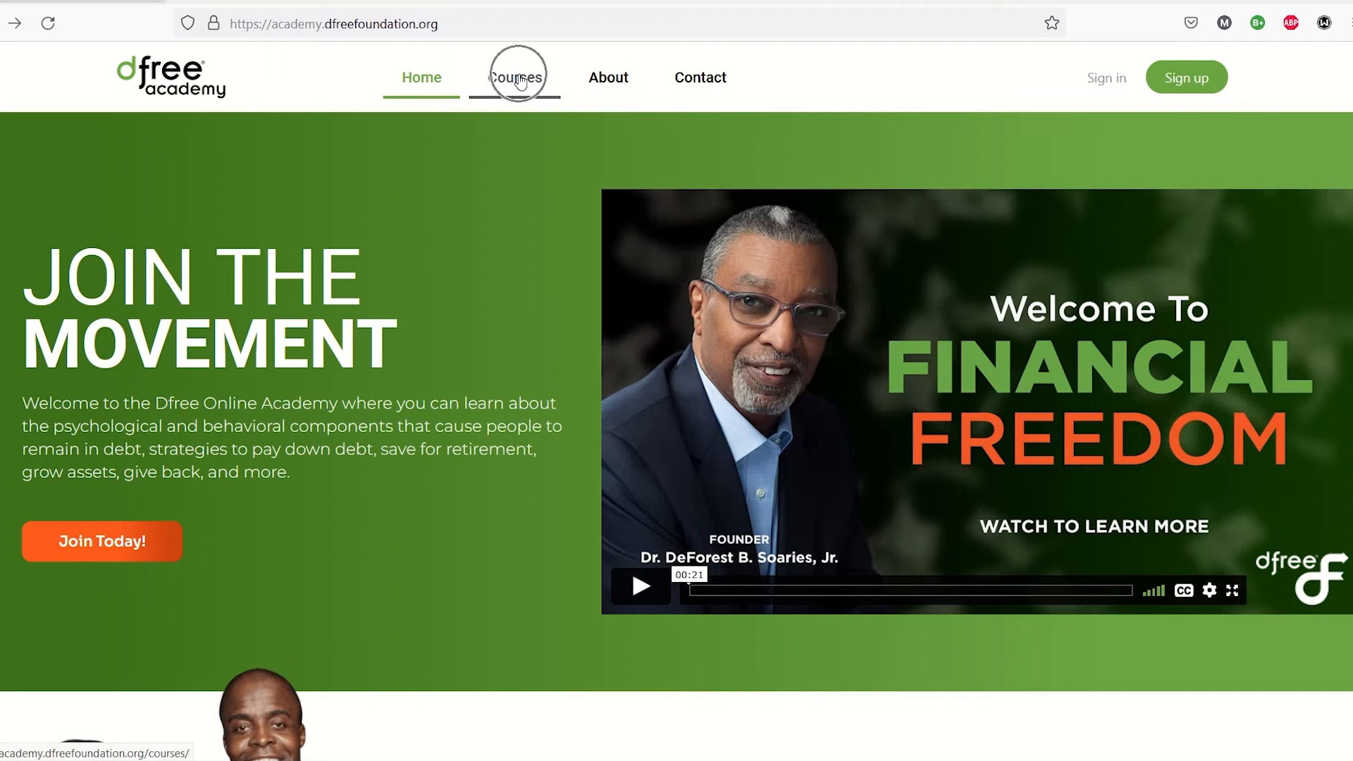
{"action": "left_click", "coordinate": [514, 78]}
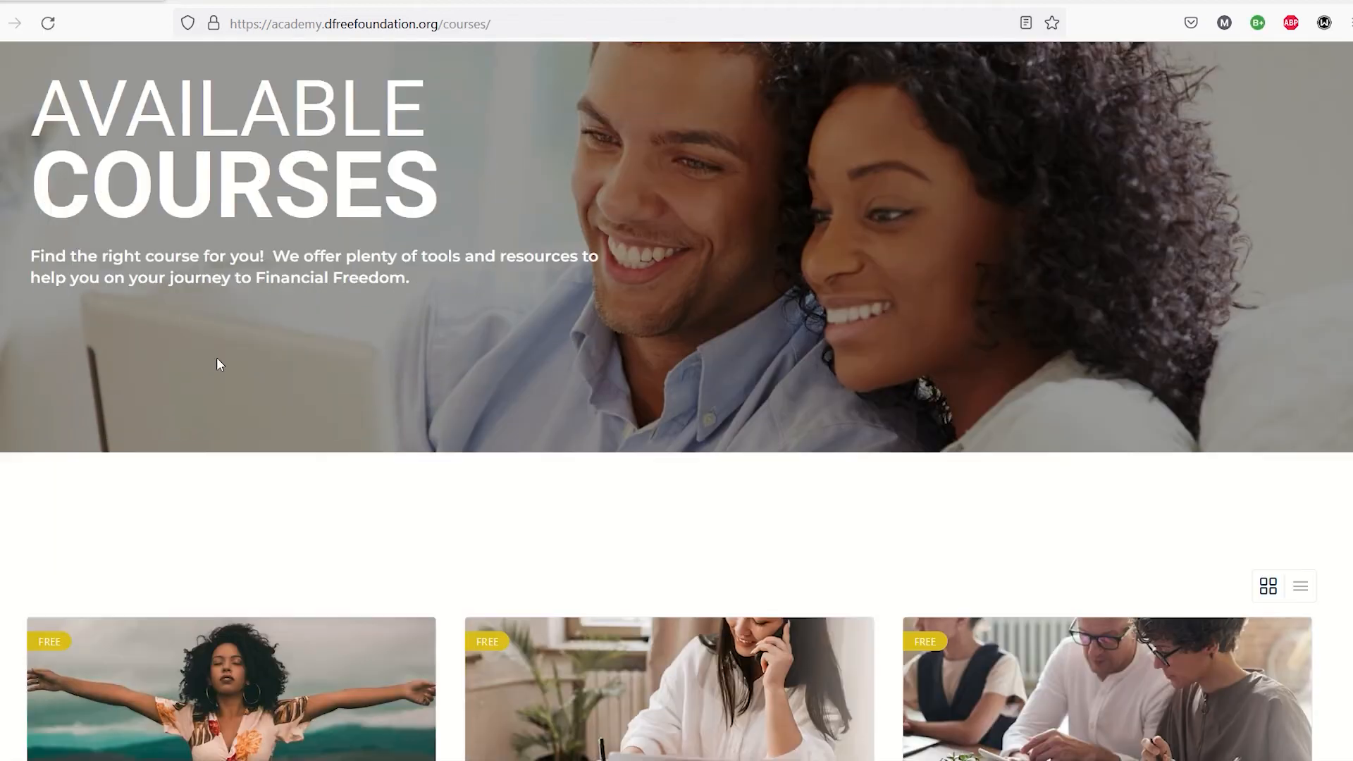
{"action": "scroll", "scroll_direction": "down", "scroll_amount": 3}
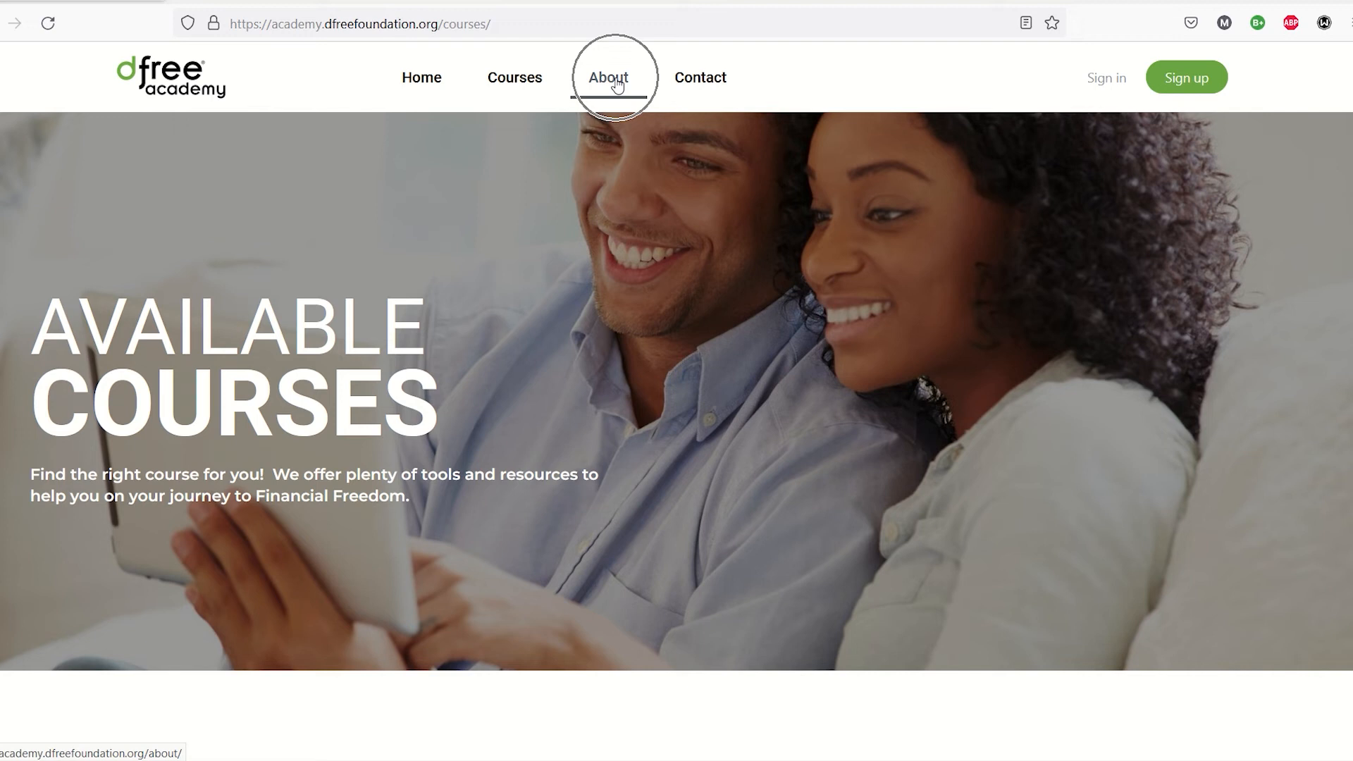
{"action": "left_click", "coordinate": [607, 76]}
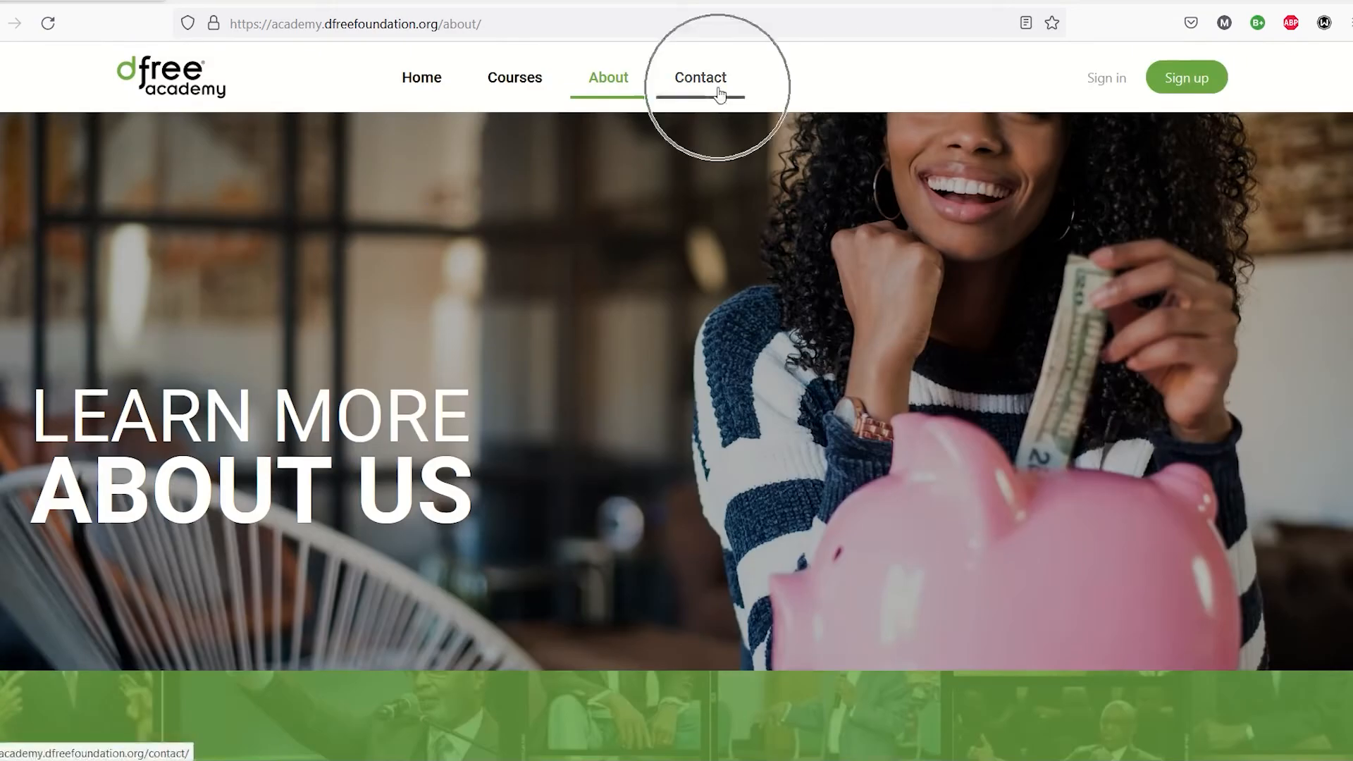
{"action": "left_click", "coordinate": [700, 76]}
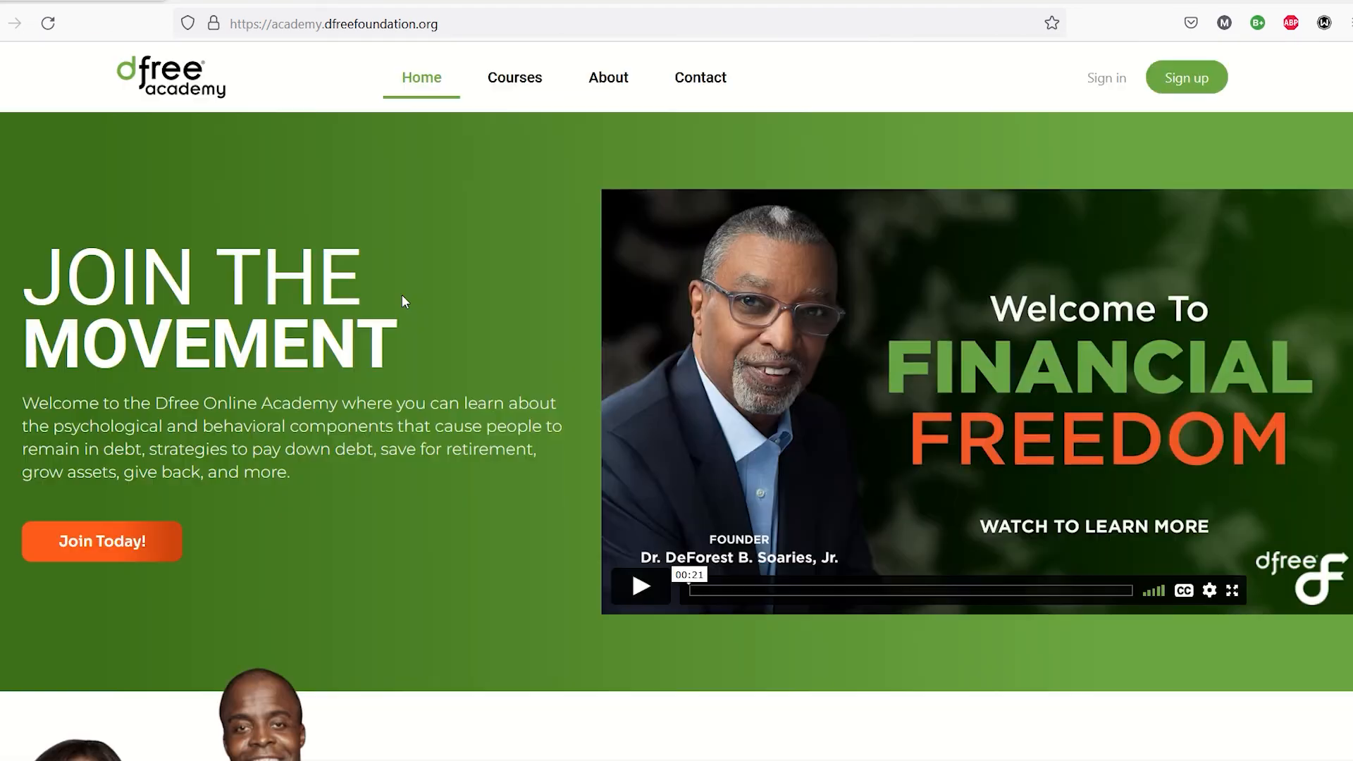
{"action": "mouse_move", "coordinate": [102, 541]}
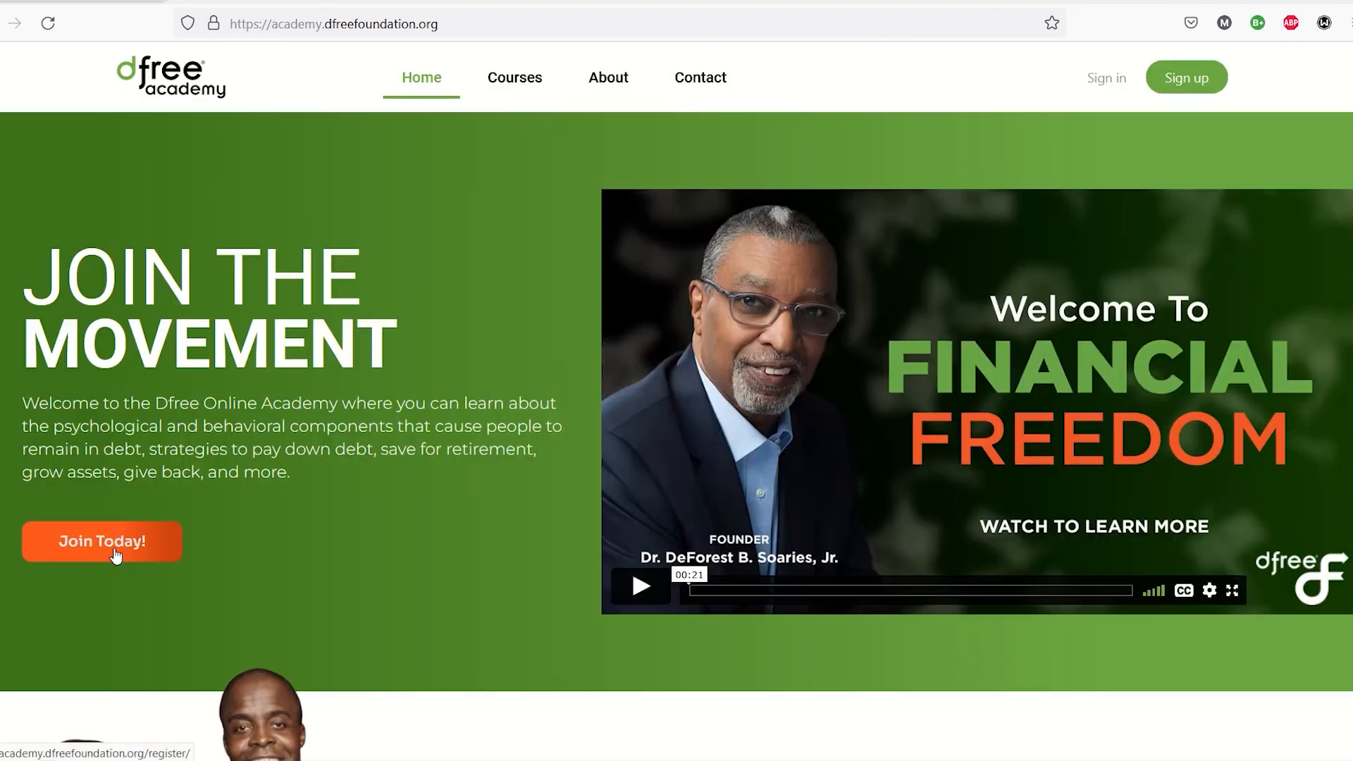
{"action": "mouse_move", "coordinate": [424, 483]}
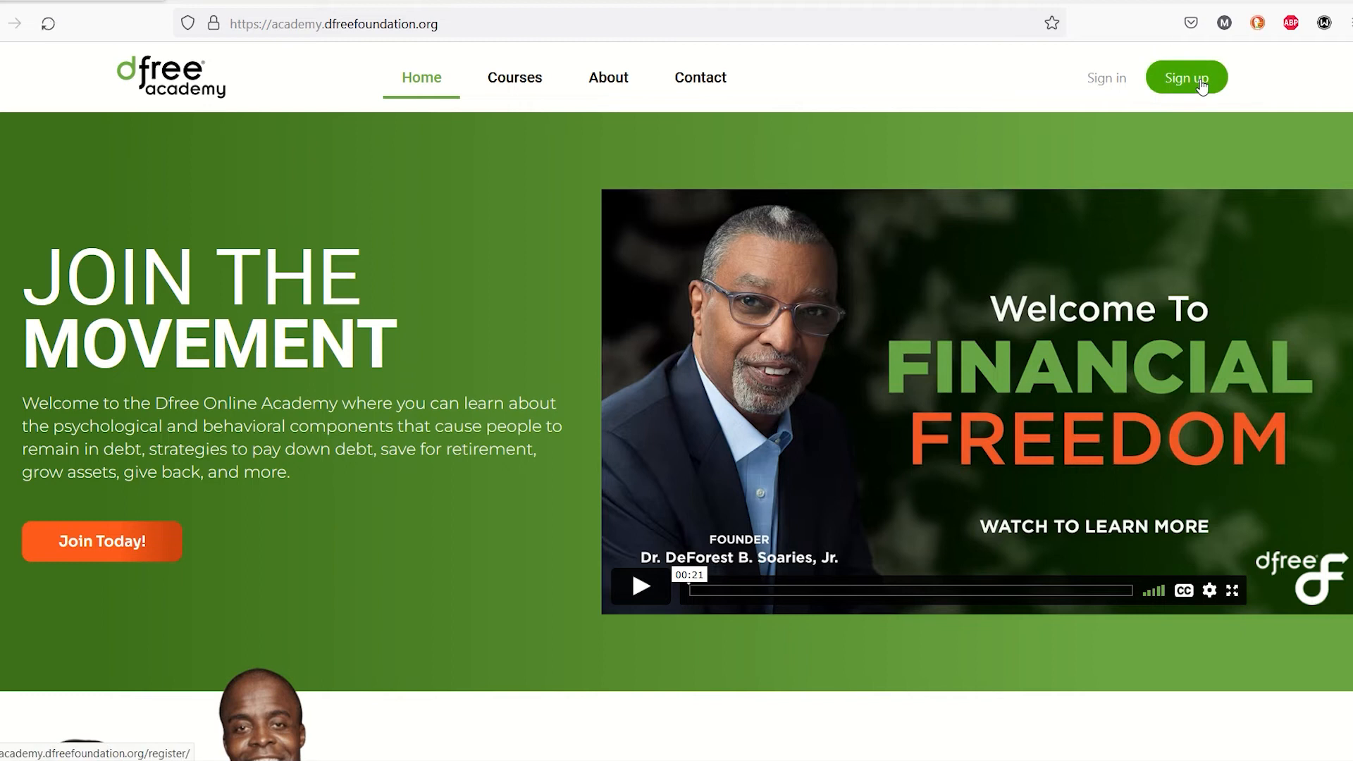
Step: Register a new account with username 'madjei', zip code 01234, agreeing to the terms
{"action": "left_click", "coordinate": [1185, 76]}
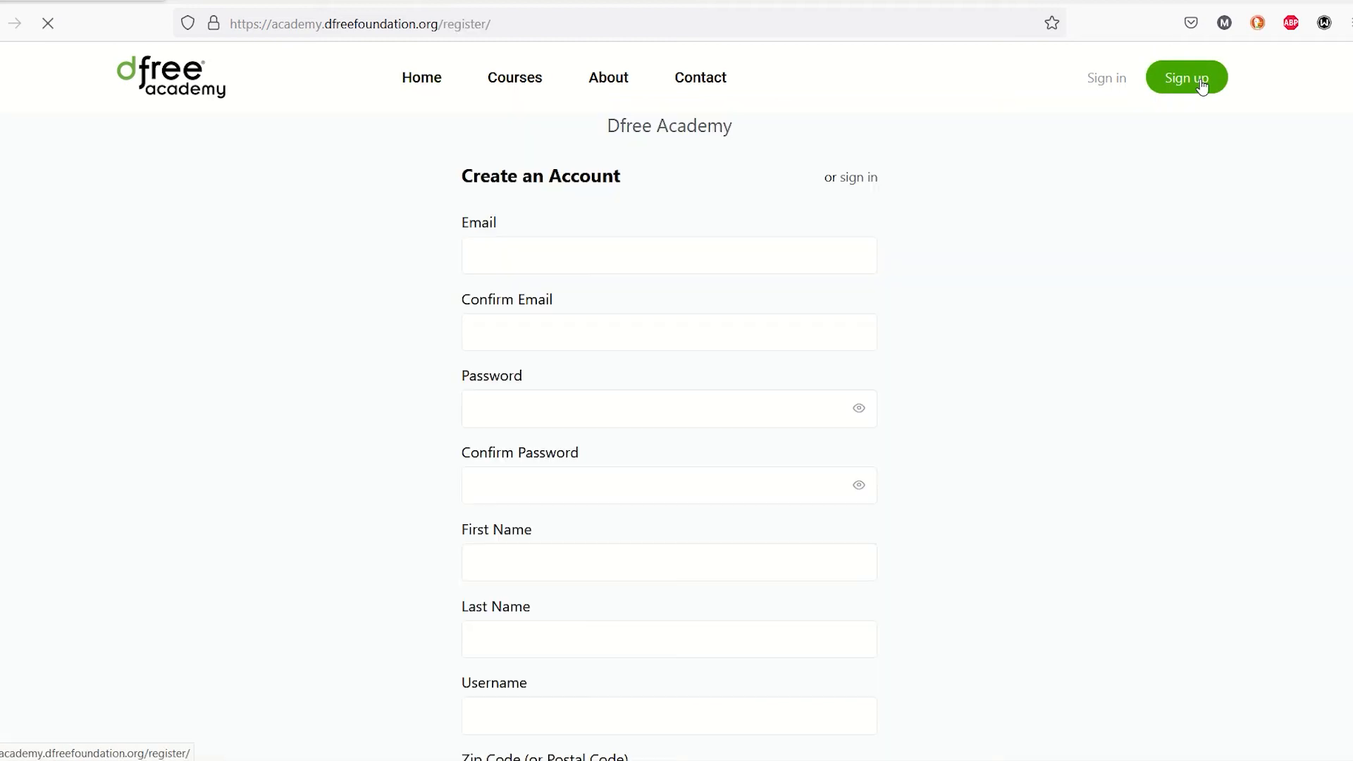
{"action": "type", "text": "madjei"}
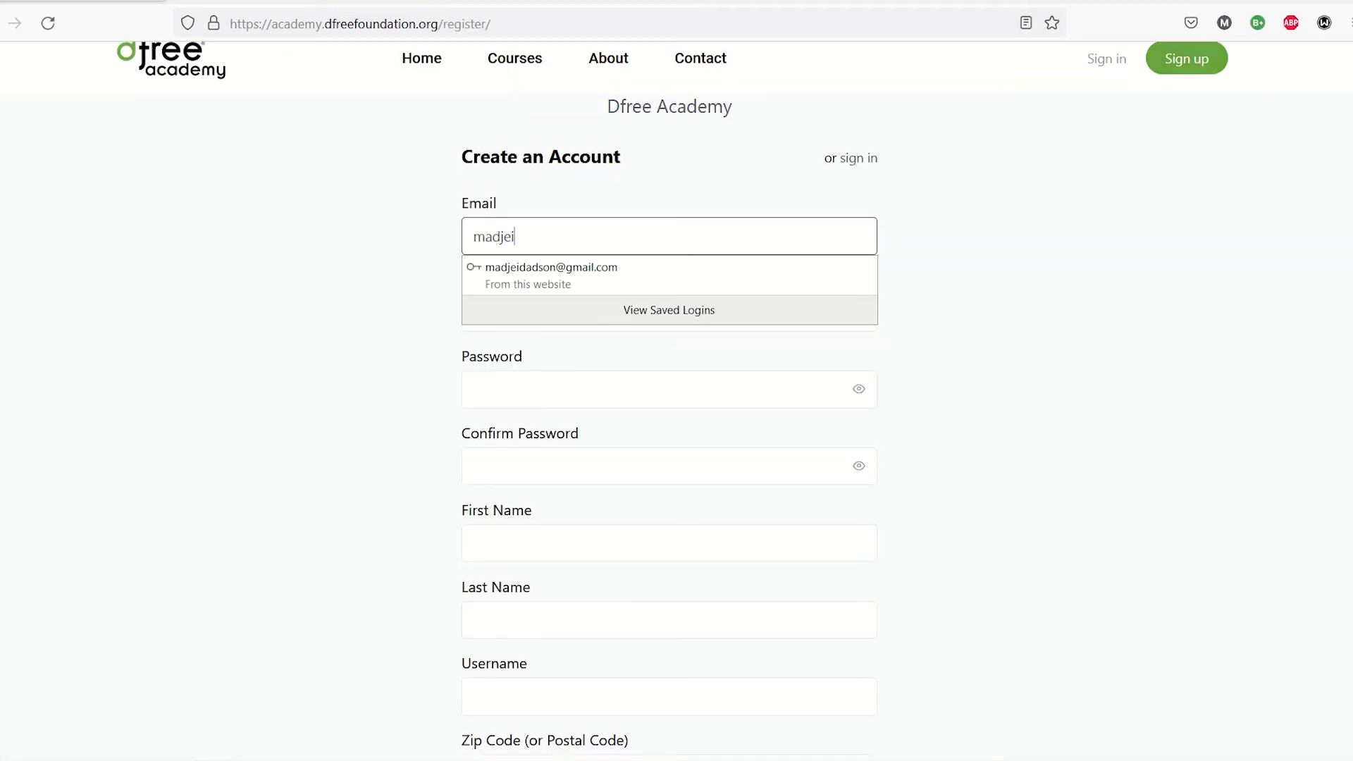
{"action": "type", "text": "mail.com"}
{"action": "left_click", "coordinate": [668, 697]}
{"action": "type", "text": "maxtest"}
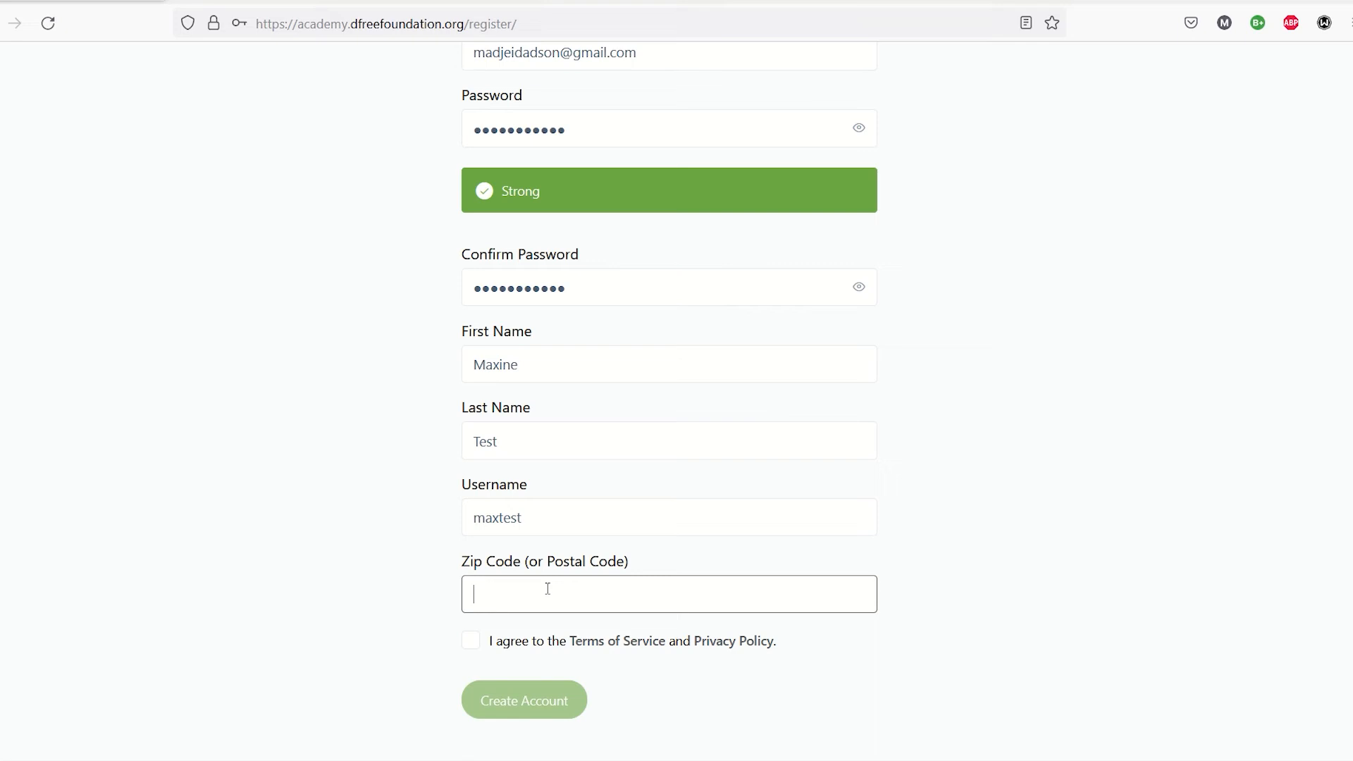
{"action": "type", "text": "01234"}
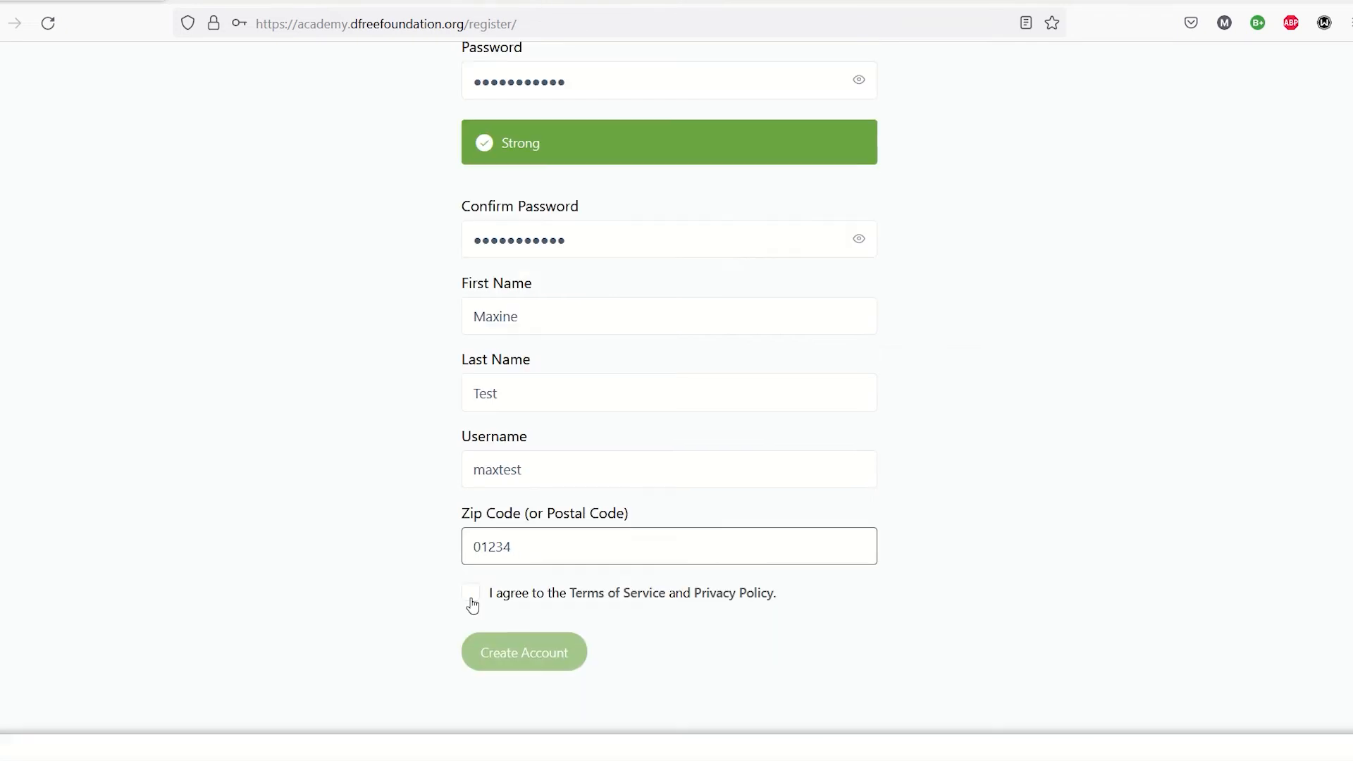
{"action": "left_click", "coordinate": [471, 593]}
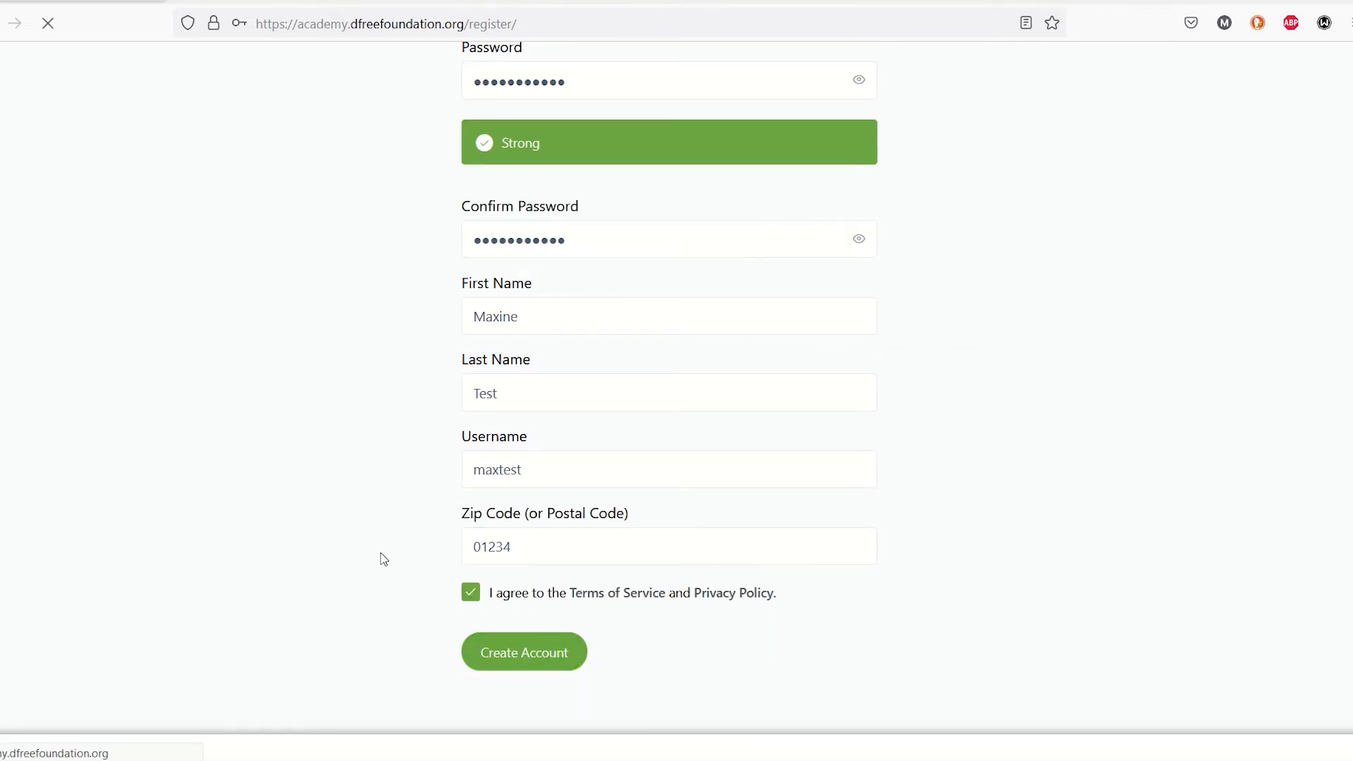
{"action": "left_click", "coordinate": [522, 651]}
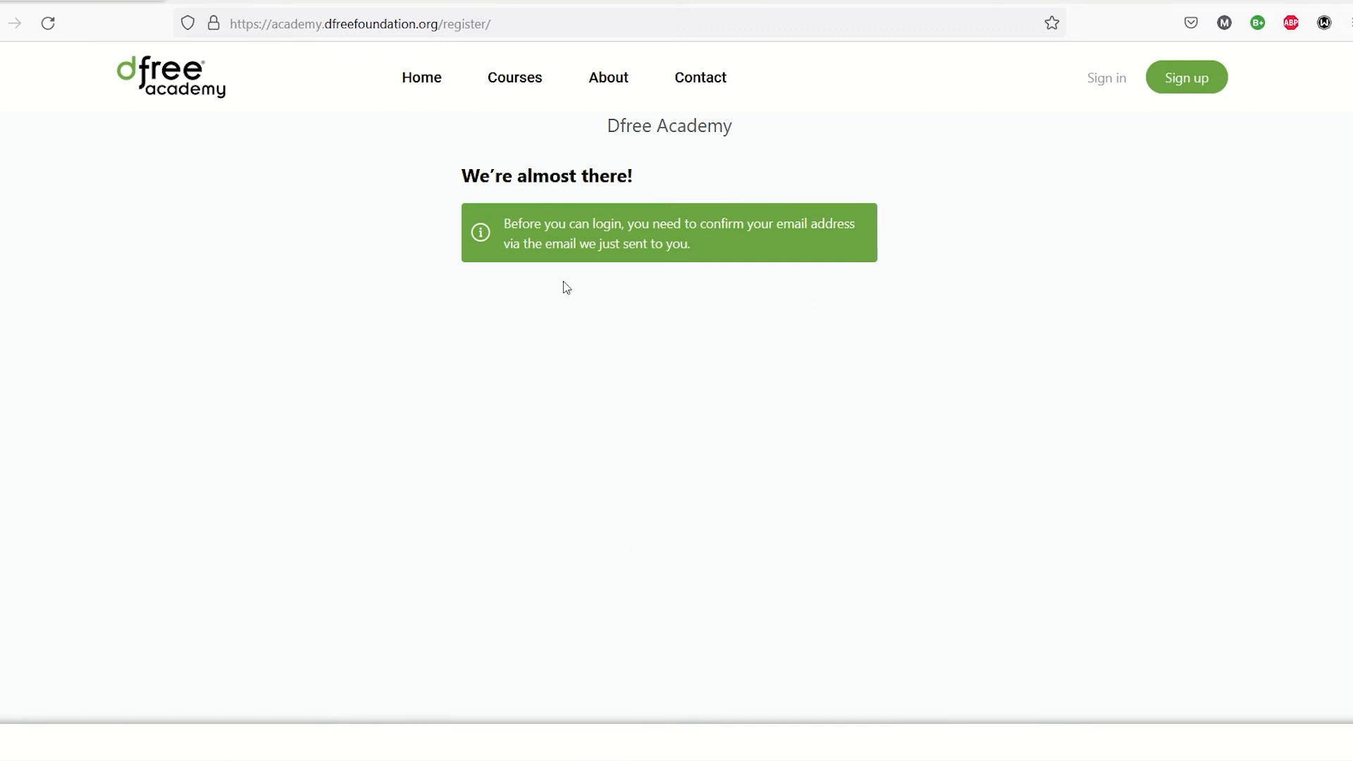
{"action": "mouse_move", "coordinate": [717, 292]}
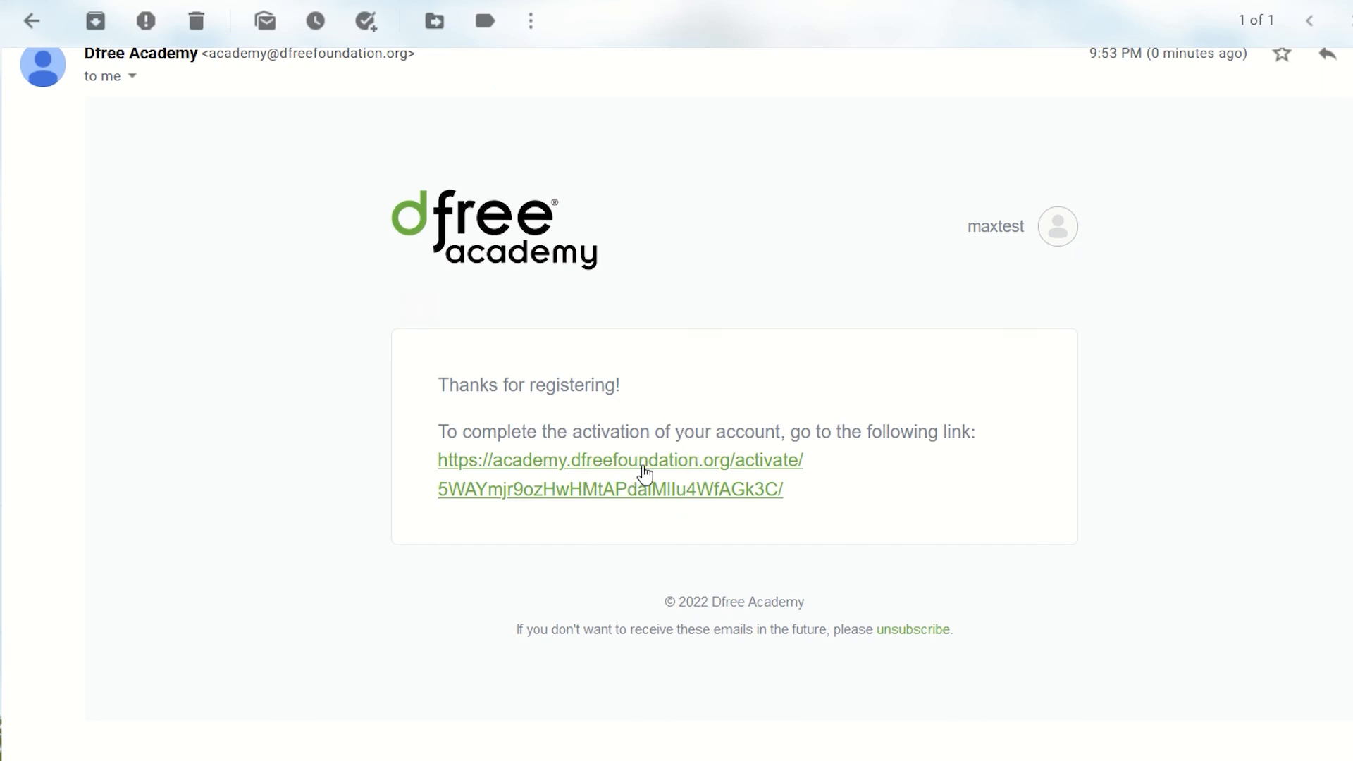
Step: Follow the activation link in the confirmation email to the Activate Your Account page
{"action": "left_click", "coordinate": [618, 459]}
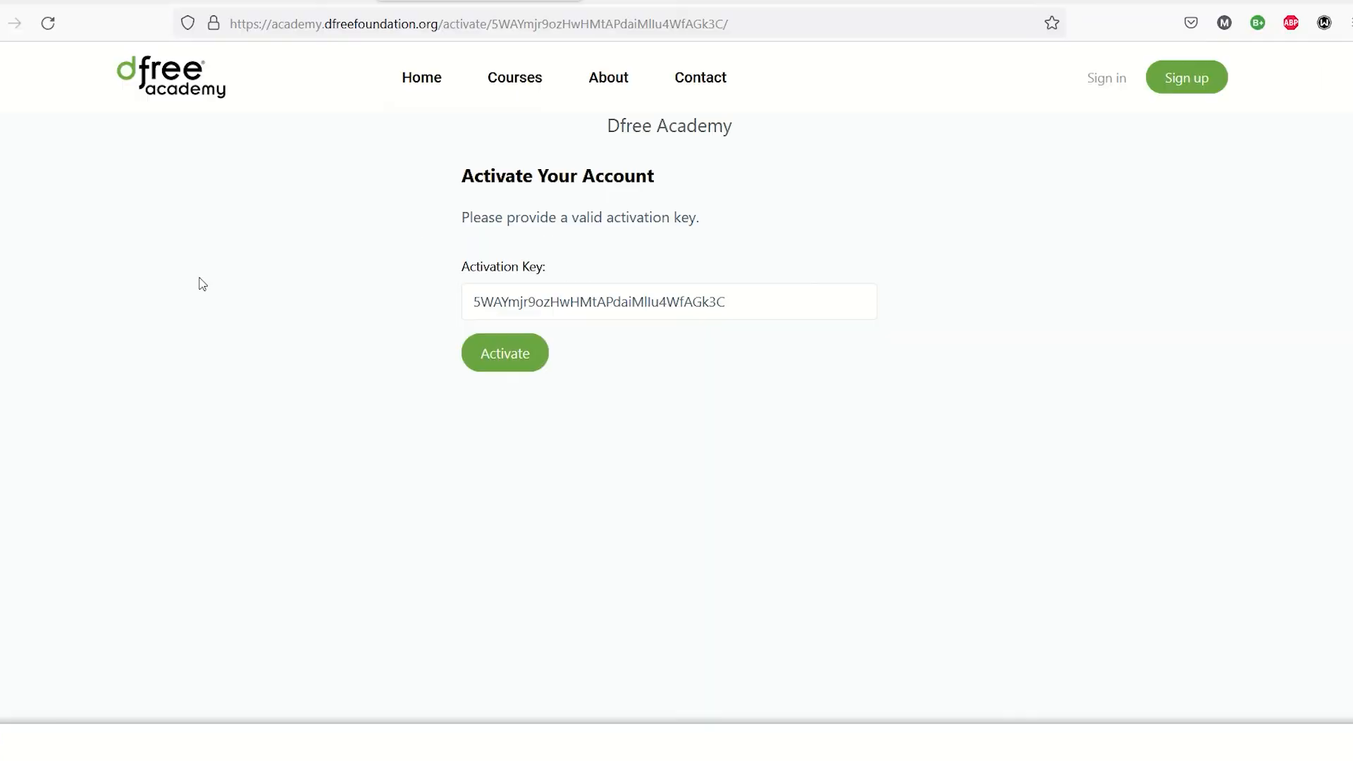
Step: Activate the account with the prefilled key and sign in to reach the classroom dashboard
{"action": "left_click", "coordinate": [505, 353]}
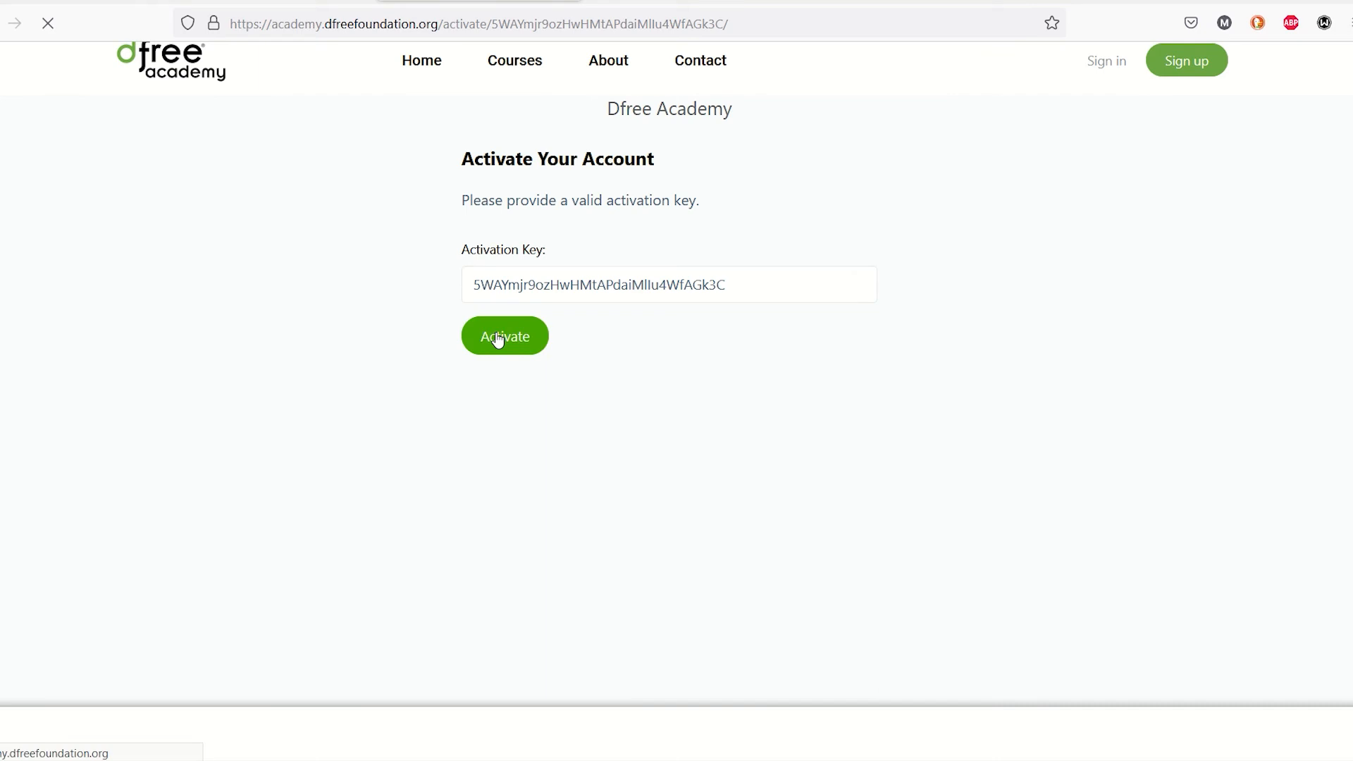
{"action": "left_click", "coordinate": [505, 335]}
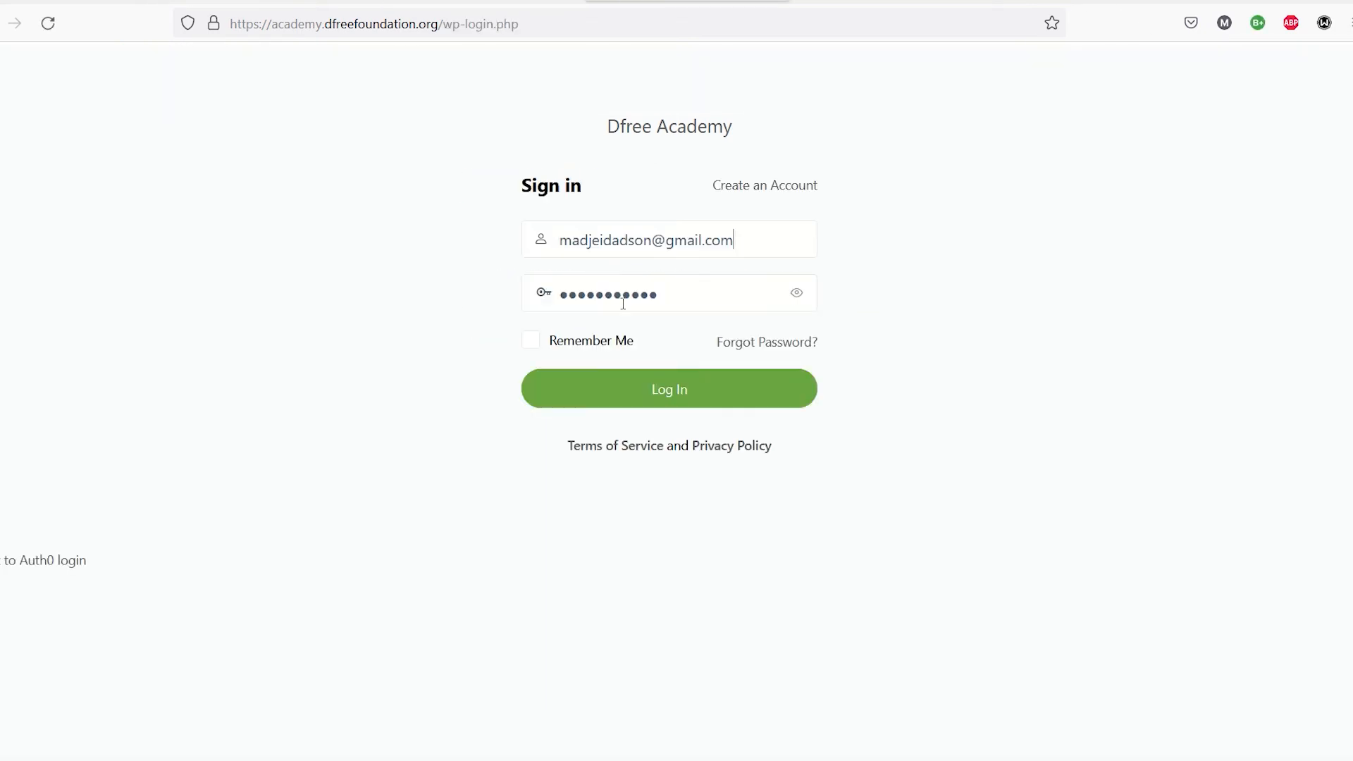
{"action": "left_click", "coordinate": [668, 389]}
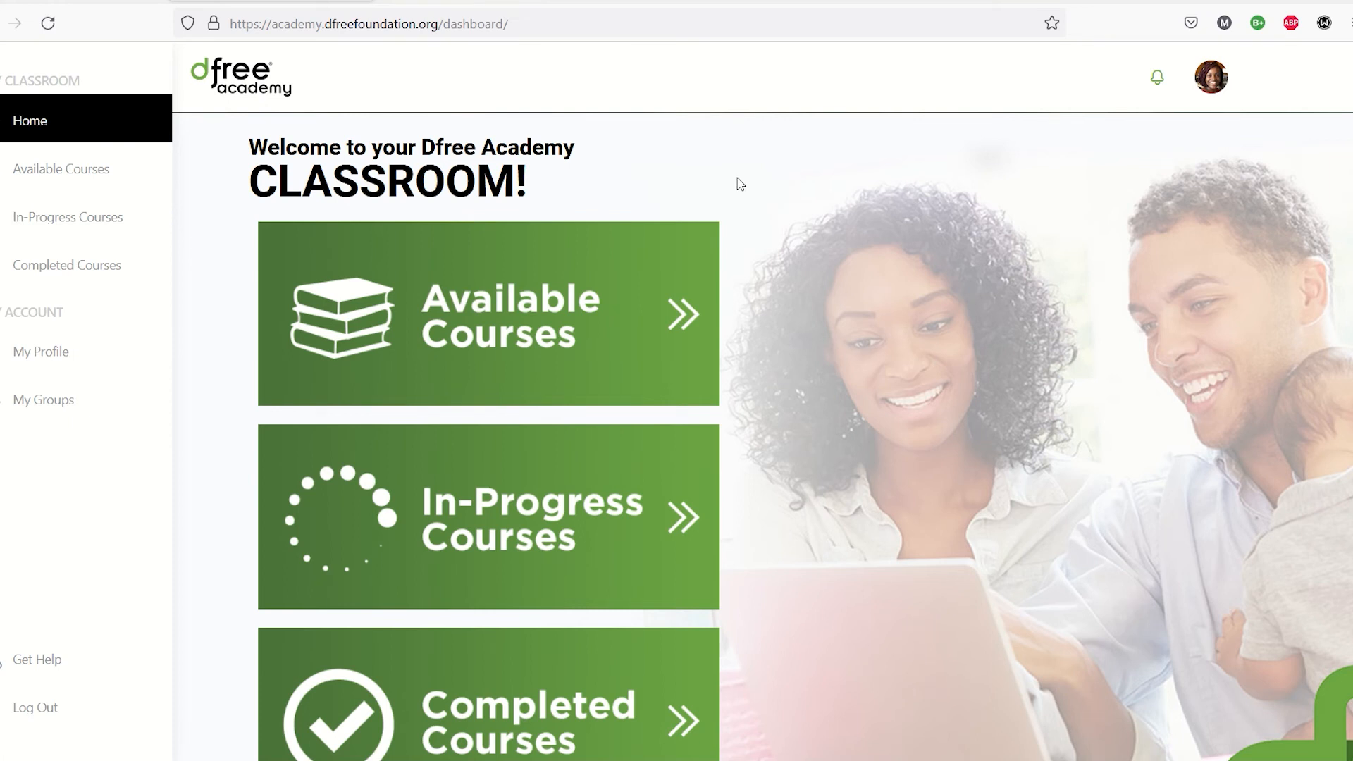
{"action": "mouse_move", "coordinate": [856, 252]}
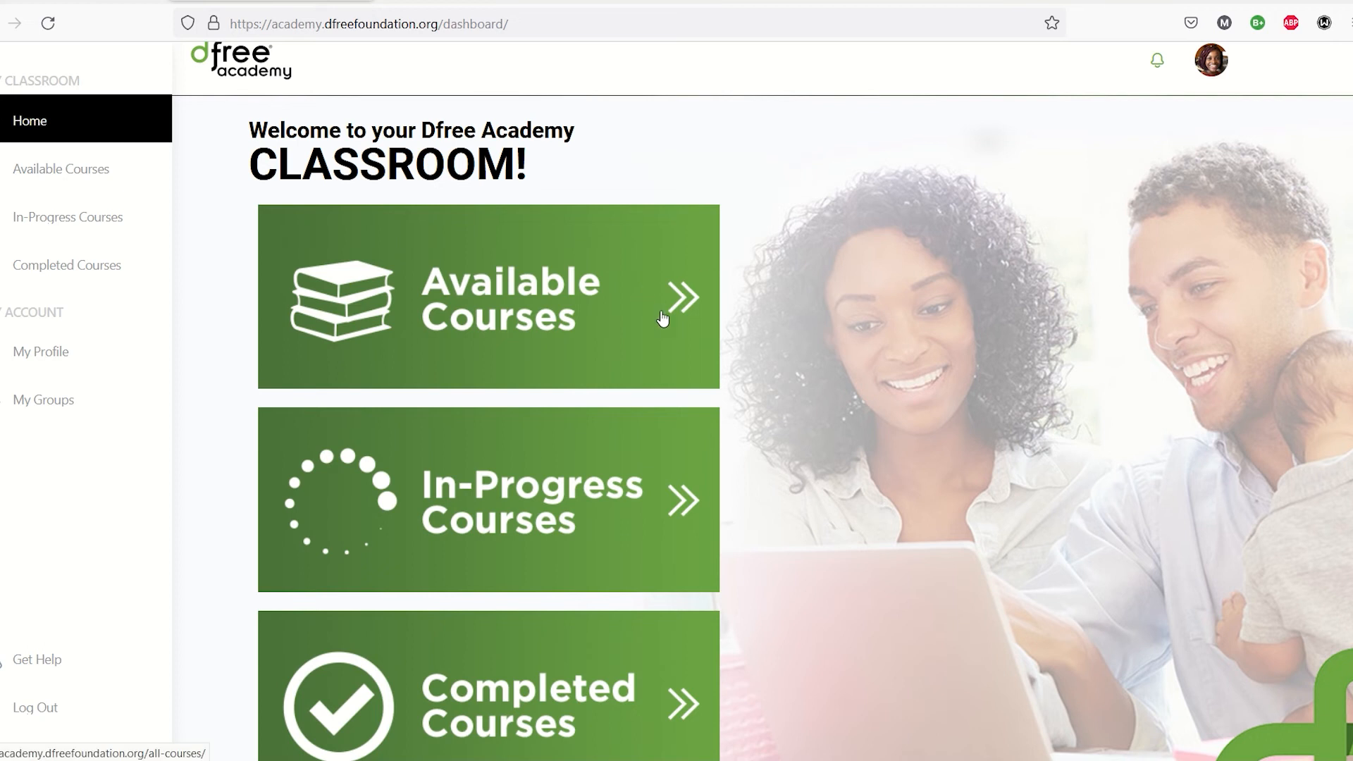
Step: Scan the dashboard tiles, then go to the Available Courses listing
{"action": "scroll", "scroll_direction": "down", "scroll_amount": 3}
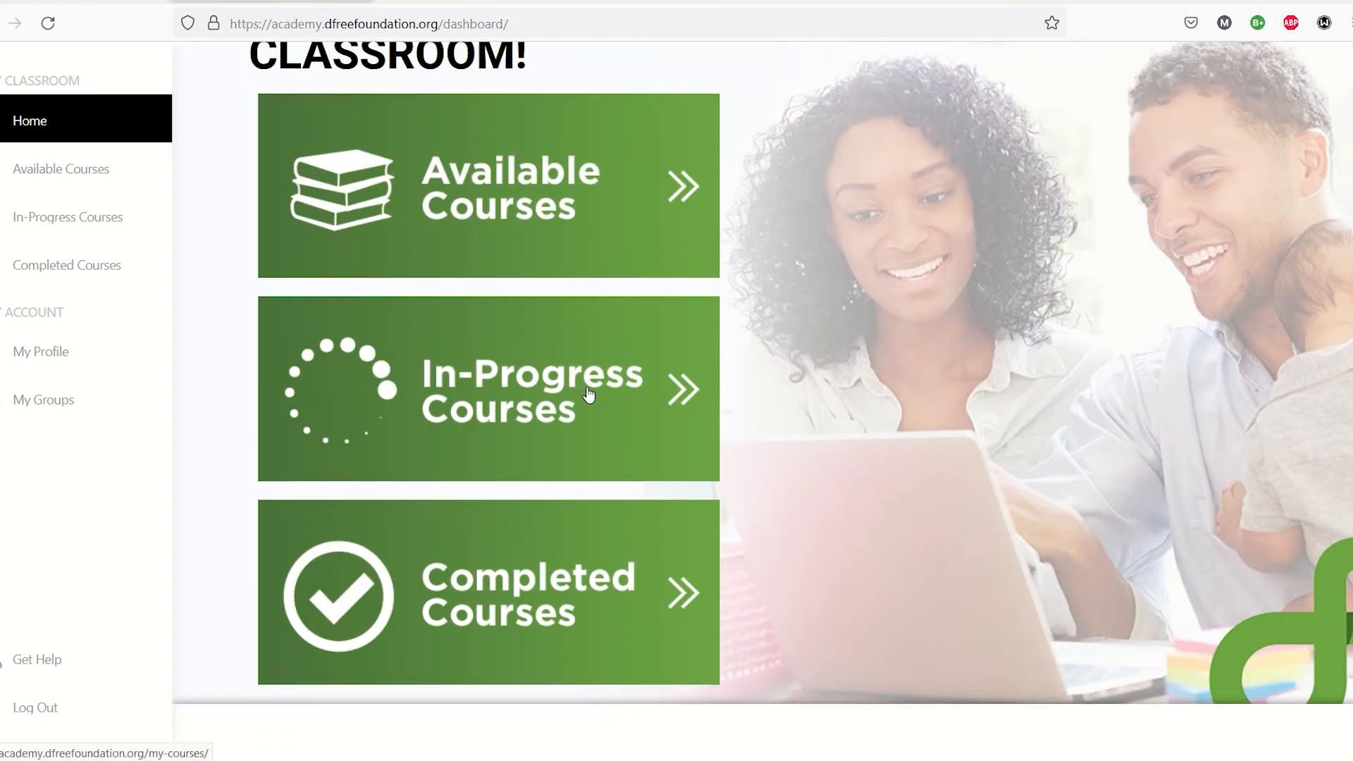
{"action": "mouse_move", "coordinate": [531, 630]}
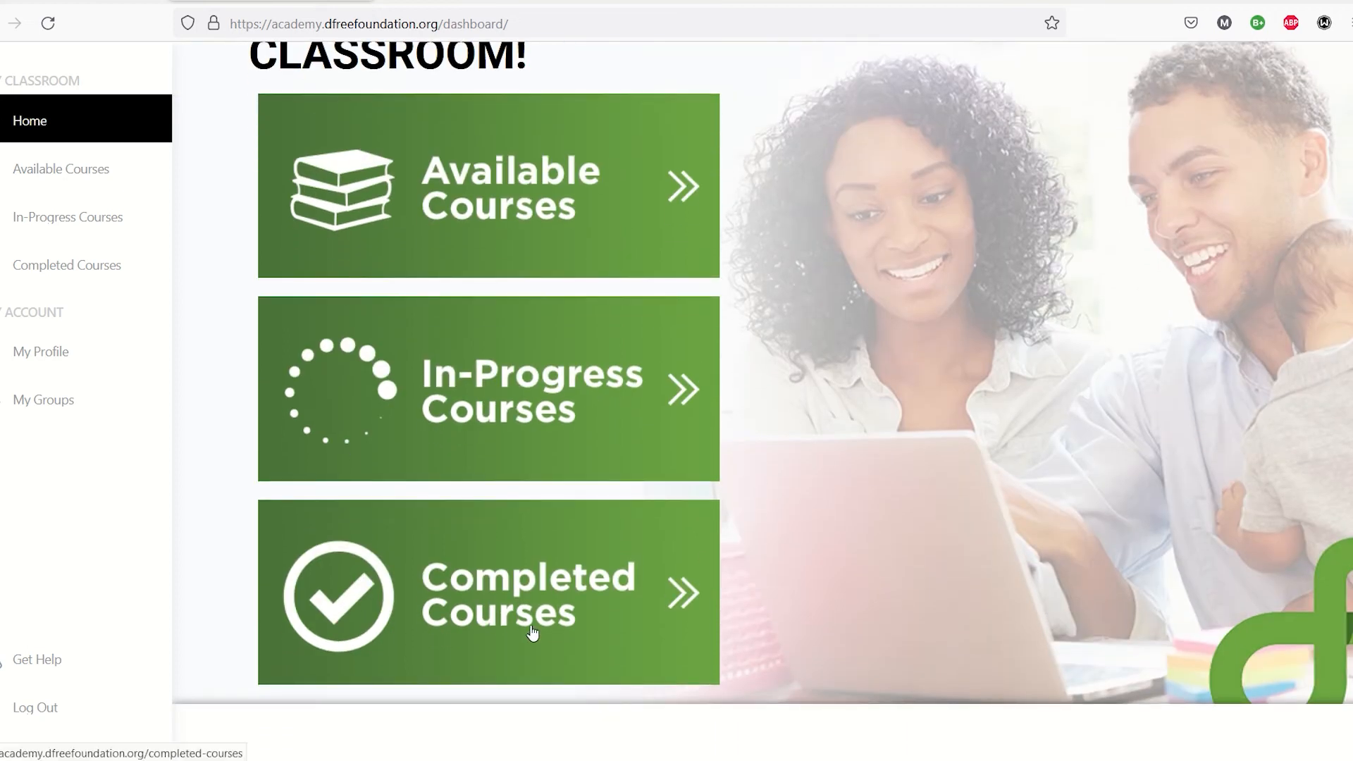
{"action": "scroll", "scroll_direction": "up", "scroll_amount": 3}
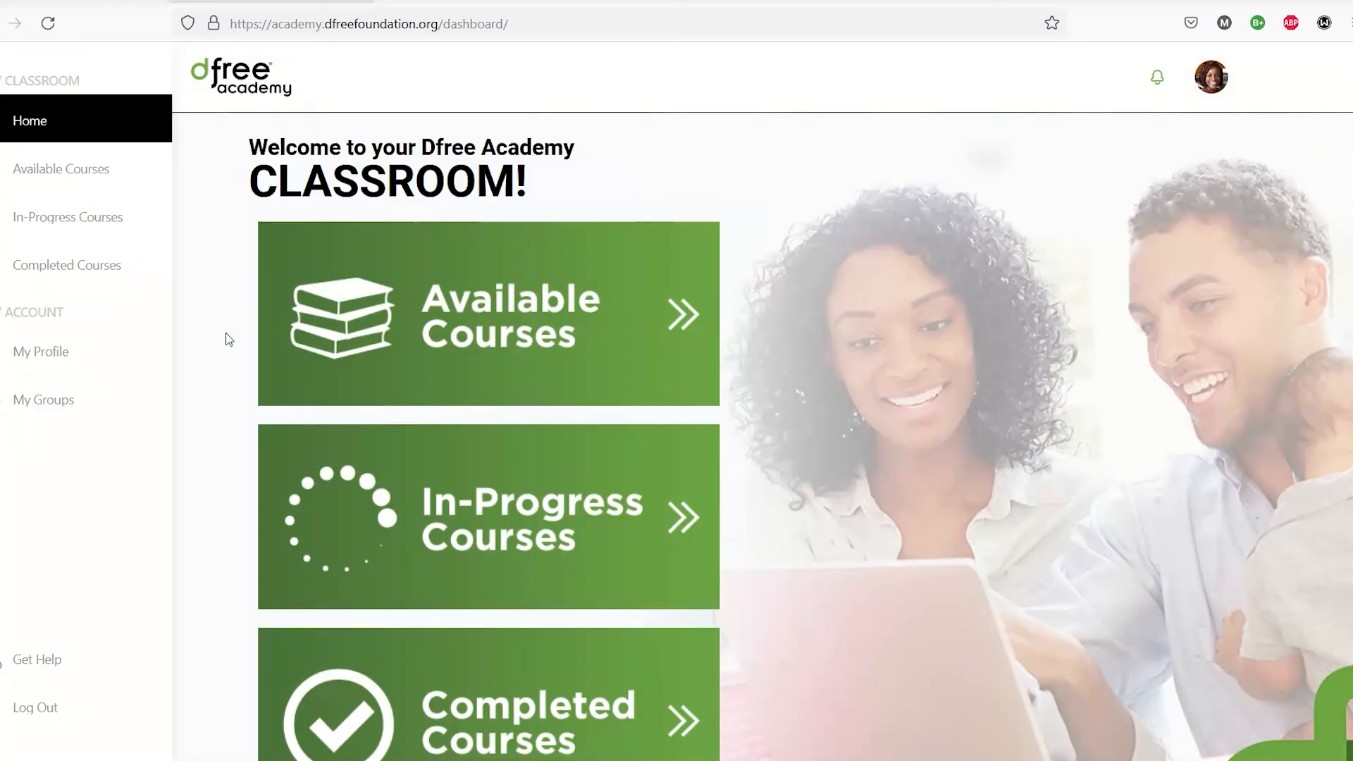
{"action": "mouse_move", "coordinate": [99, 234]}
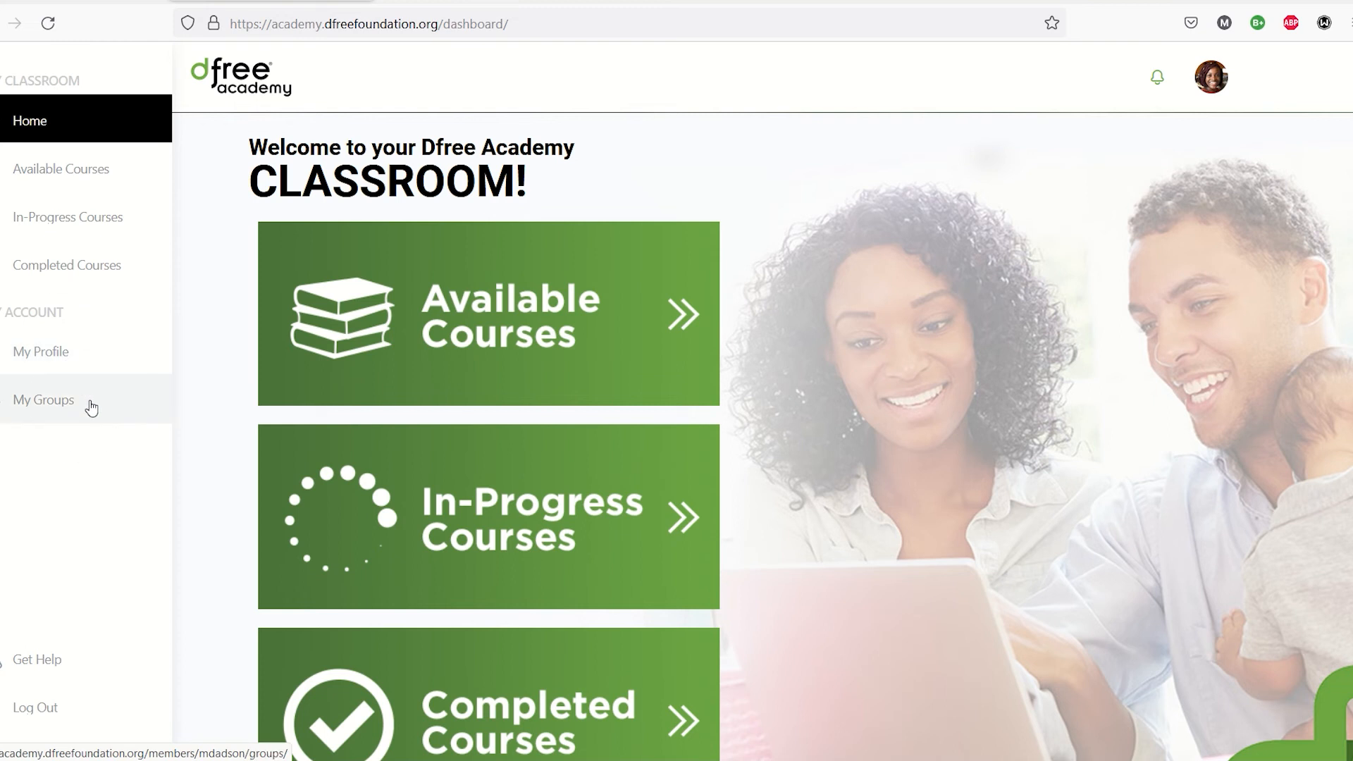
{"action": "left_click", "coordinate": [1210, 76]}
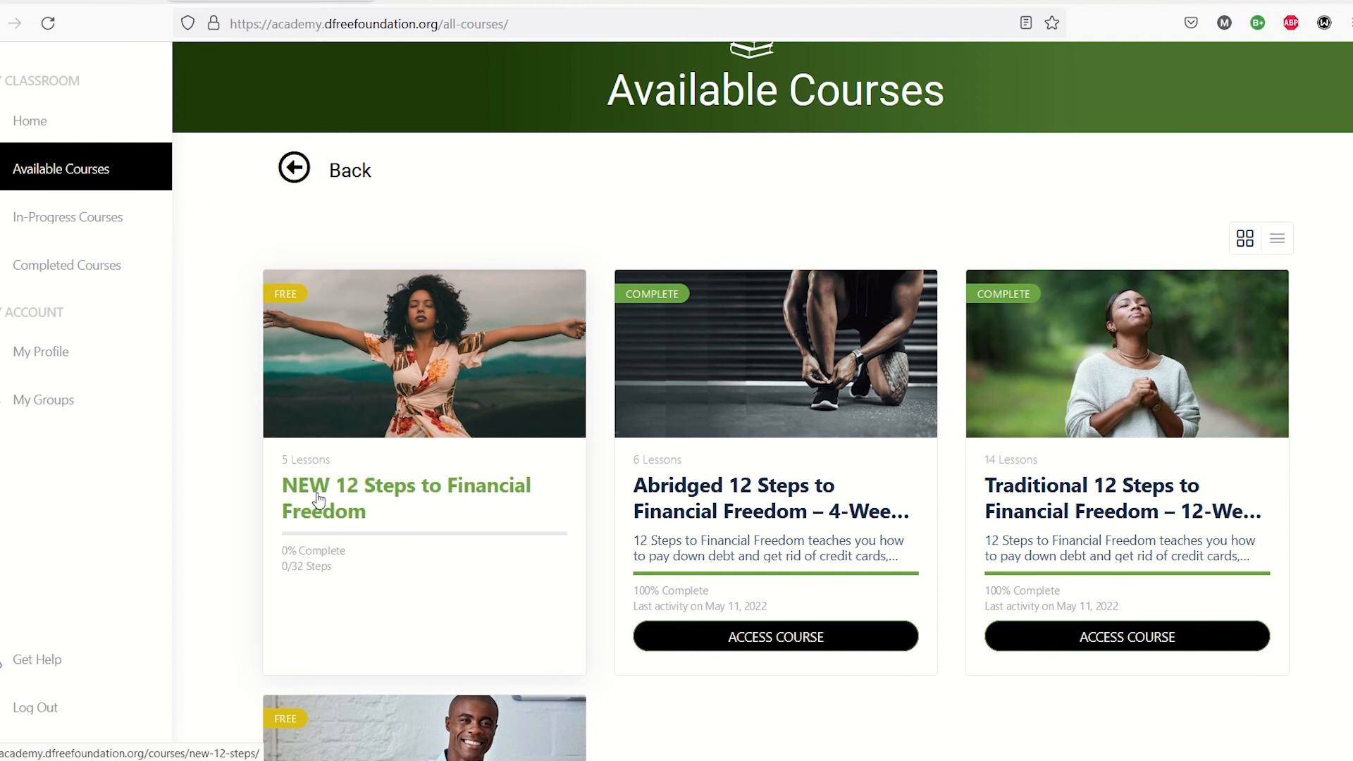
Step: Enroll in the free NEW 12 Steps to Financial Freedom course via Take this Course
{"action": "left_click", "coordinate": [405, 497]}
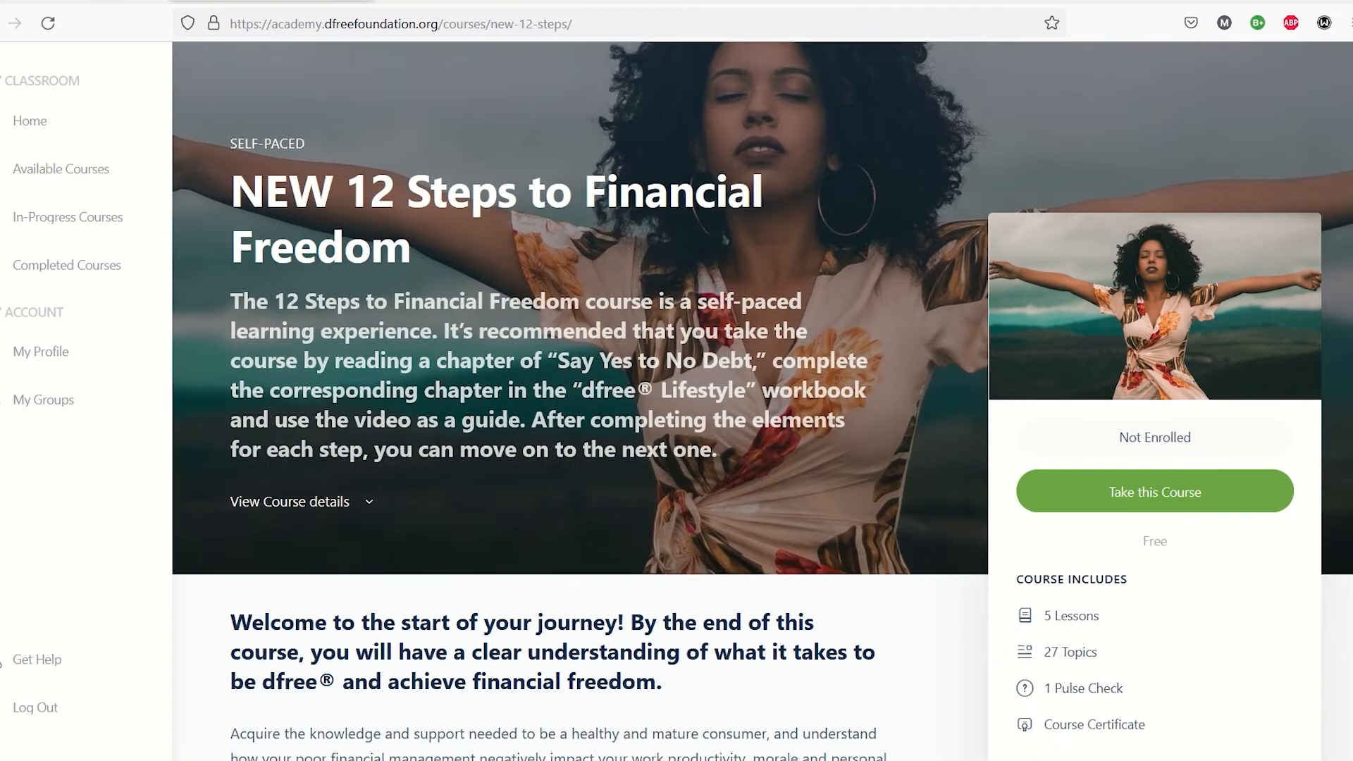
{"action": "scroll", "scroll_direction": "down", "scroll_amount": 3}
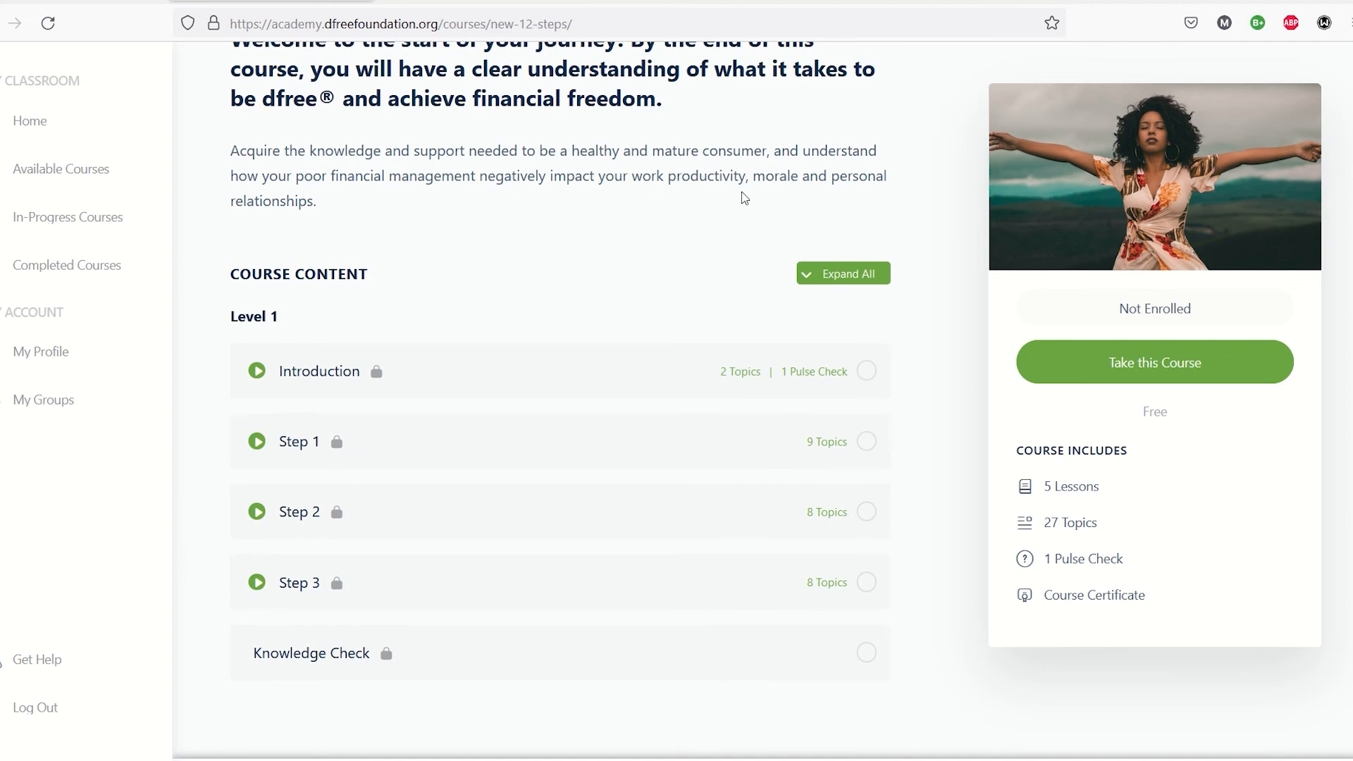
{"action": "left_click", "coordinate": [1154, 362]}
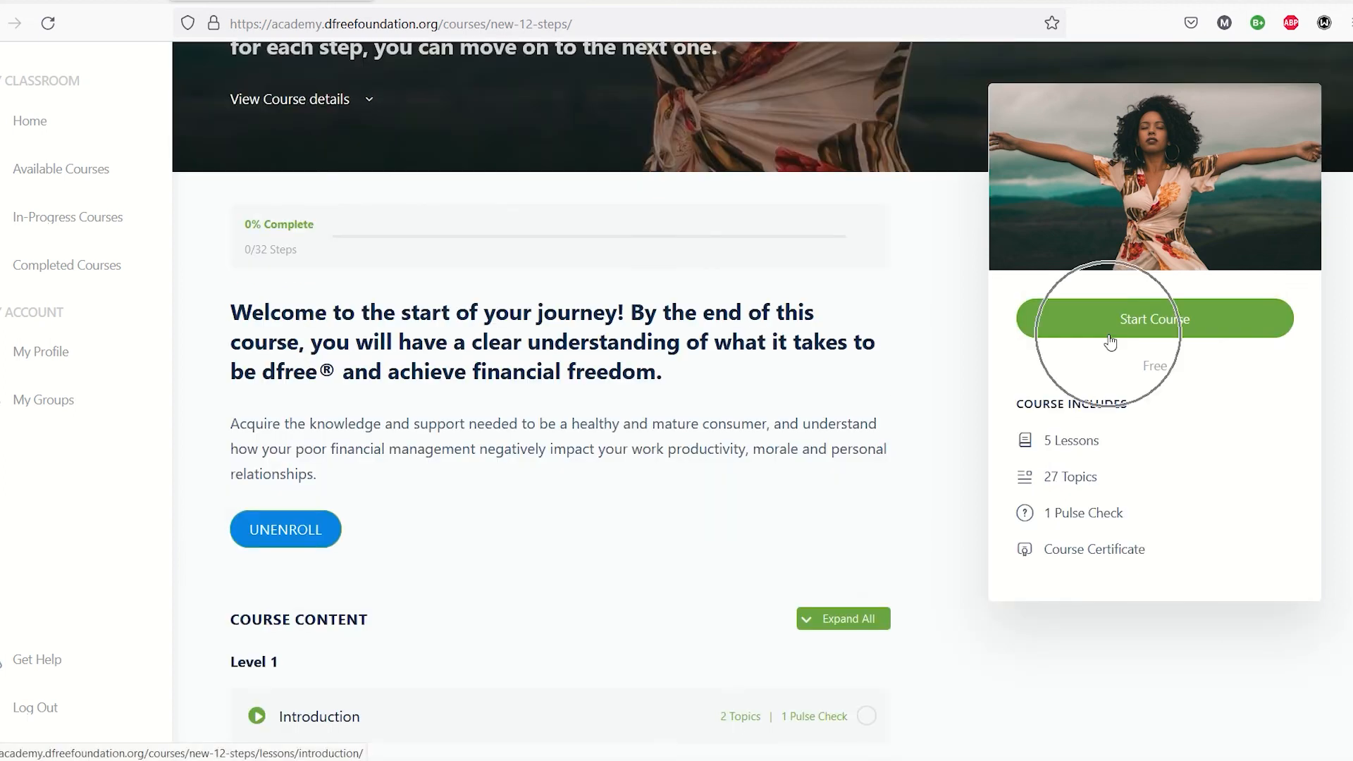
Step: Start the course and mark the Welcome topic complete, bringing progress to 3%
{"action": "left_click", "coordinate": [1154, 319]}
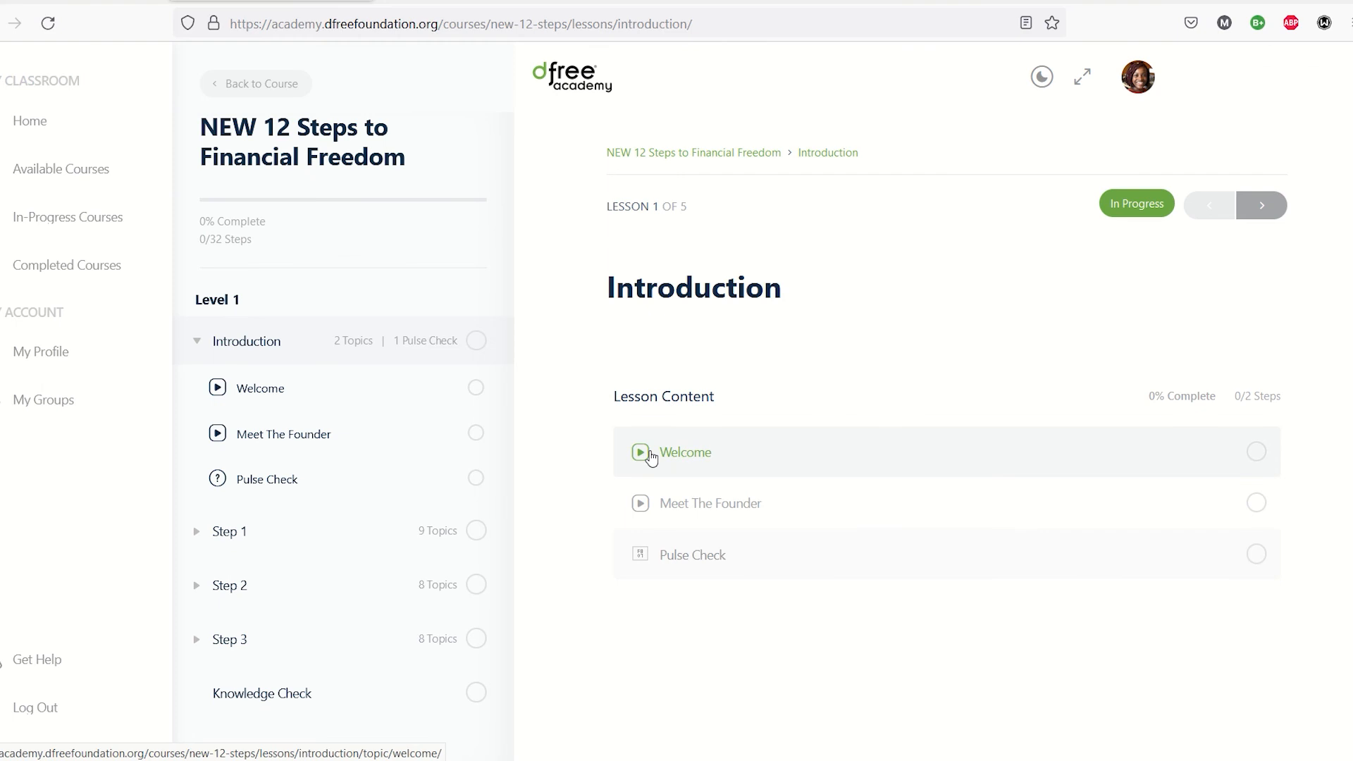
{"action": "left_click", "coordinate": [687, 452]}
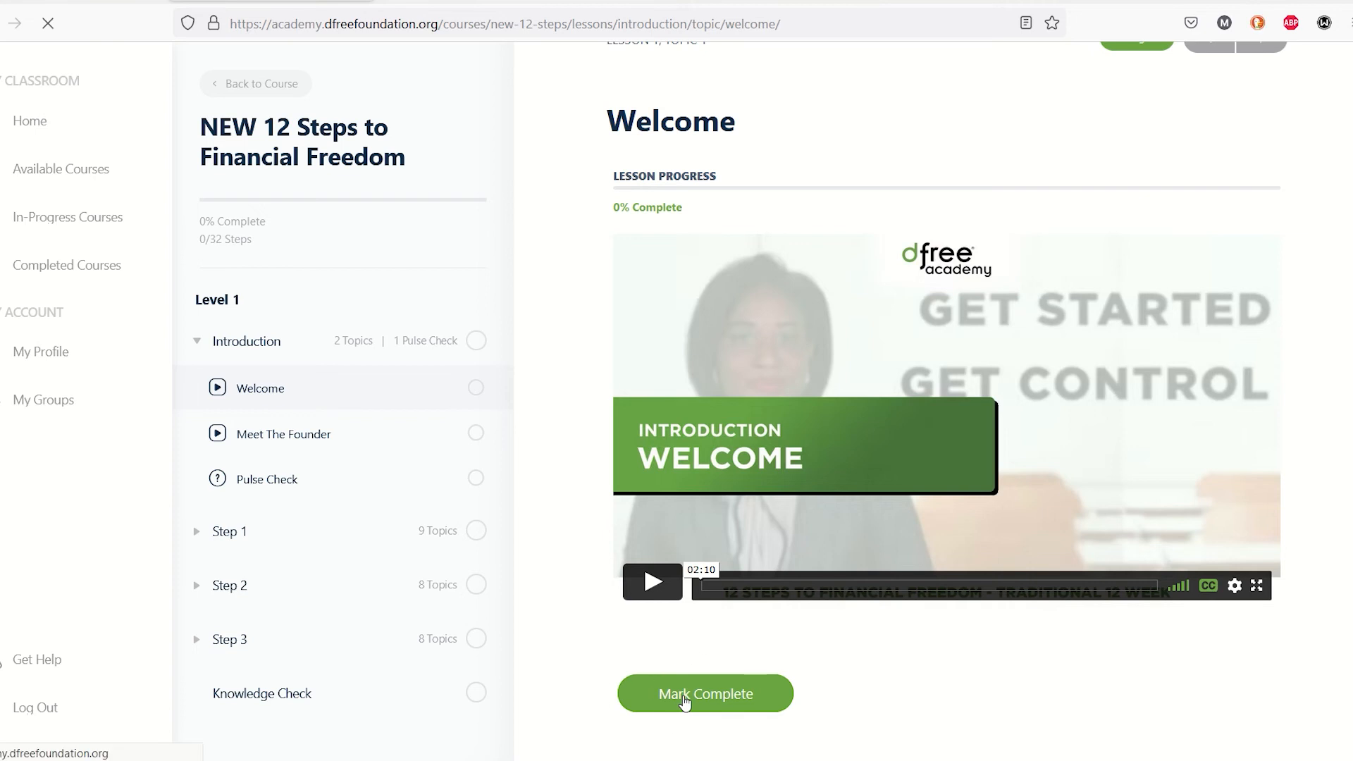
{"action": "left_click", "coordinate": [705, 693]}
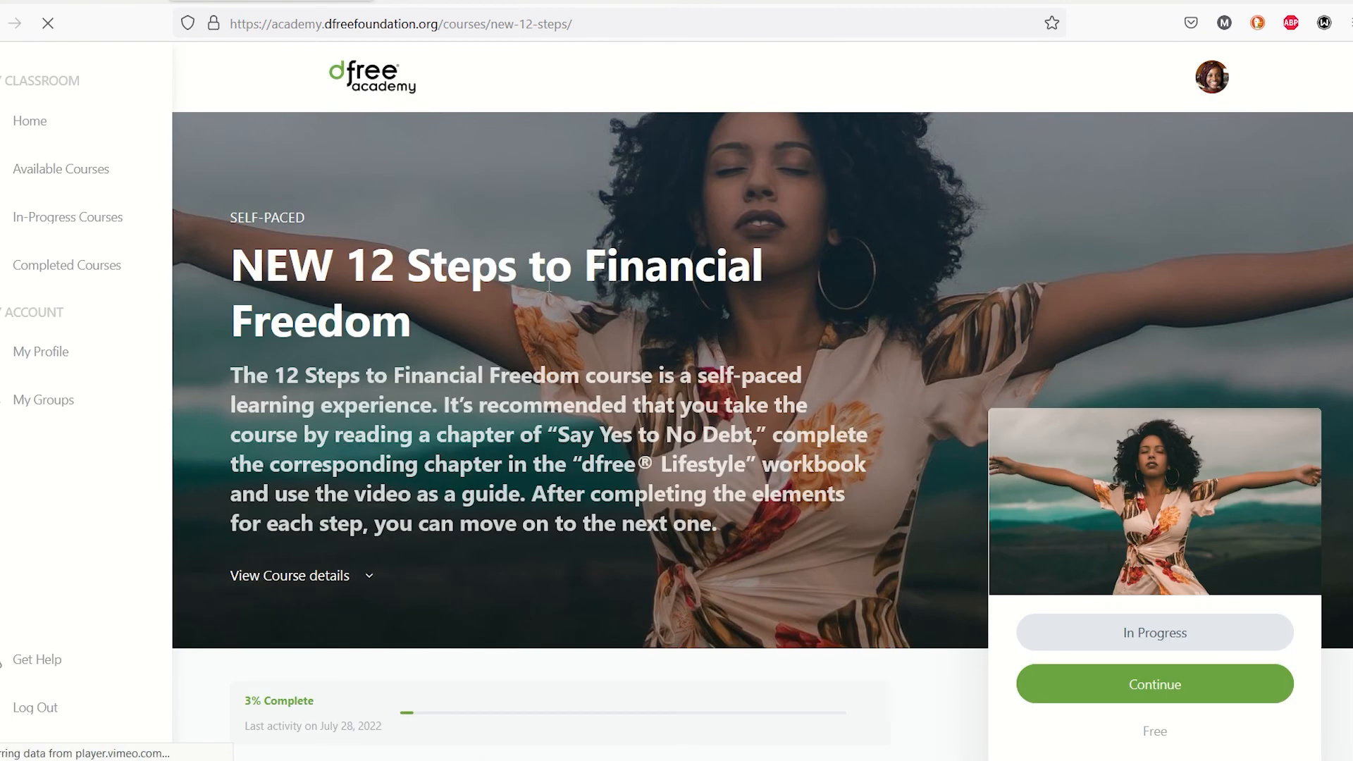
Step: Unenroll from the NEW 12 Steps course, confirm, reload, then enroll again with 3% progress kept
{"action": "scroll", "scroll_direction": "down", "scroll_amount": 3}
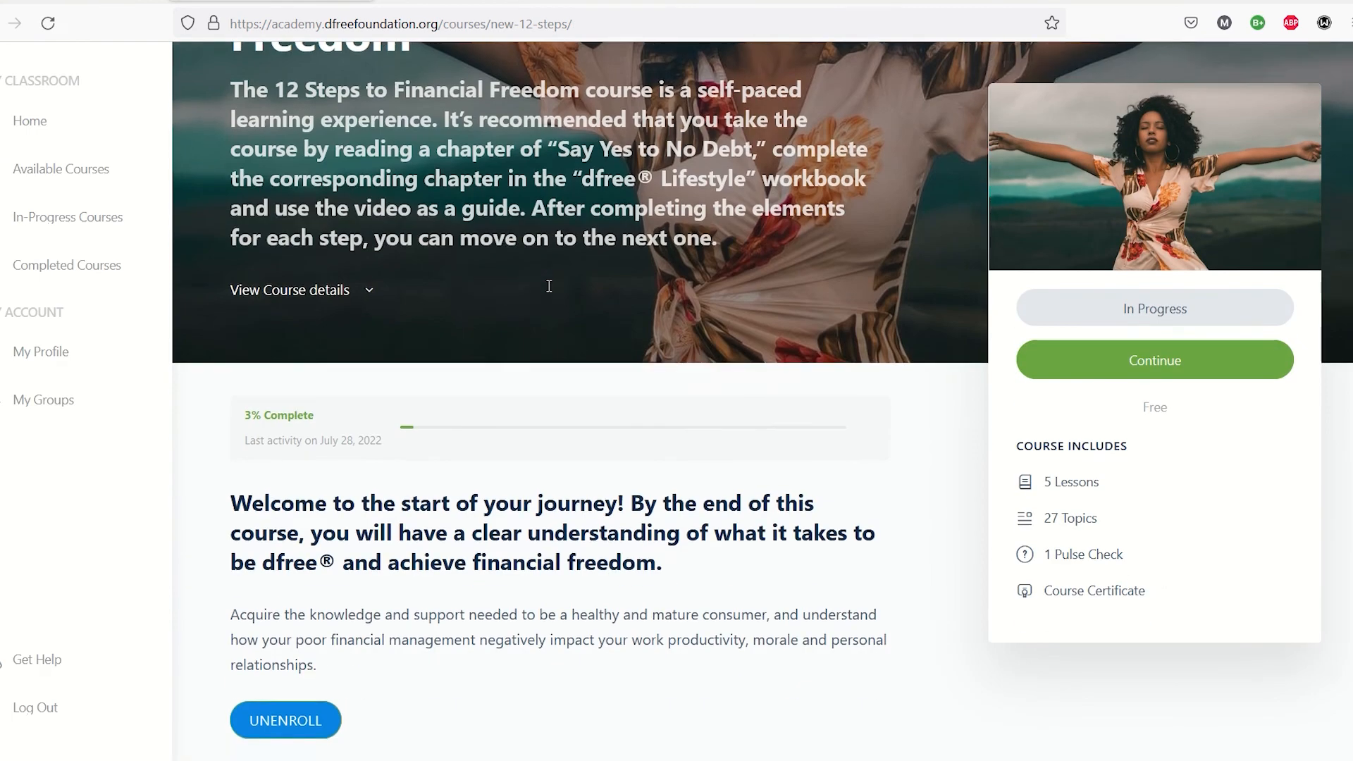
{"action": "scroll", "scroll_direction": "down", "scroll_amount": 3}
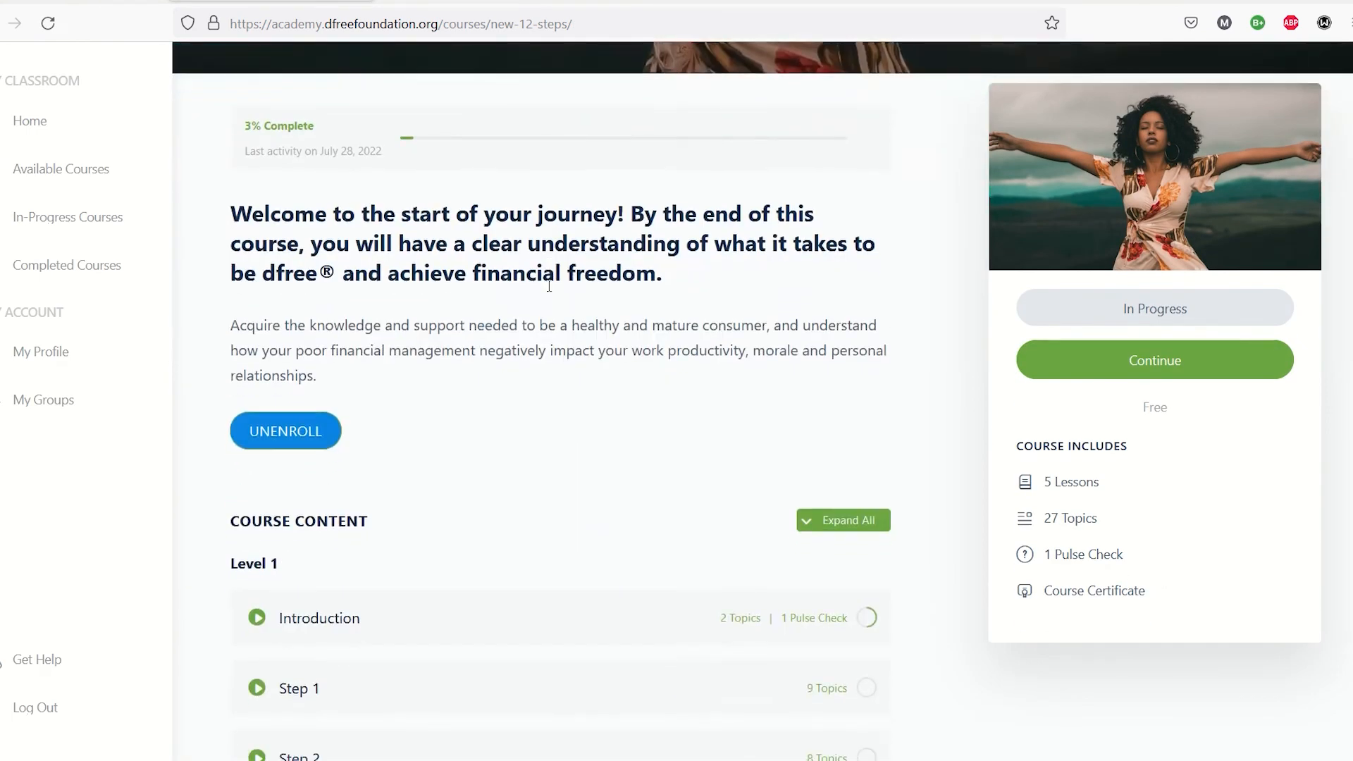
{"action": "scroll", "scroll_direction": "down", "scroll_amount": 3}
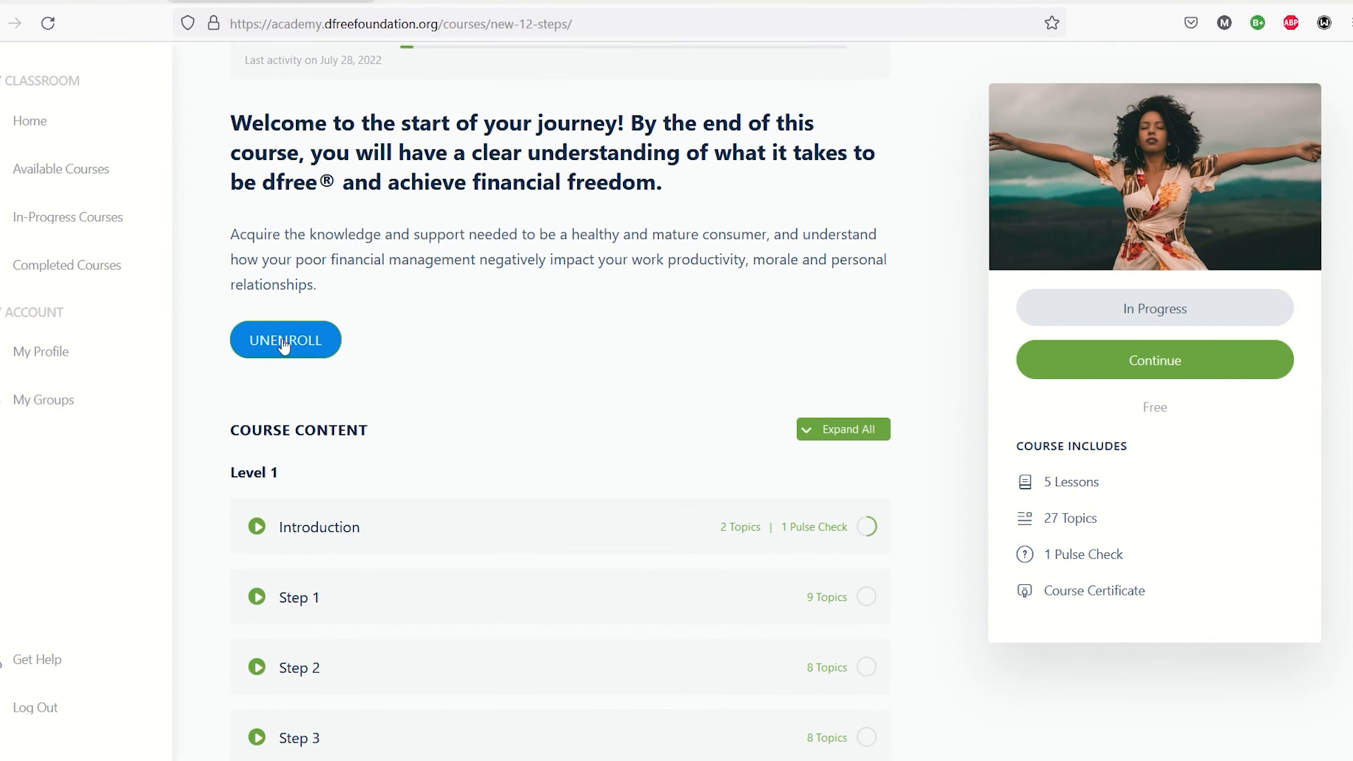
{"action": "left_click", "coordinate": [284, 340]}
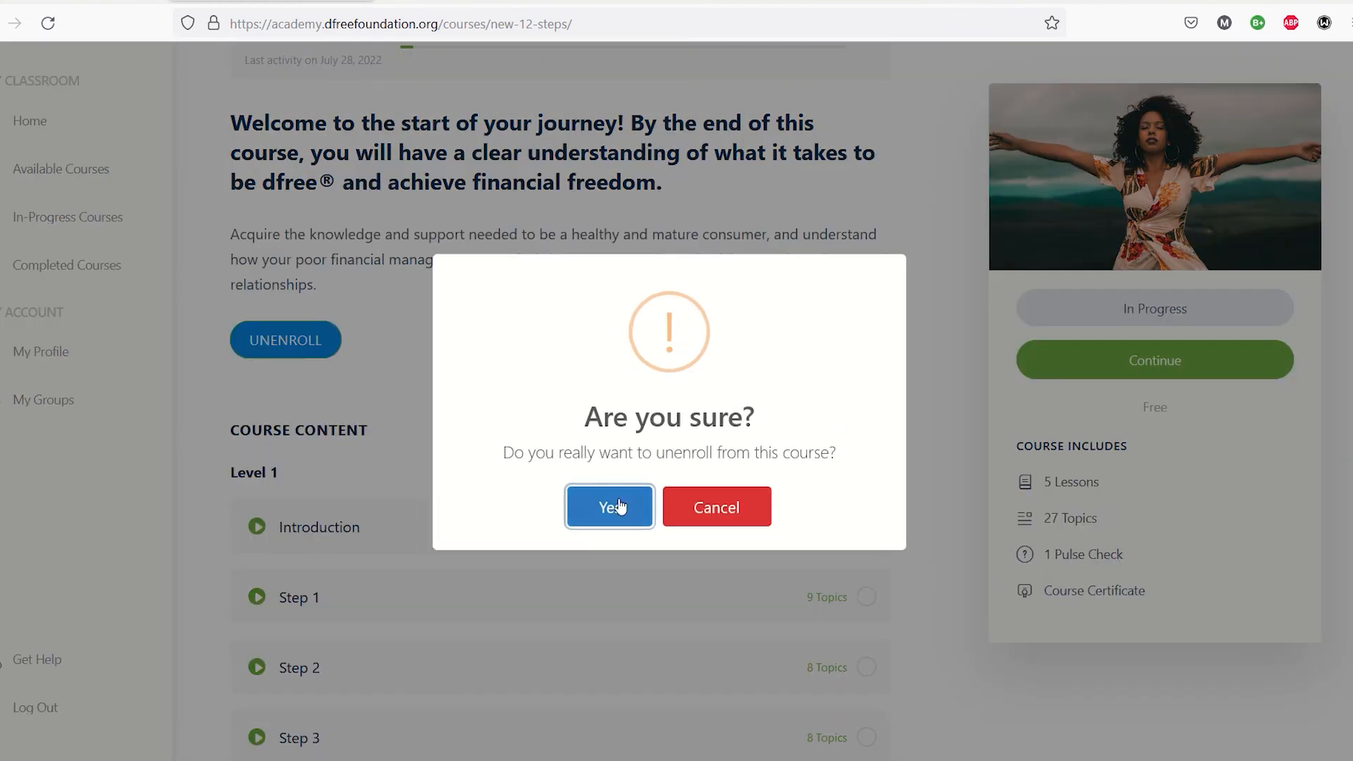
{"action": "left_click", "coordinate": [609, 506]}
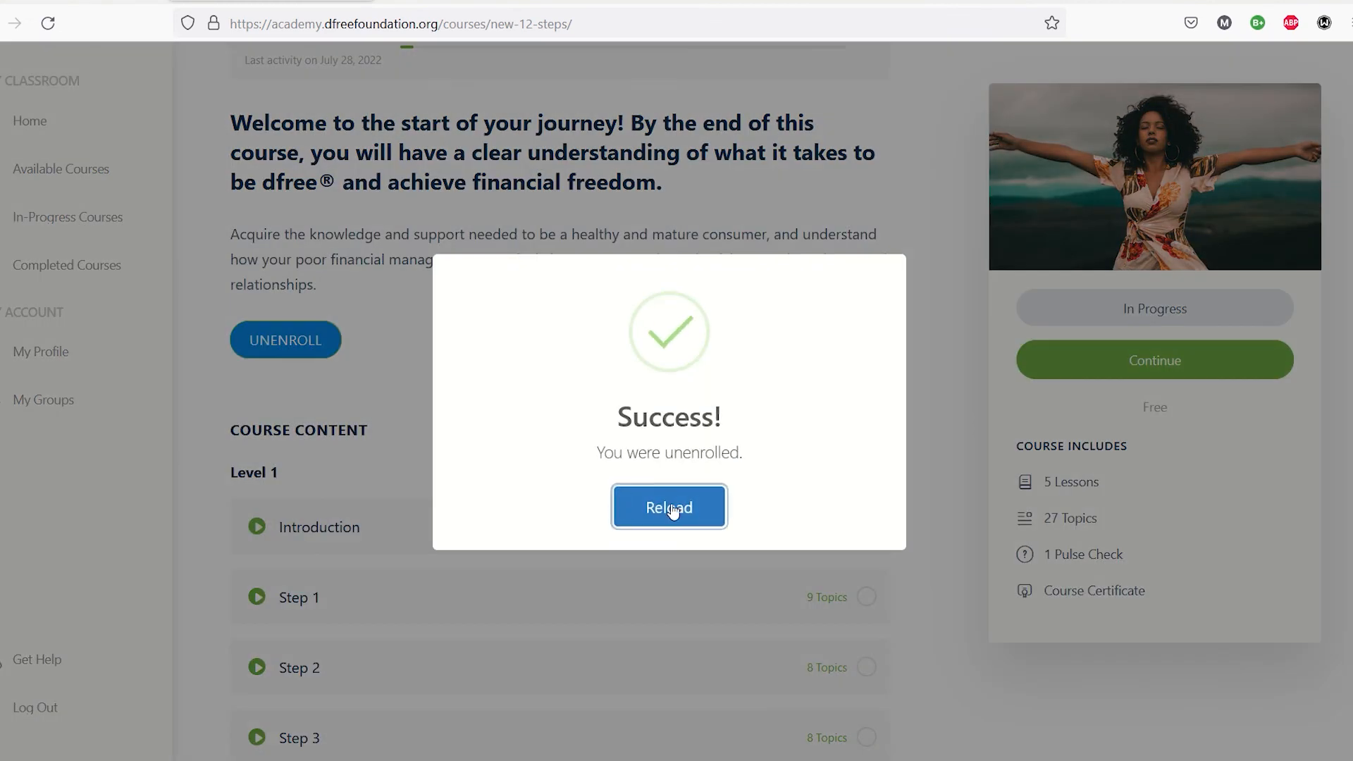
{"action": "left_click", "coordinate": [668, 506]}
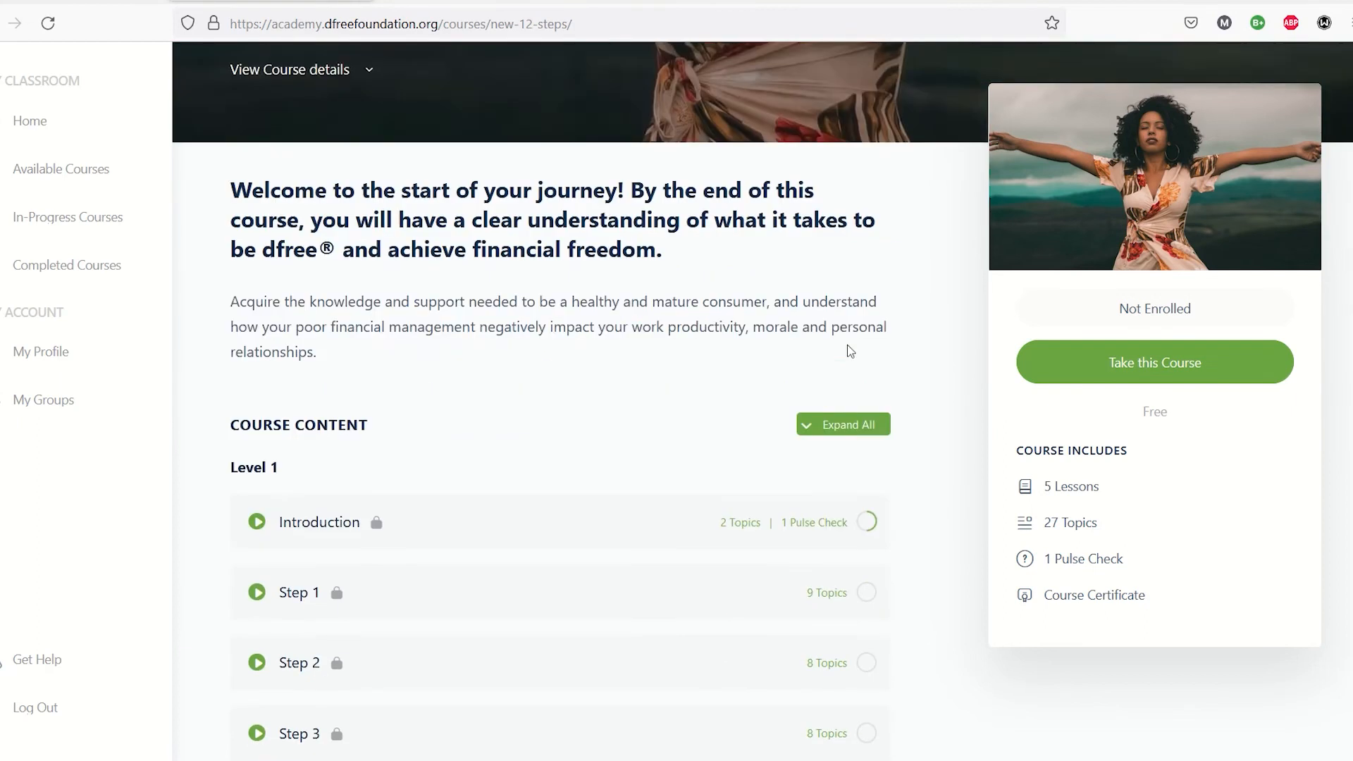
{"action": "scroll", "scroll_direction": "down", "scroll_amount": 3}
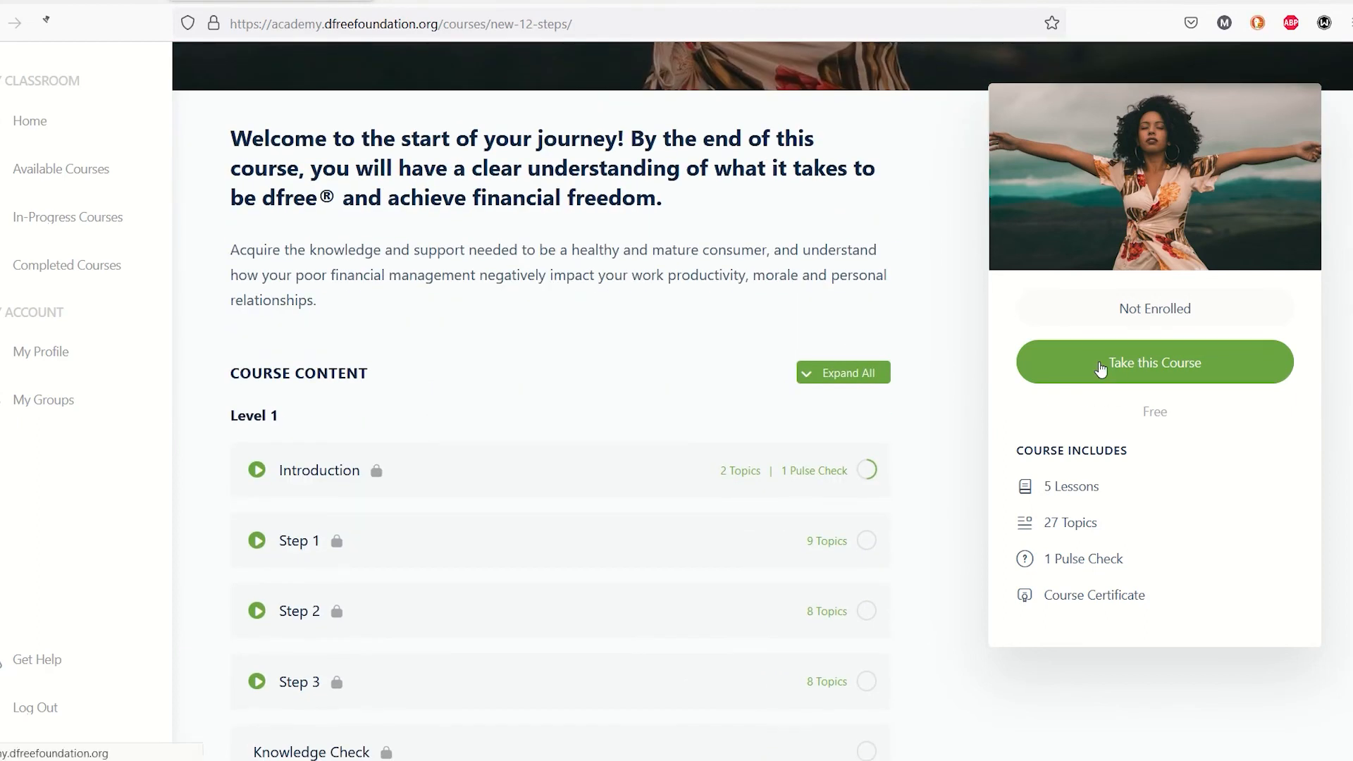
{"action": "left_click", "coordinate": [1154, 362]}
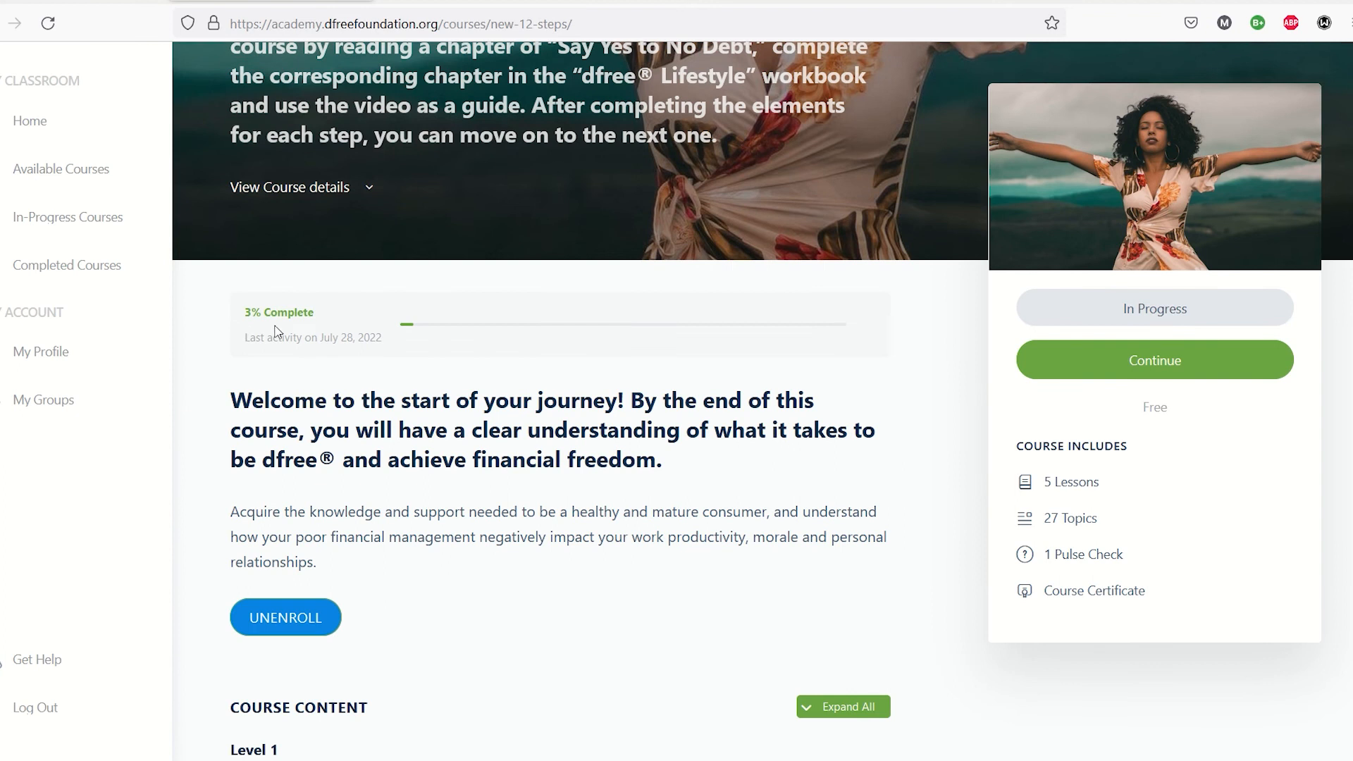
{"action": "left_click", "coordinate": [66, 265]}
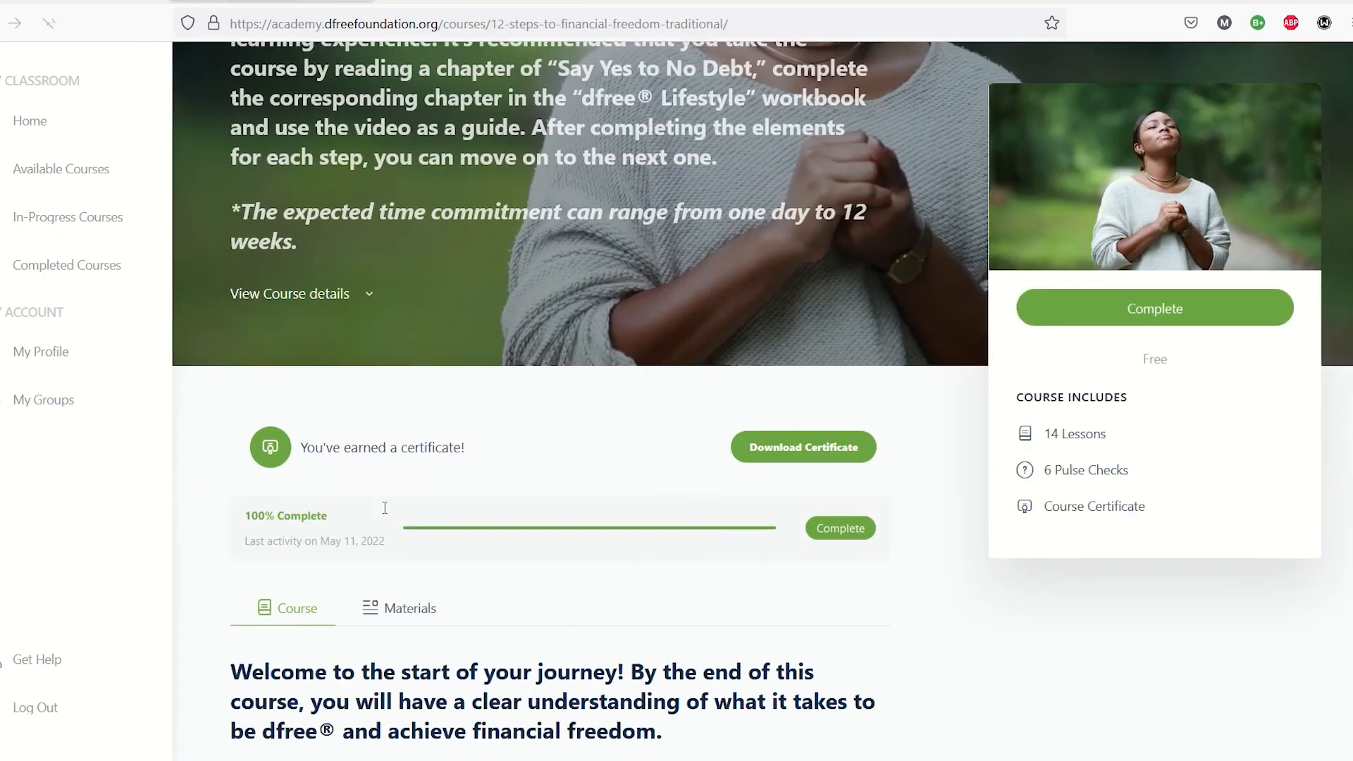
{"action": "left_click", "coordinate": [802, 447]}
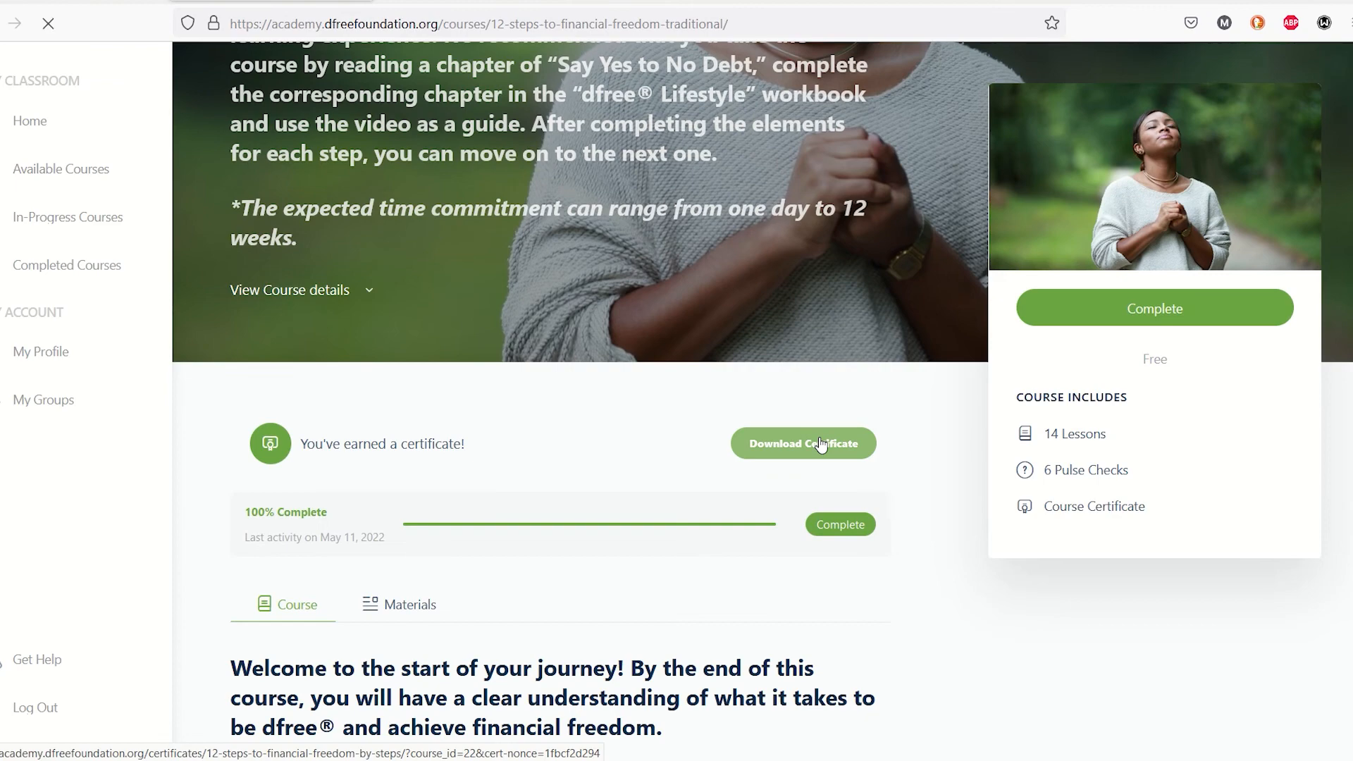
{"action": "left_click", "coordinate": [802, 443]}
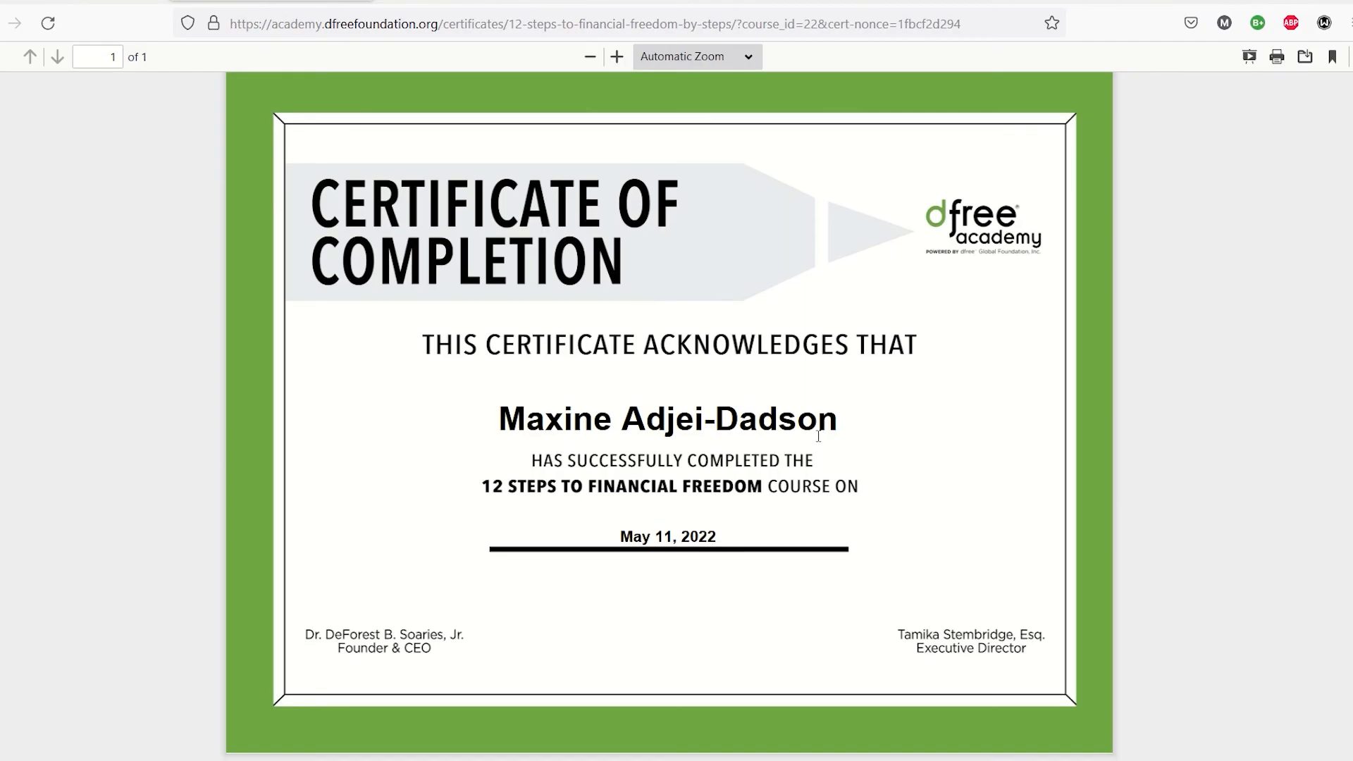
{"action": "mouse_move", "coordinate": [474, 485]}
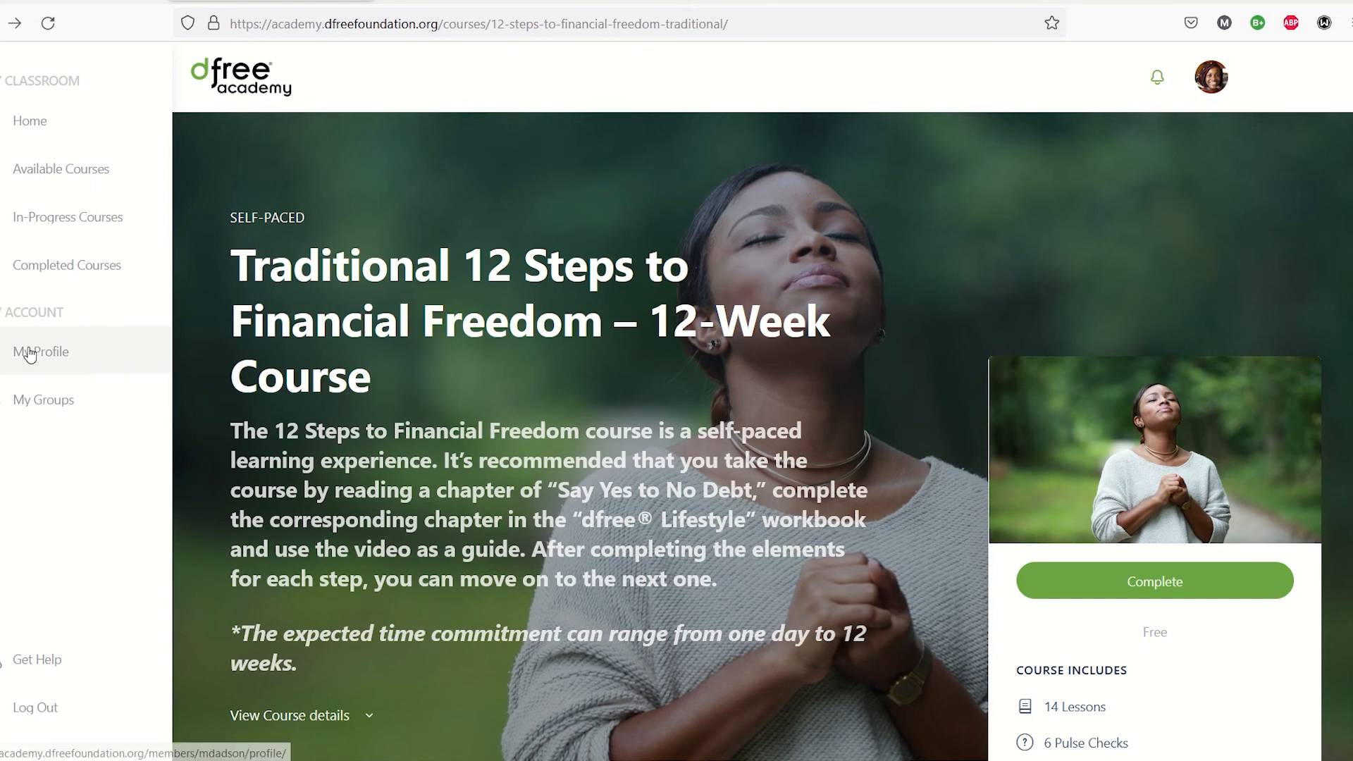
Step: Go to My Profile to see the account details and profile photo
{"action": "left_click", "coordinate": [40, 350]}
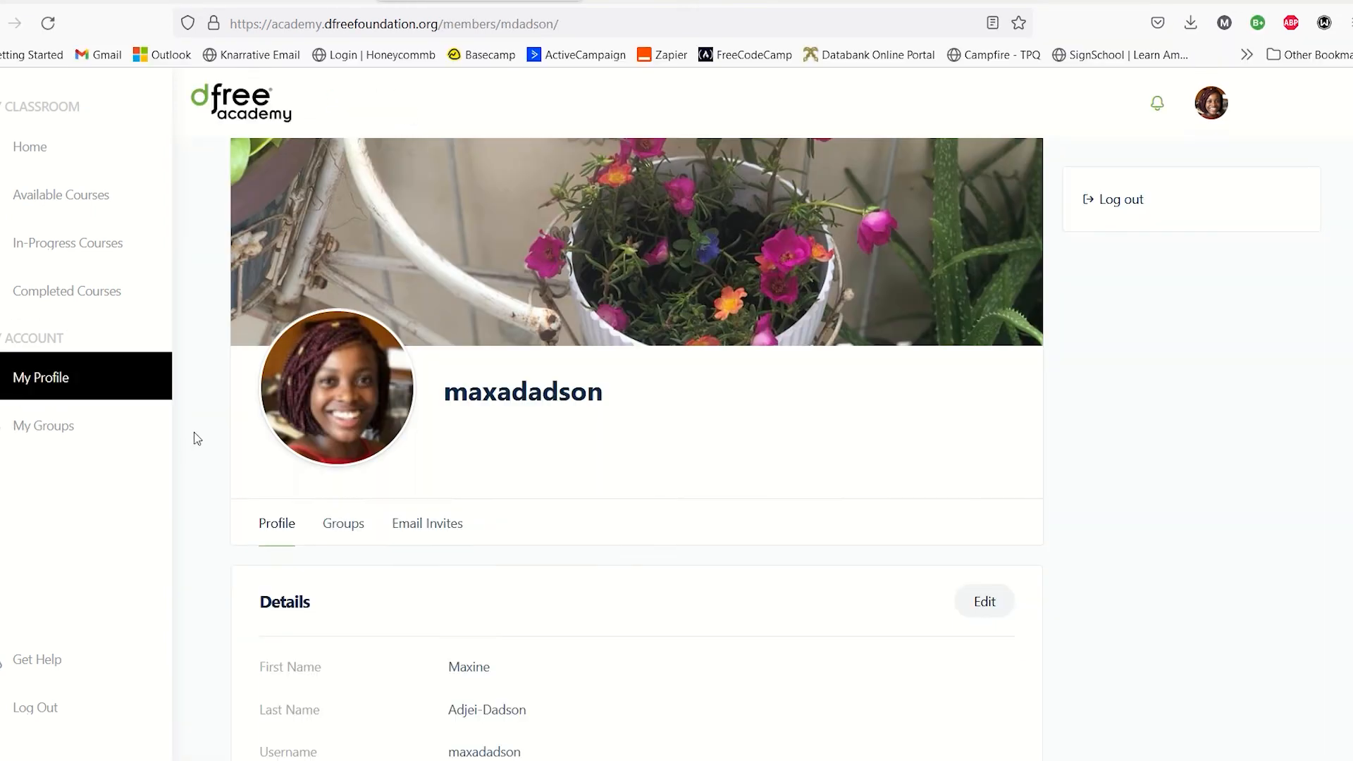
{"action": "scroll", "scroll_direction": "down", "scroll_amount": 3}
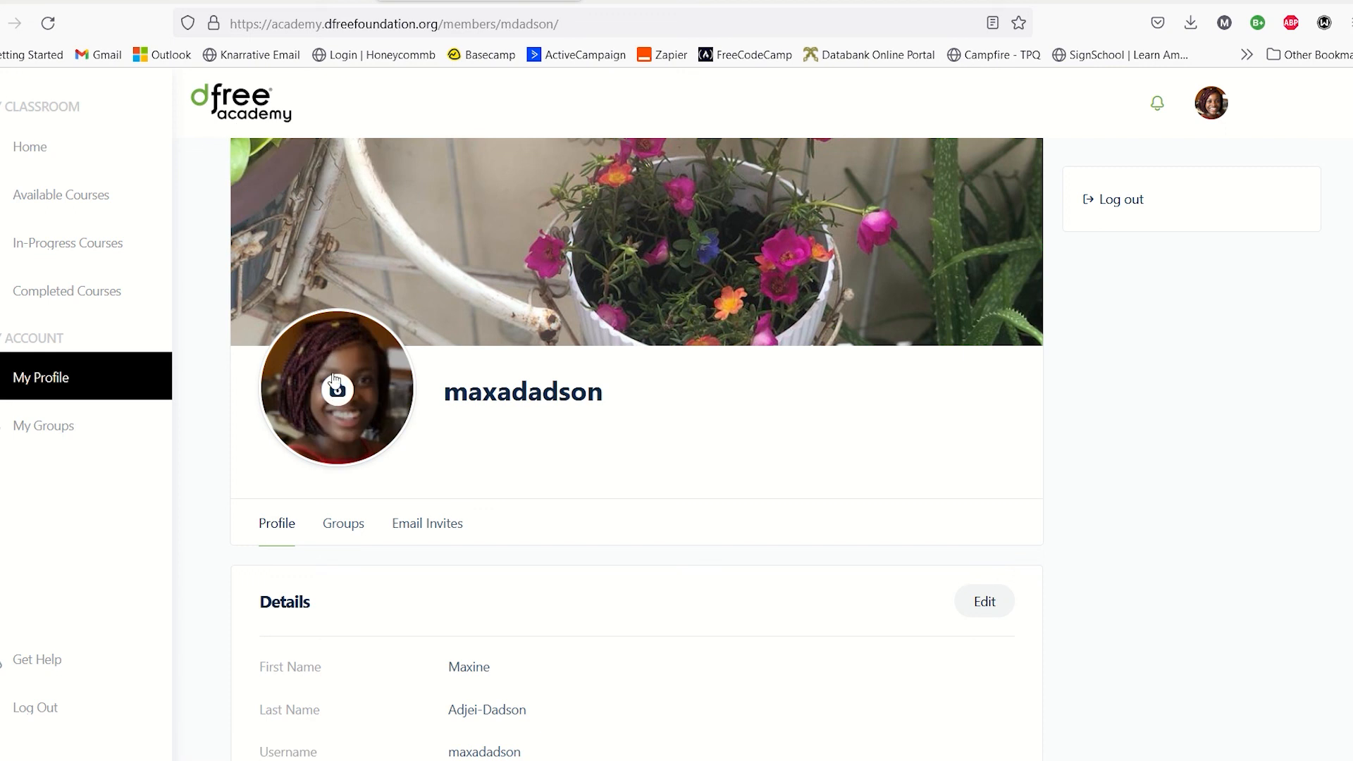
{"action": "mouse_move", "coordinate": [337, 394]}
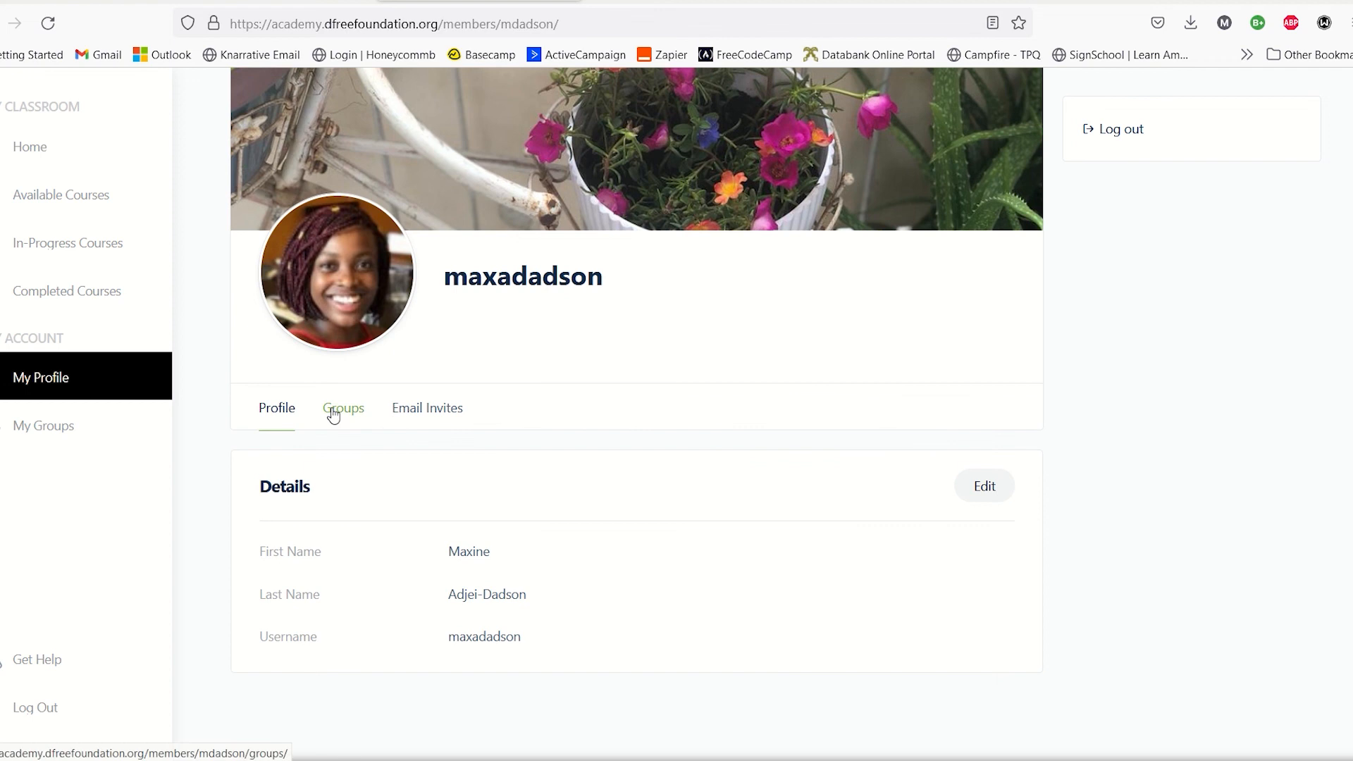
{"action": "mouse_move", "coordinate": [342, 421]}
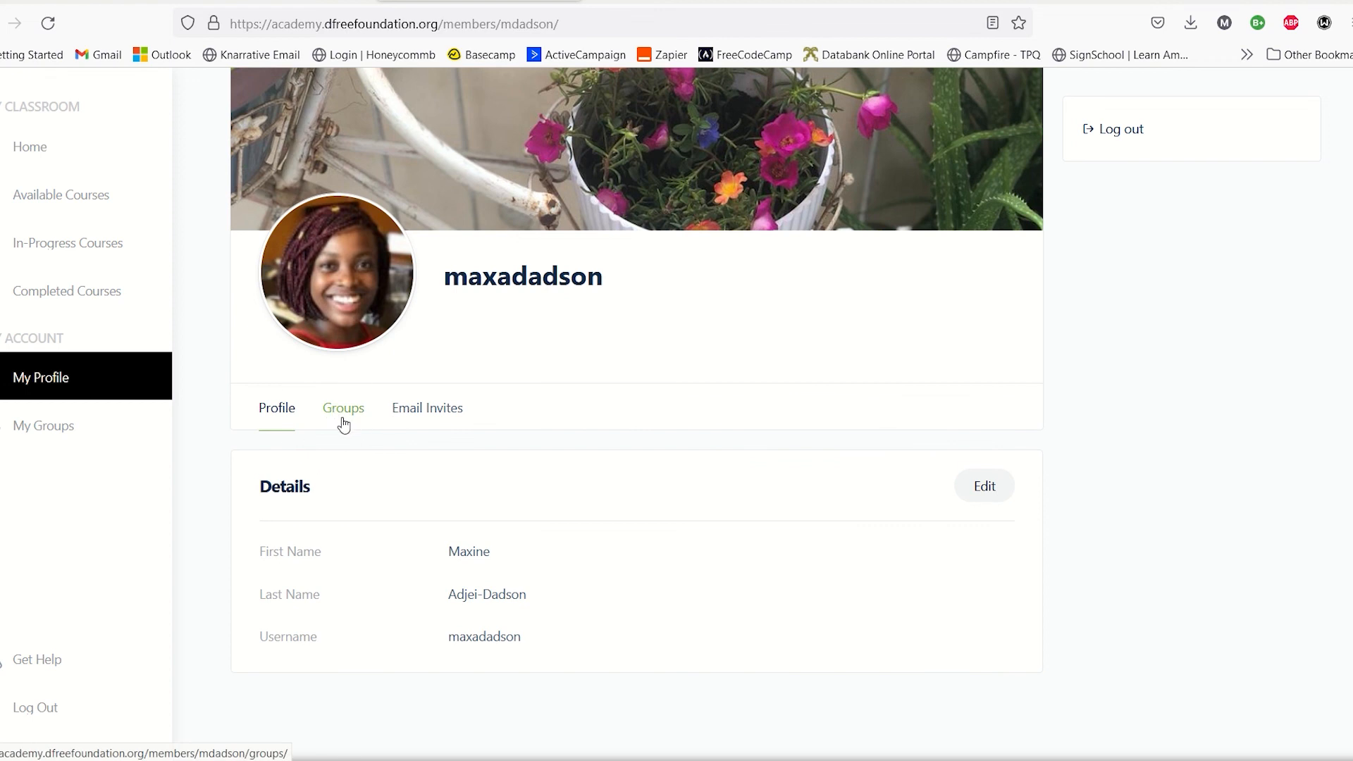
Step: Show the profile's Groups section, which reports no groups found
{"action": "left_click", "coordinate": [342, 408]}
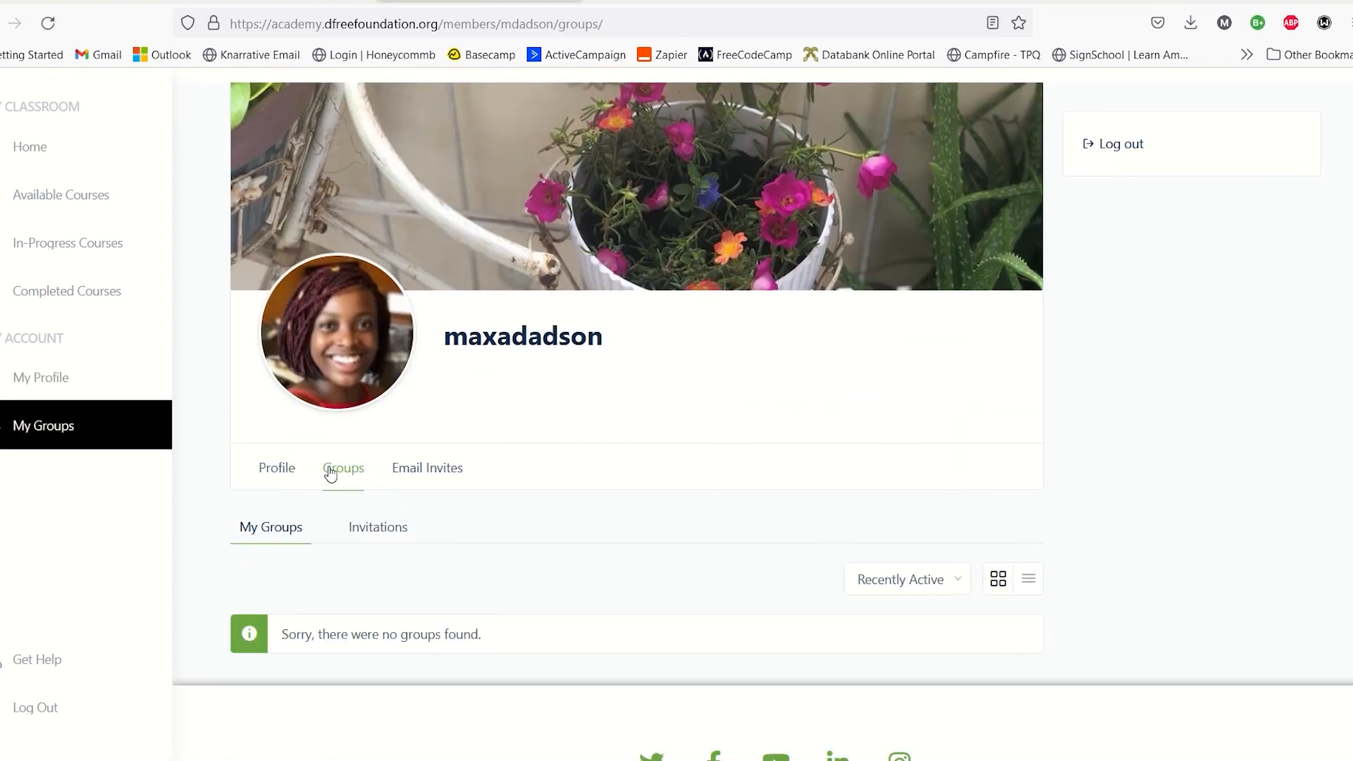
{"action": "scroll", "scroll_direction": "down", "scroll_amount": 3}
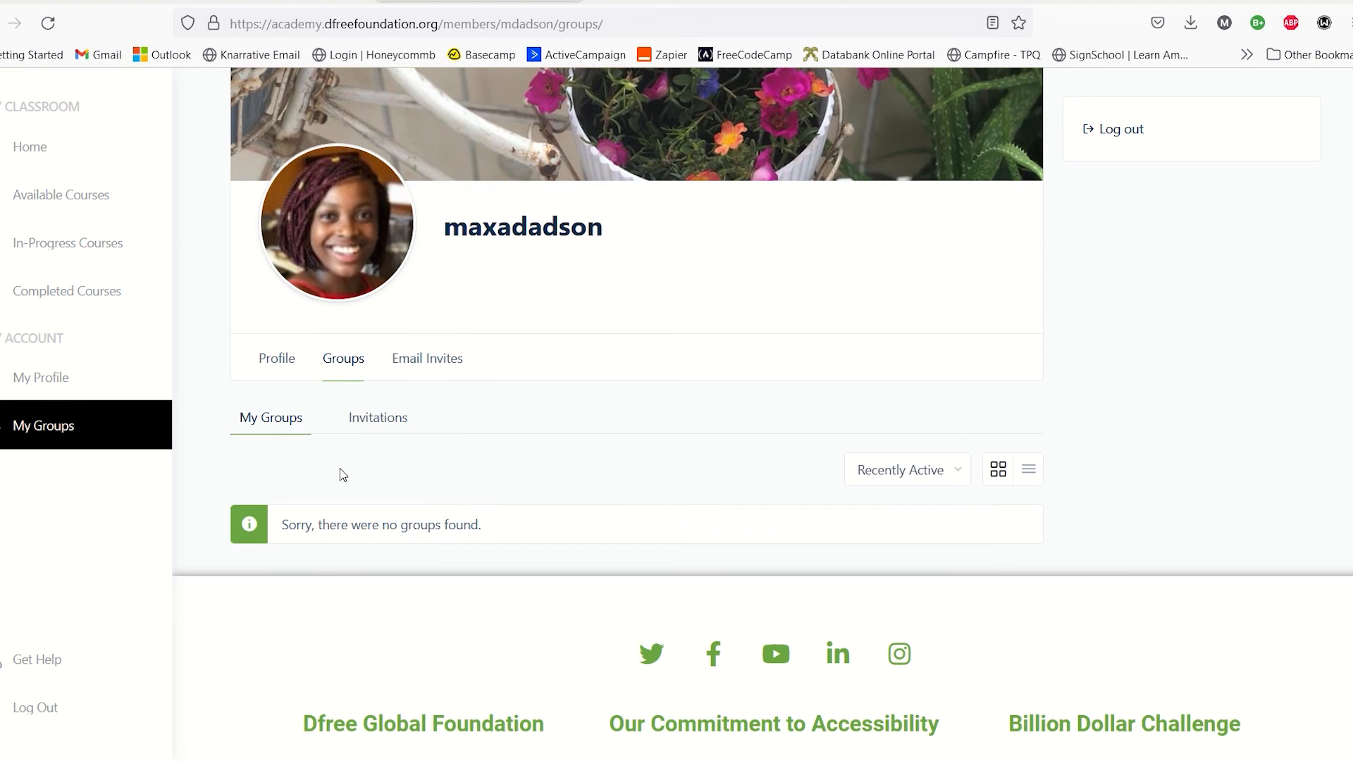
{"action": "scroll", "scroll_direction": "down", "scroll_amount": 3}
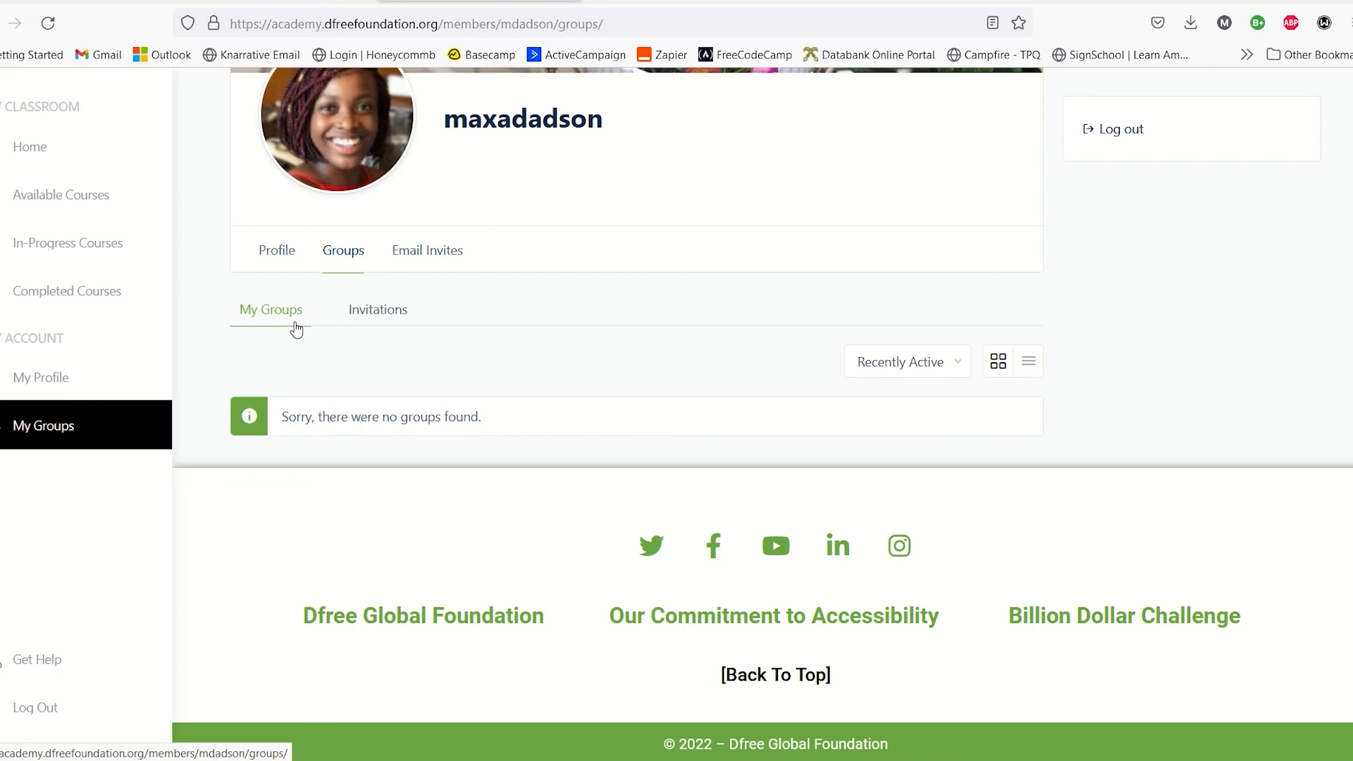
{"action": "mouse_move", "coordinate": [378, 354]}
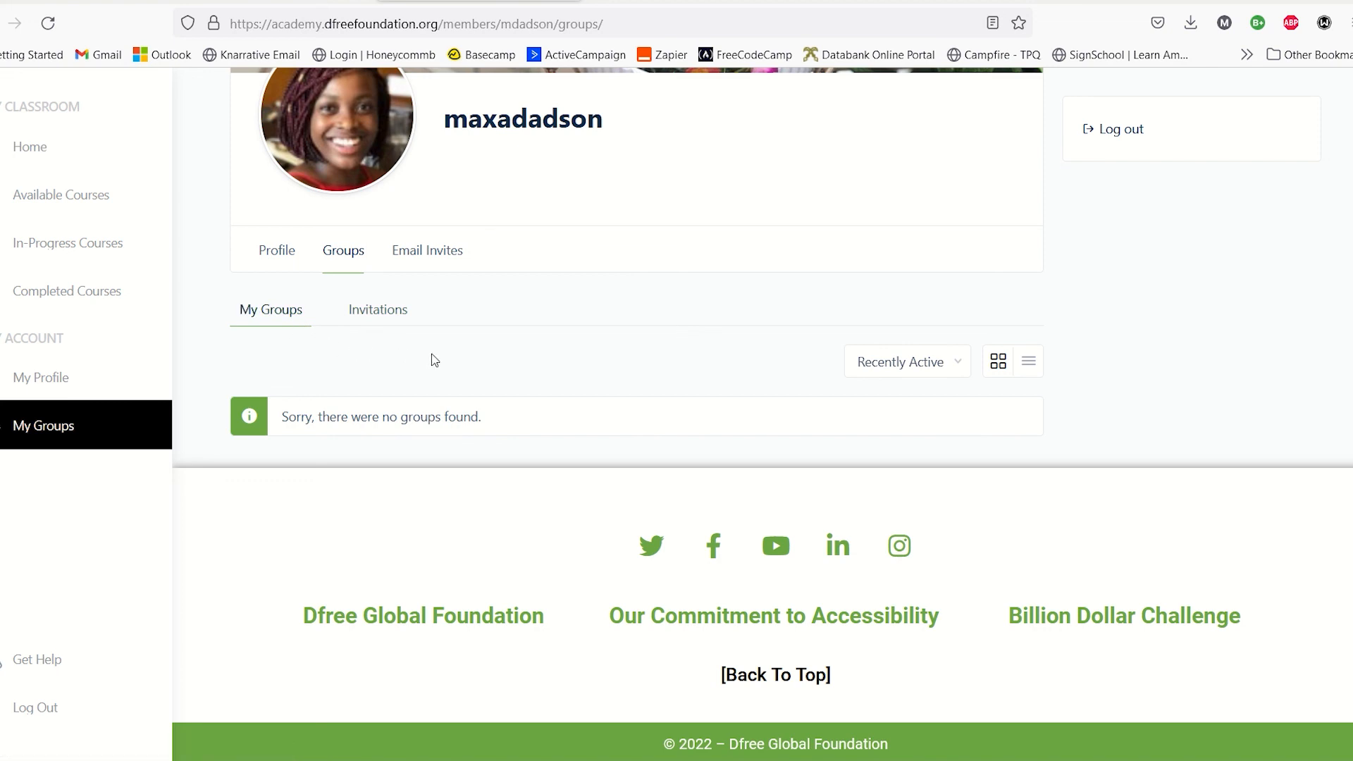
Step: Bring up the Email Invites section with its form for inviting non-members
{"action": "left_click", "coordinate": [427, 251]}
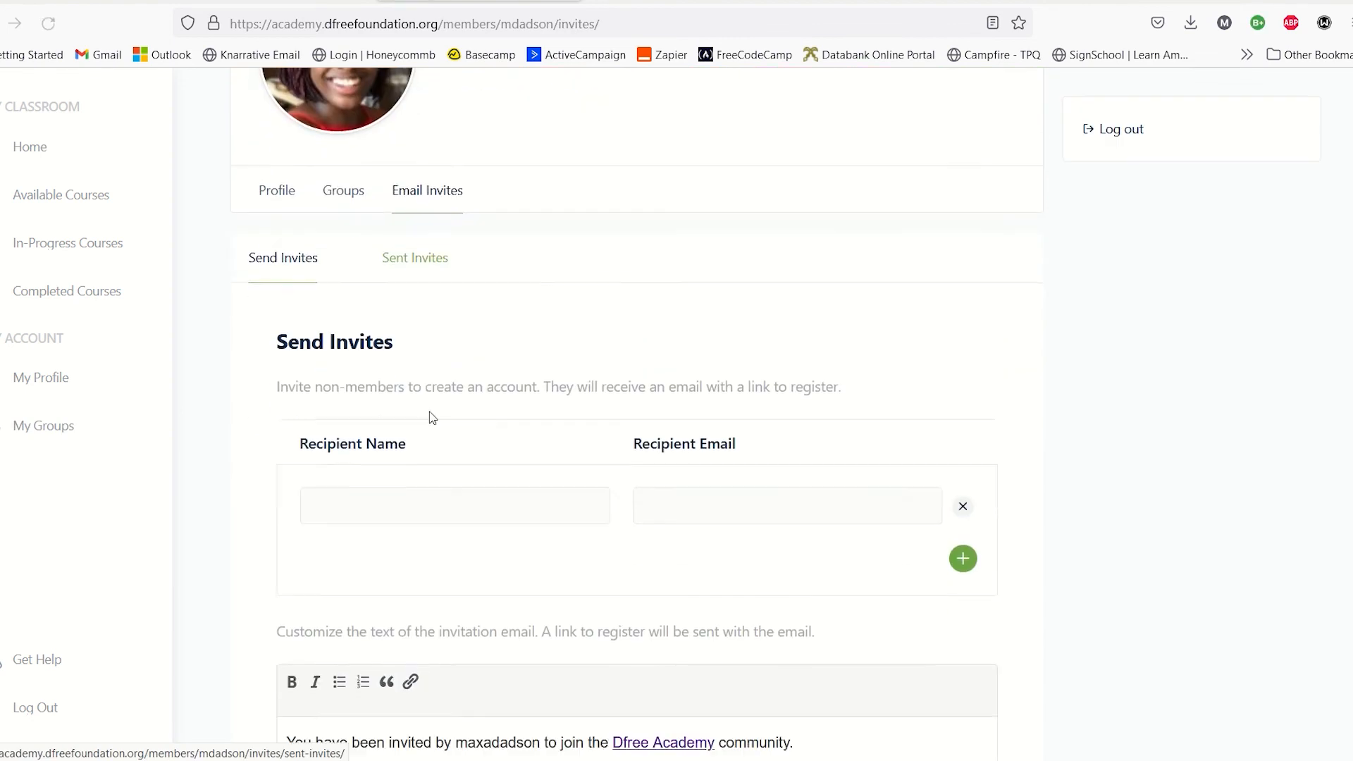
{"action": "scroll", "scroll_direction": "down", "scroll_amount": 3}
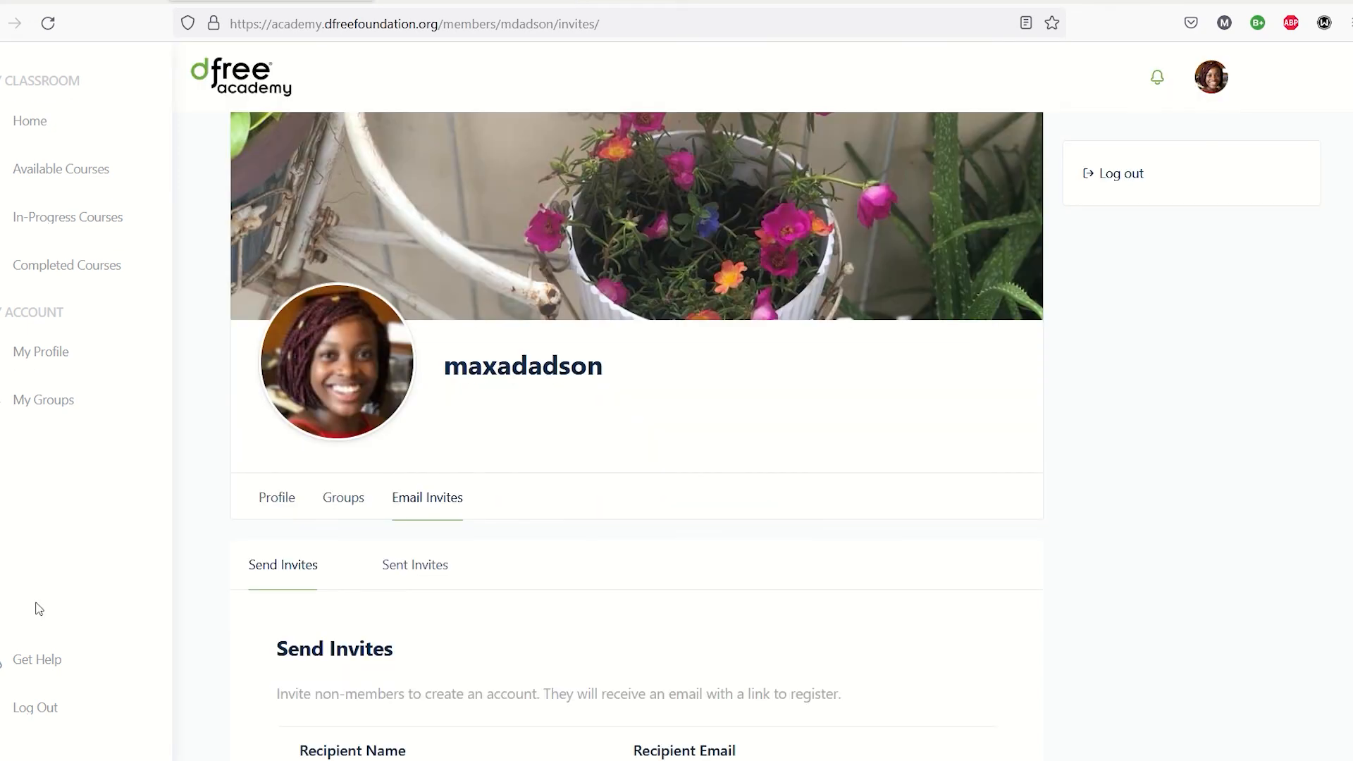
Step: Browse the Get Help forum's existing discussions
{"action": "left_click", "coordinate": [37, 659]}
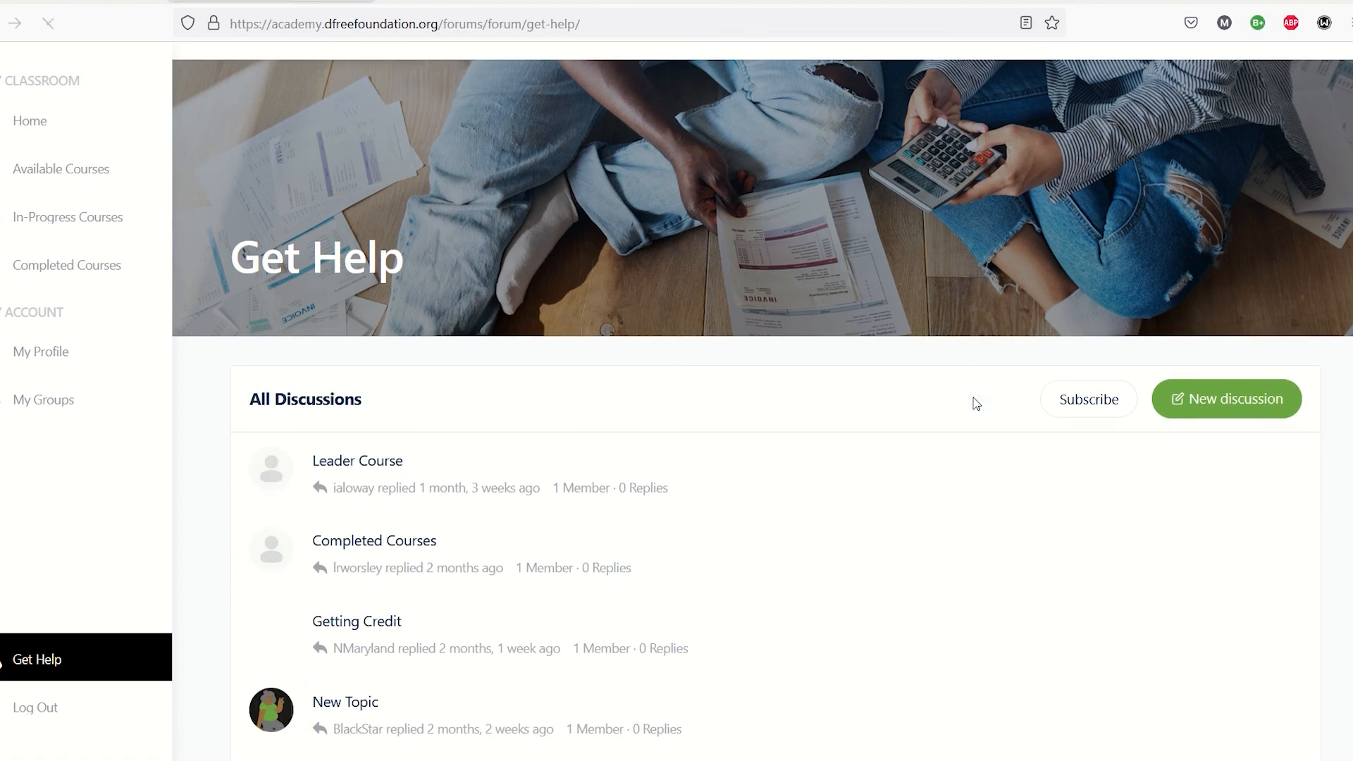
{"action": "scroll", "scroll_direction": "down", "scroll_amount": 3}
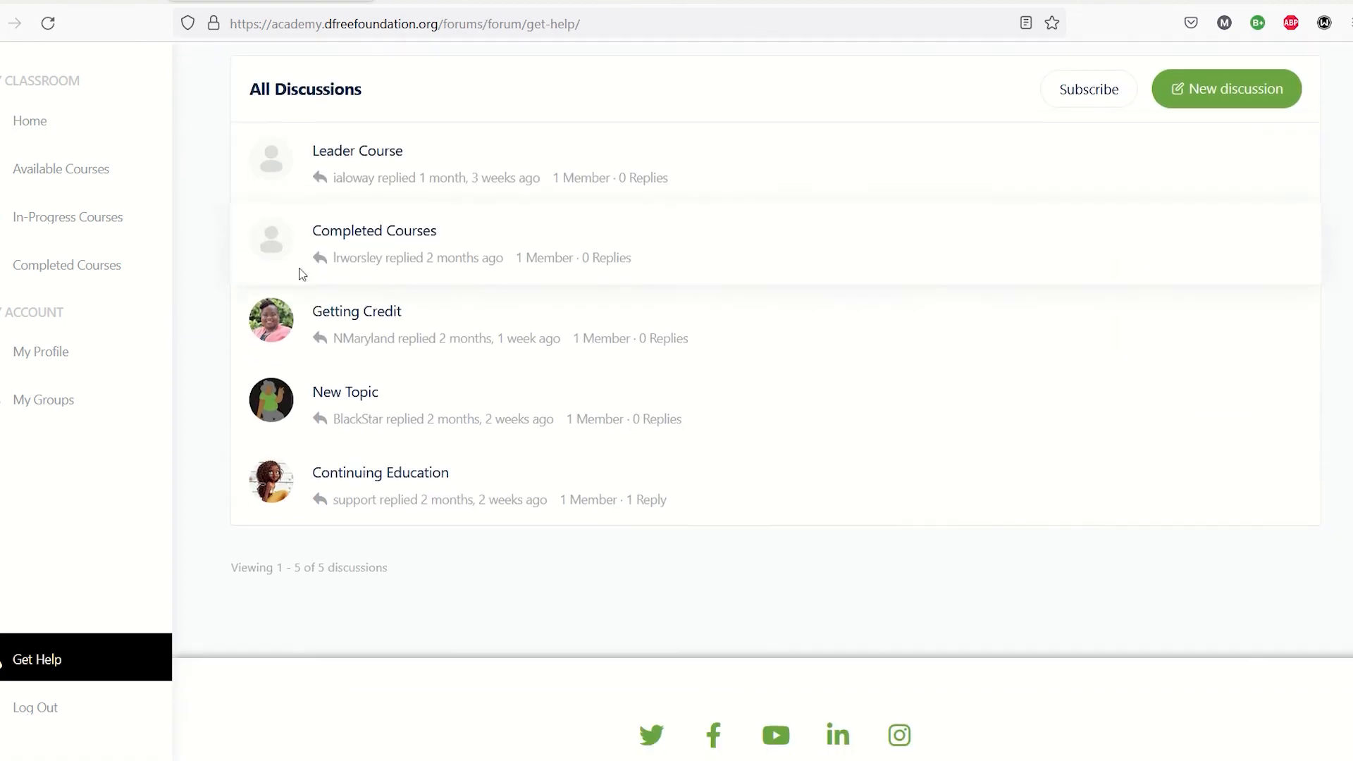
{"action": "mouse_move", "coordinate": [356, 310]}
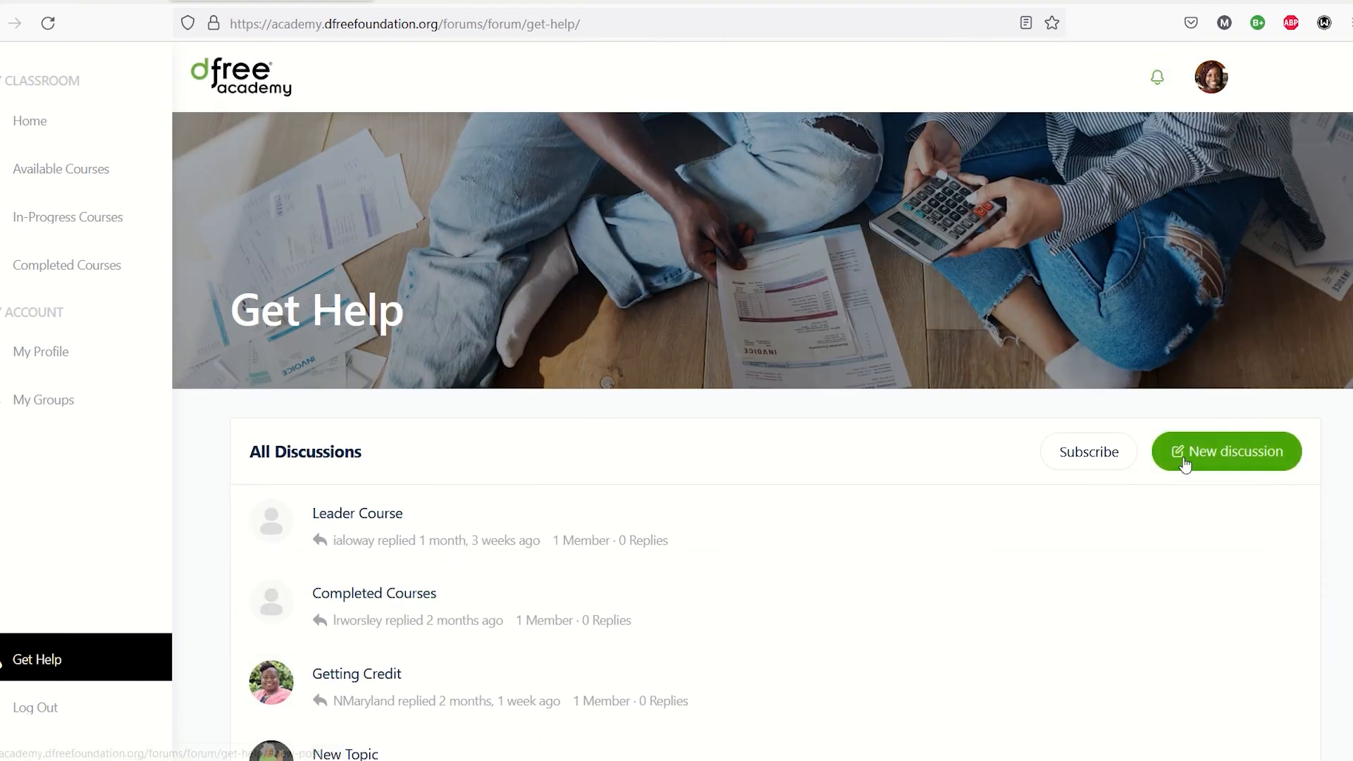
Step: Start a new help discussion and begin writing 'Help, pl' in its content field
{"action": "left_click", "coordinate": [1224, 451]}
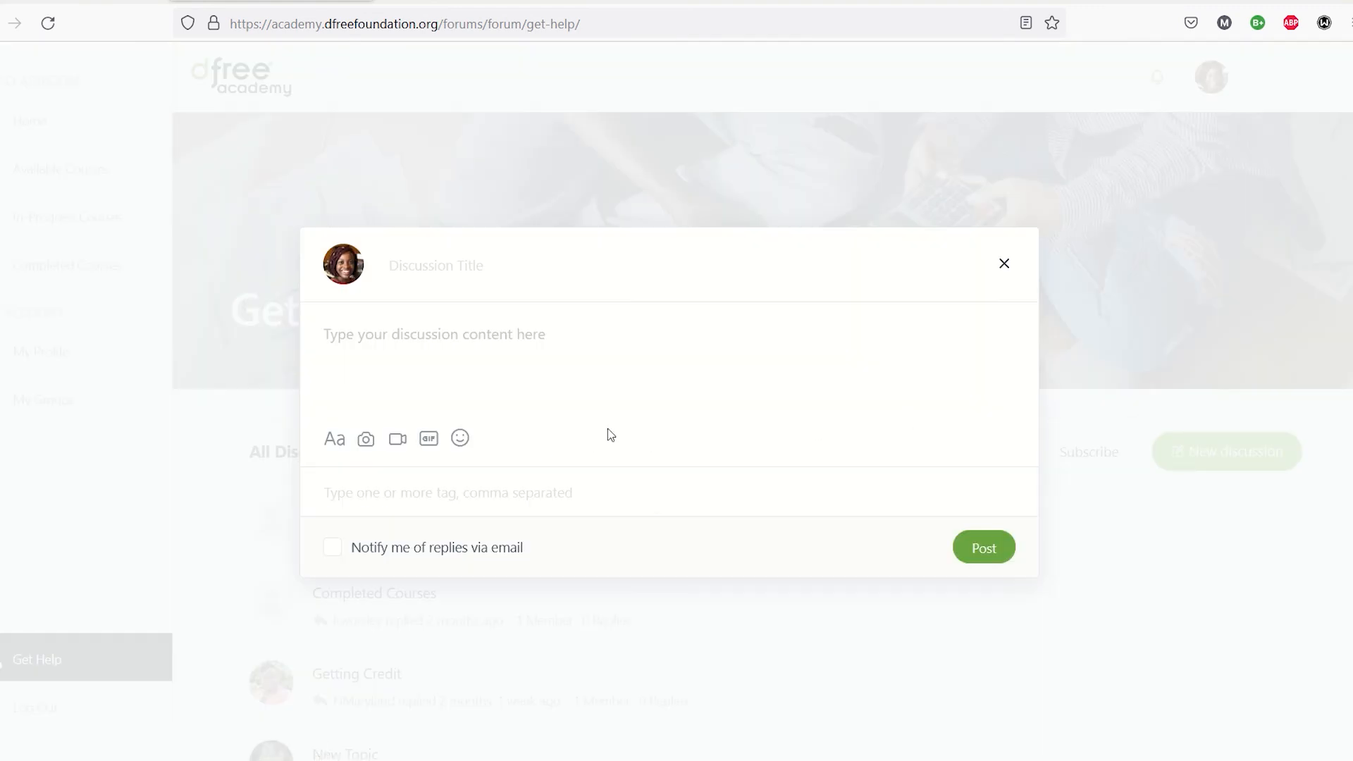
{"action": "left_click", "coordinate": [423, 334]}
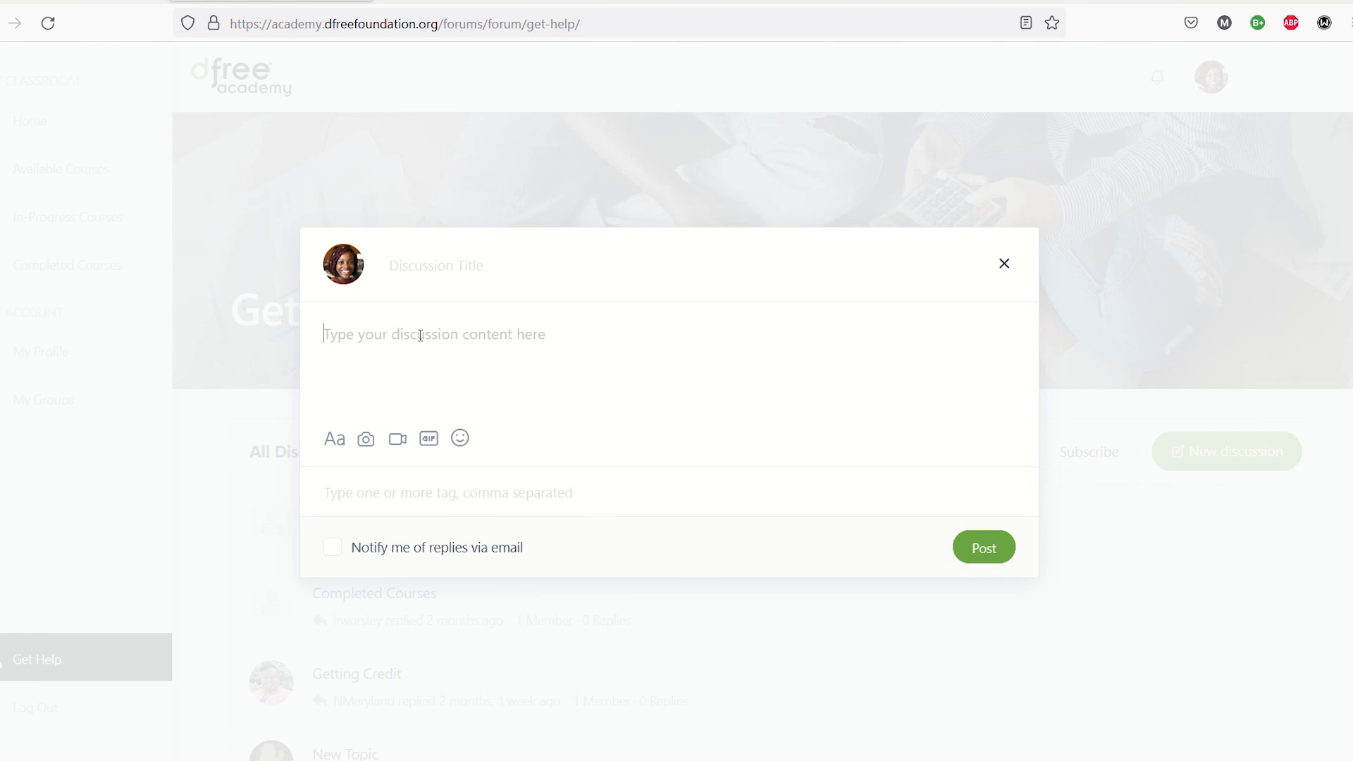
{"action": "type", "text": "Help, pl"}
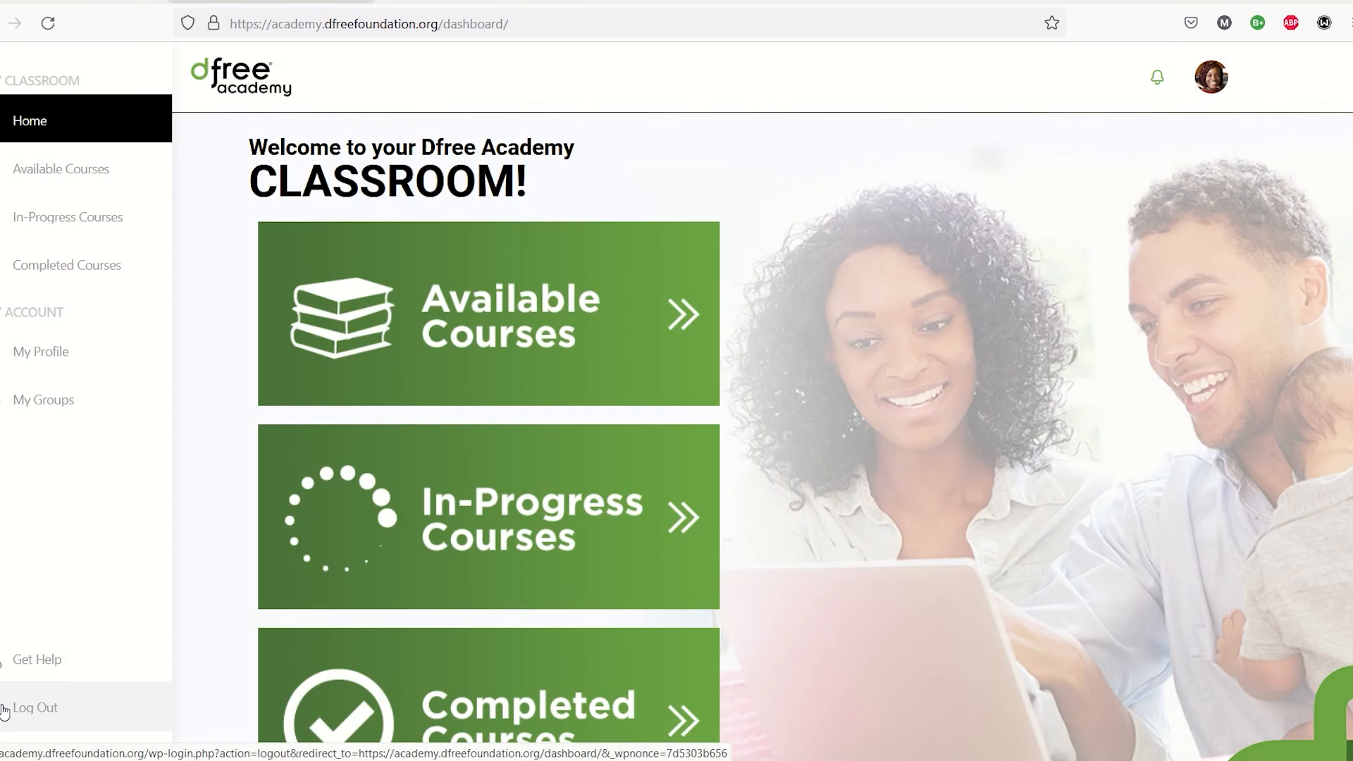
Step: Log out and scroll the public homepage down to the Peavey family story
{"action": "left_click", "coordinate": [35, 706]}
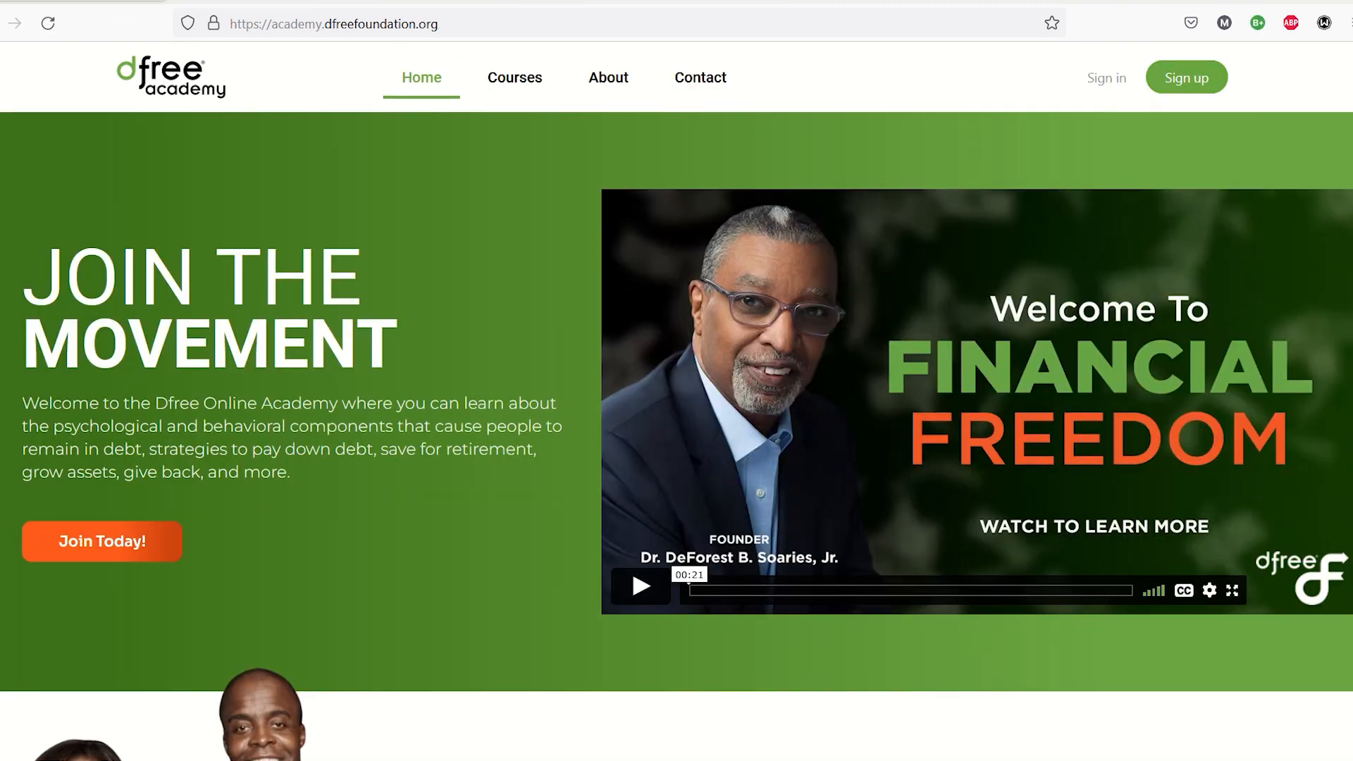
{"action": "scroll", "scroll_direction": "down", "scroll_amount": 3}
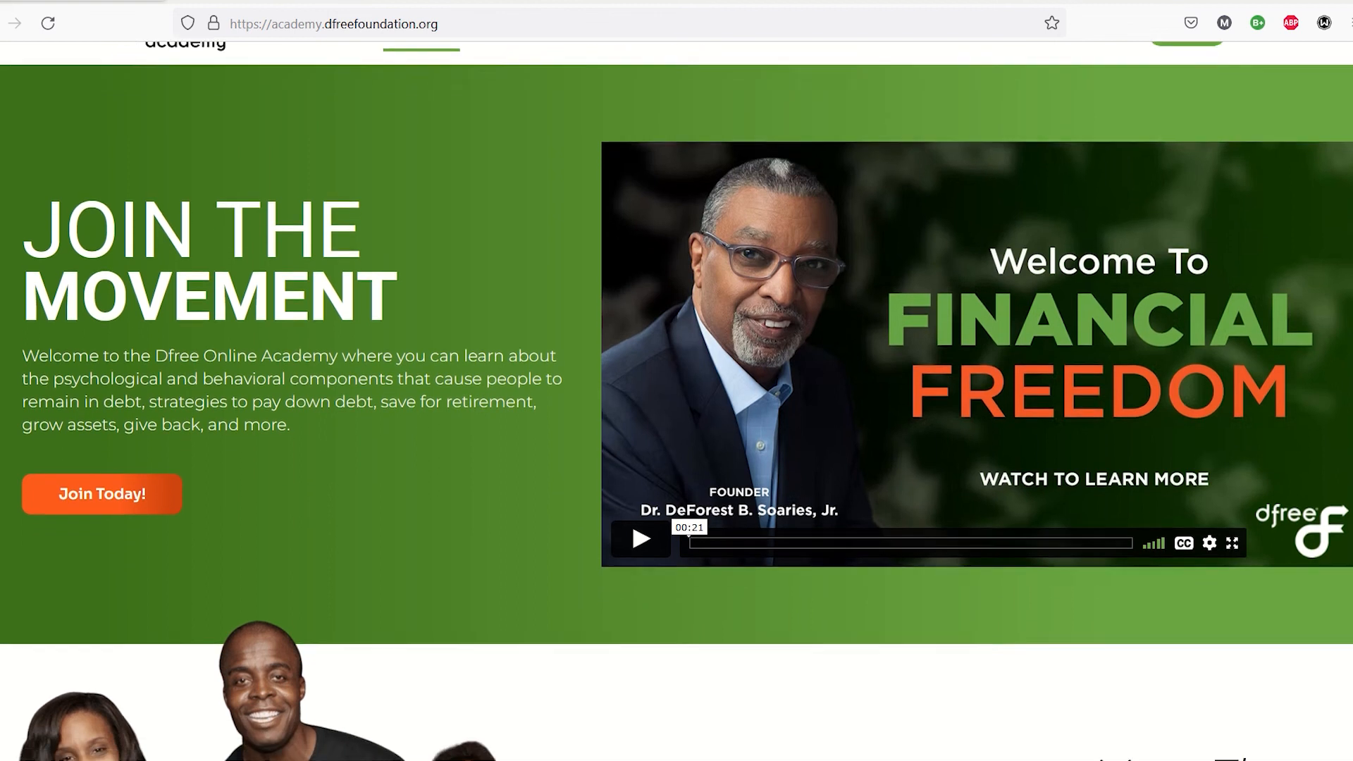
{"action": "scroll", "scroll_direction": "down", "scroll_amount": 3}
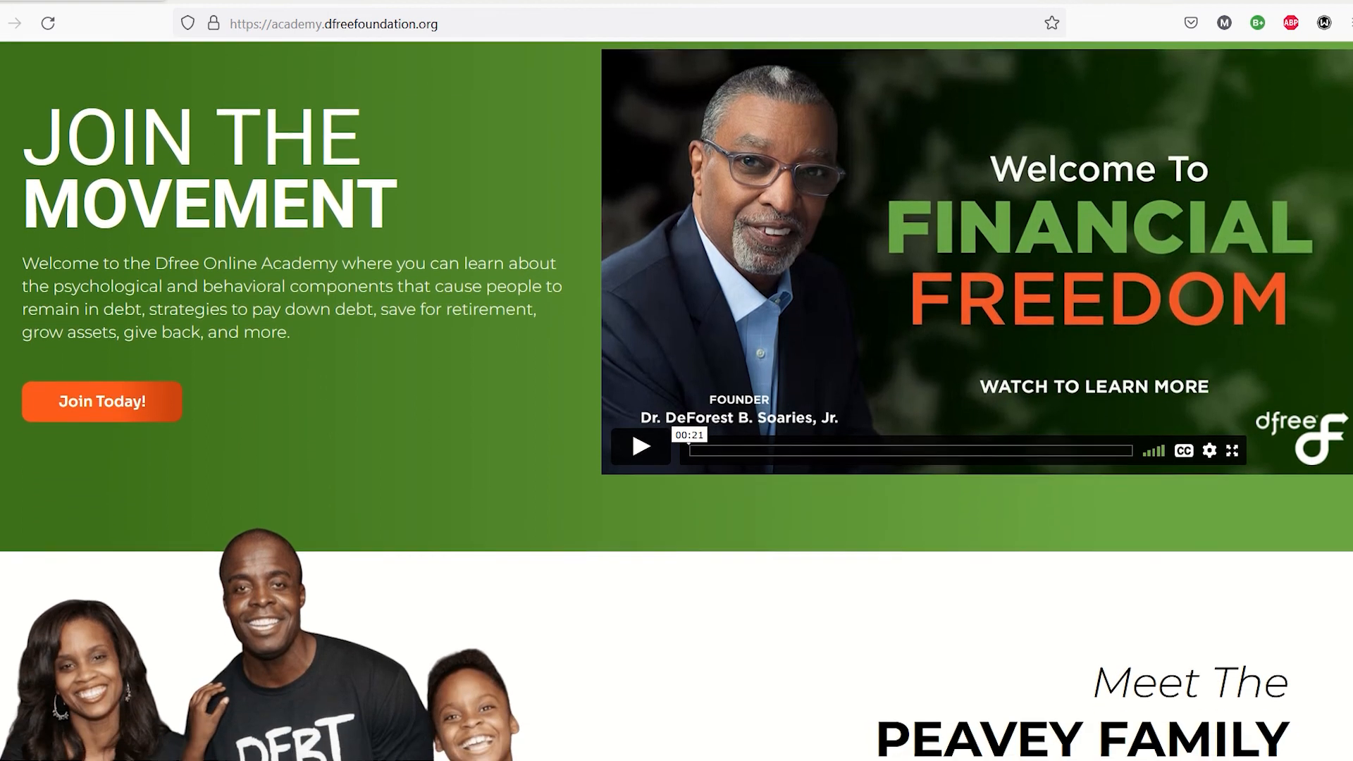
{"action": "scroll", "scroll_direction": "down", "scroll_amount": 3}
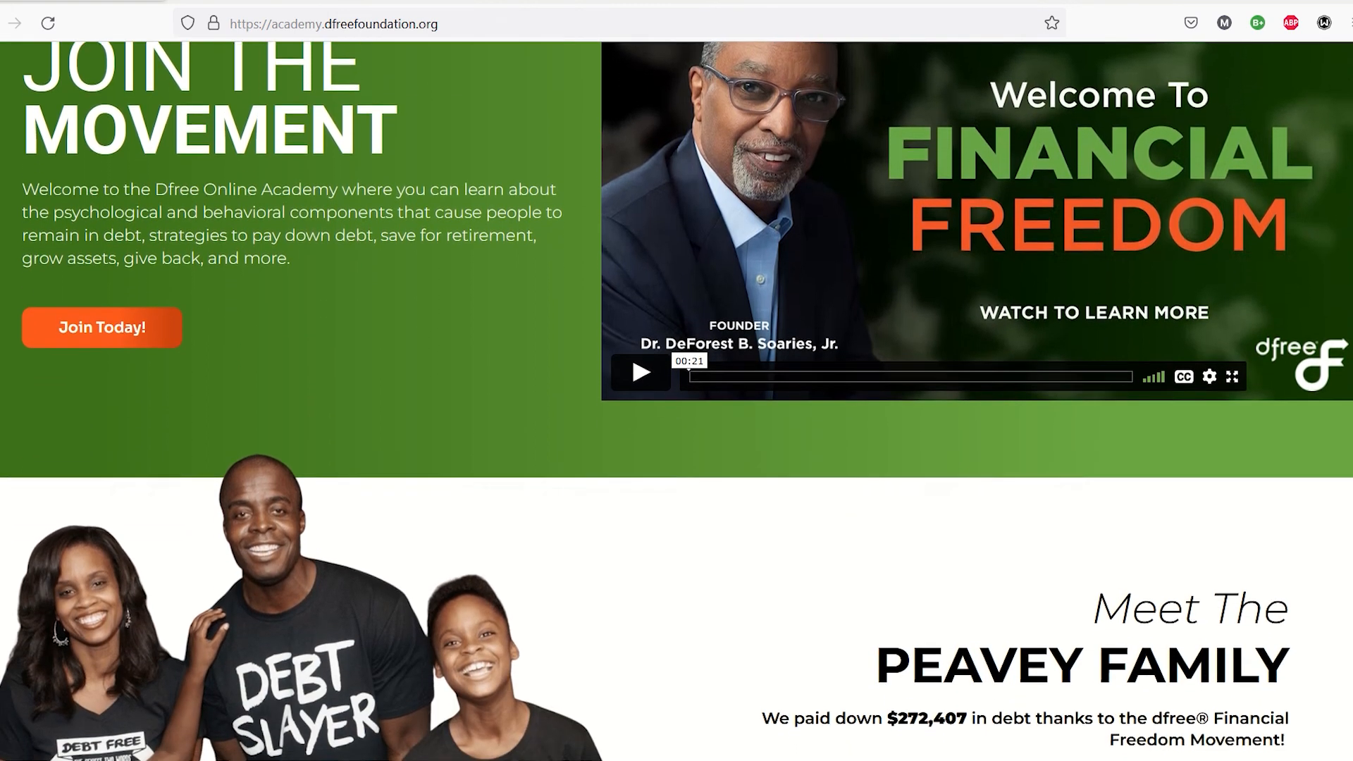